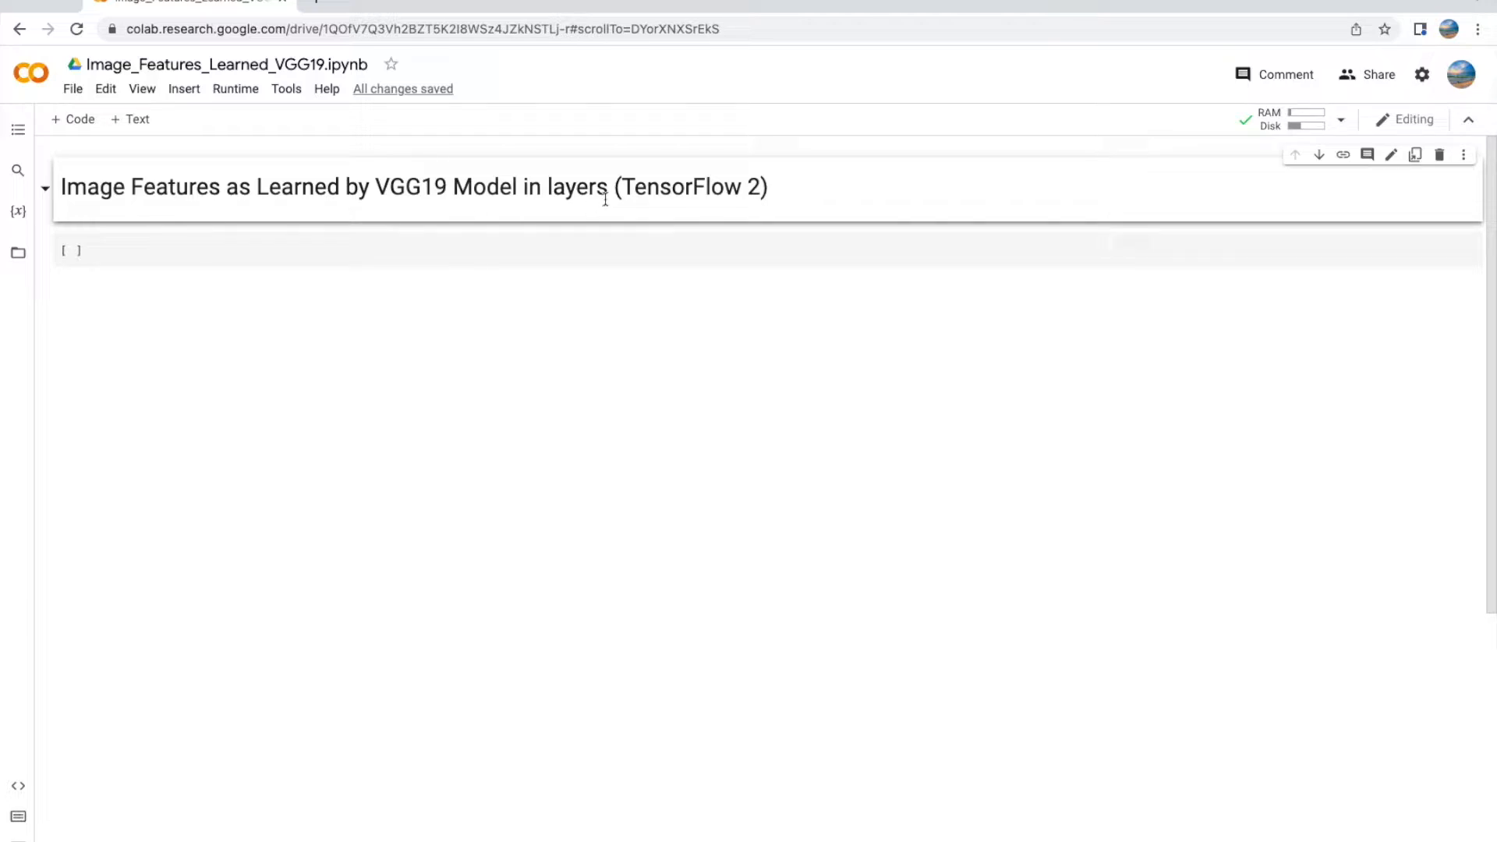
mouse_move(608, 212)
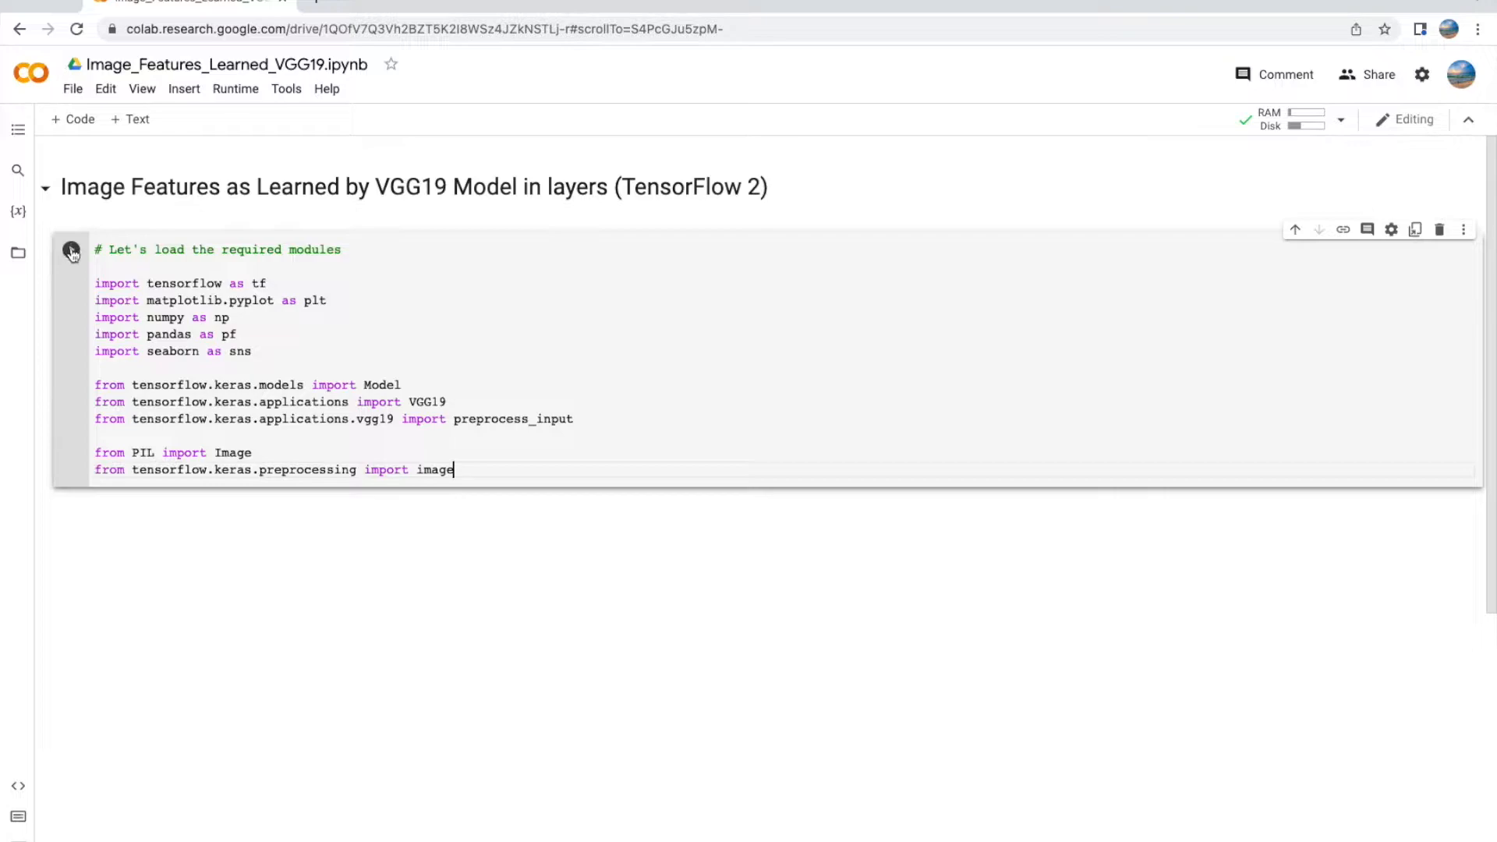
Step: Run the TensorFlow, VGG19, NumPy, pandas, seaborn and PIL imports cell and add a cell below
left_click(71, 251)
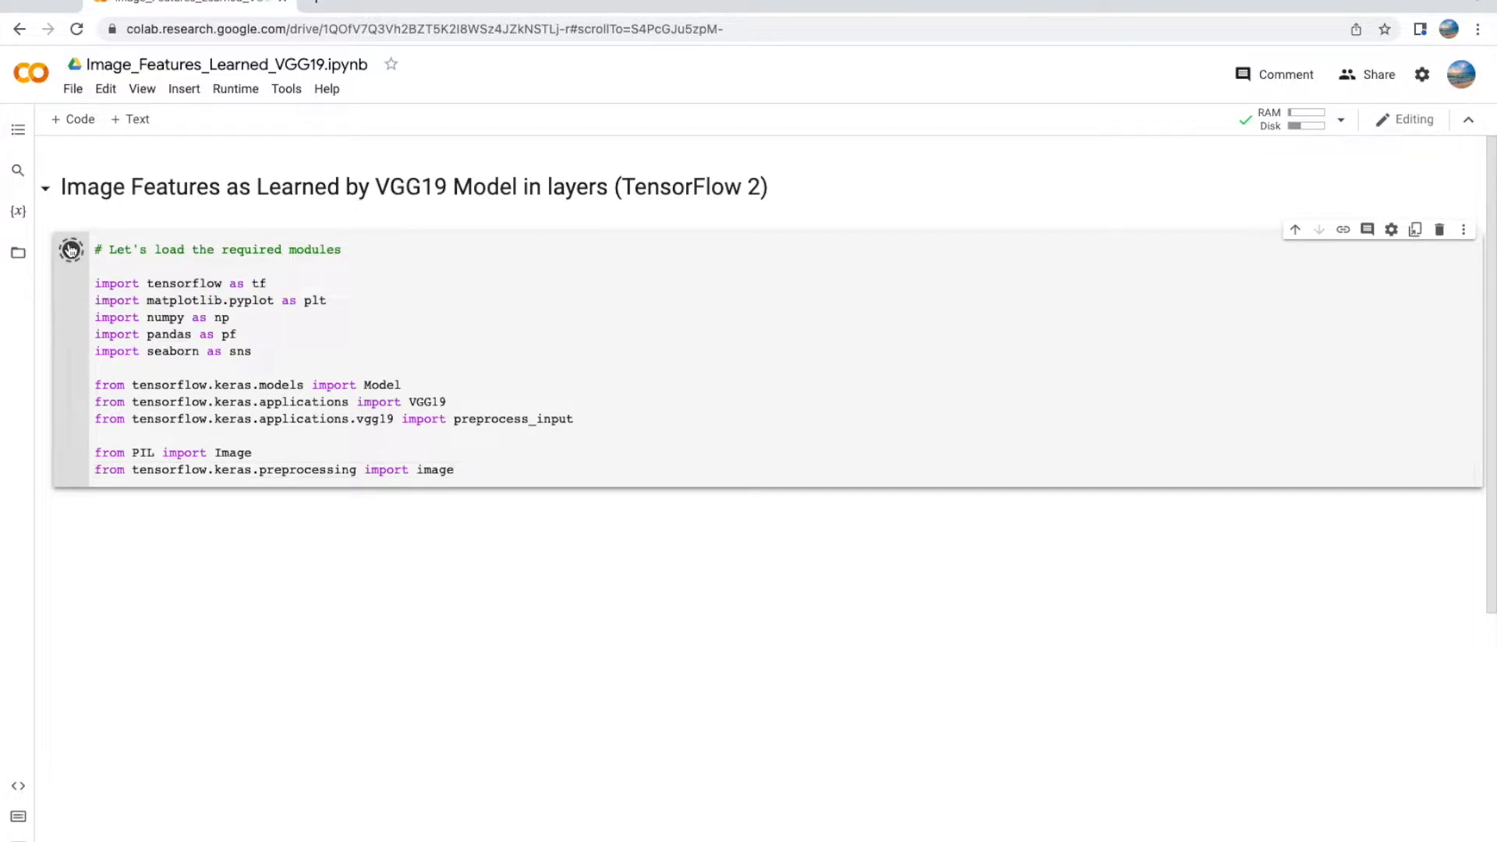
left_click(69, 250)
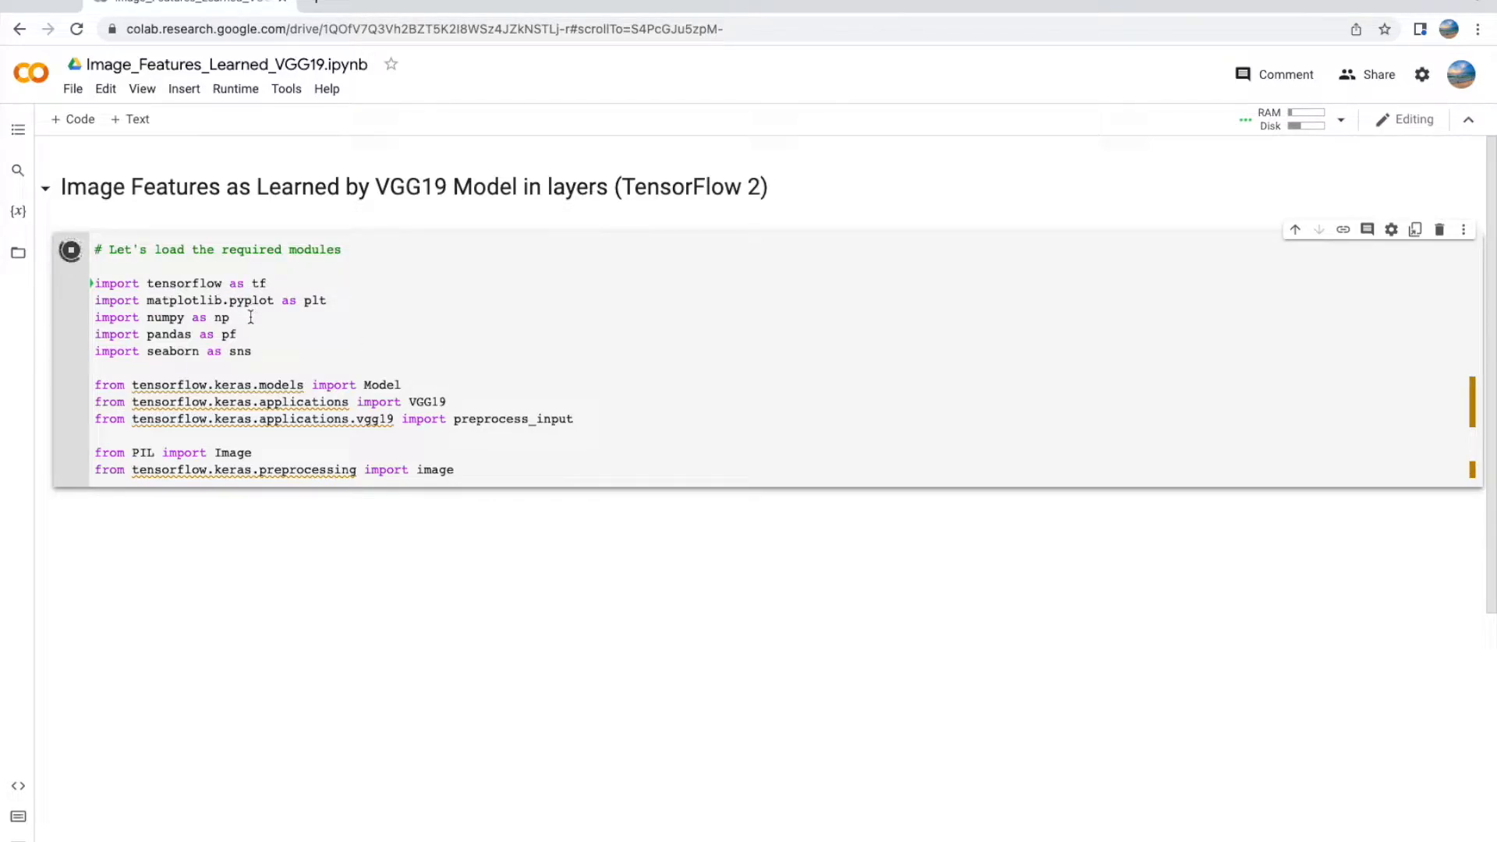
left_click(70, 249)
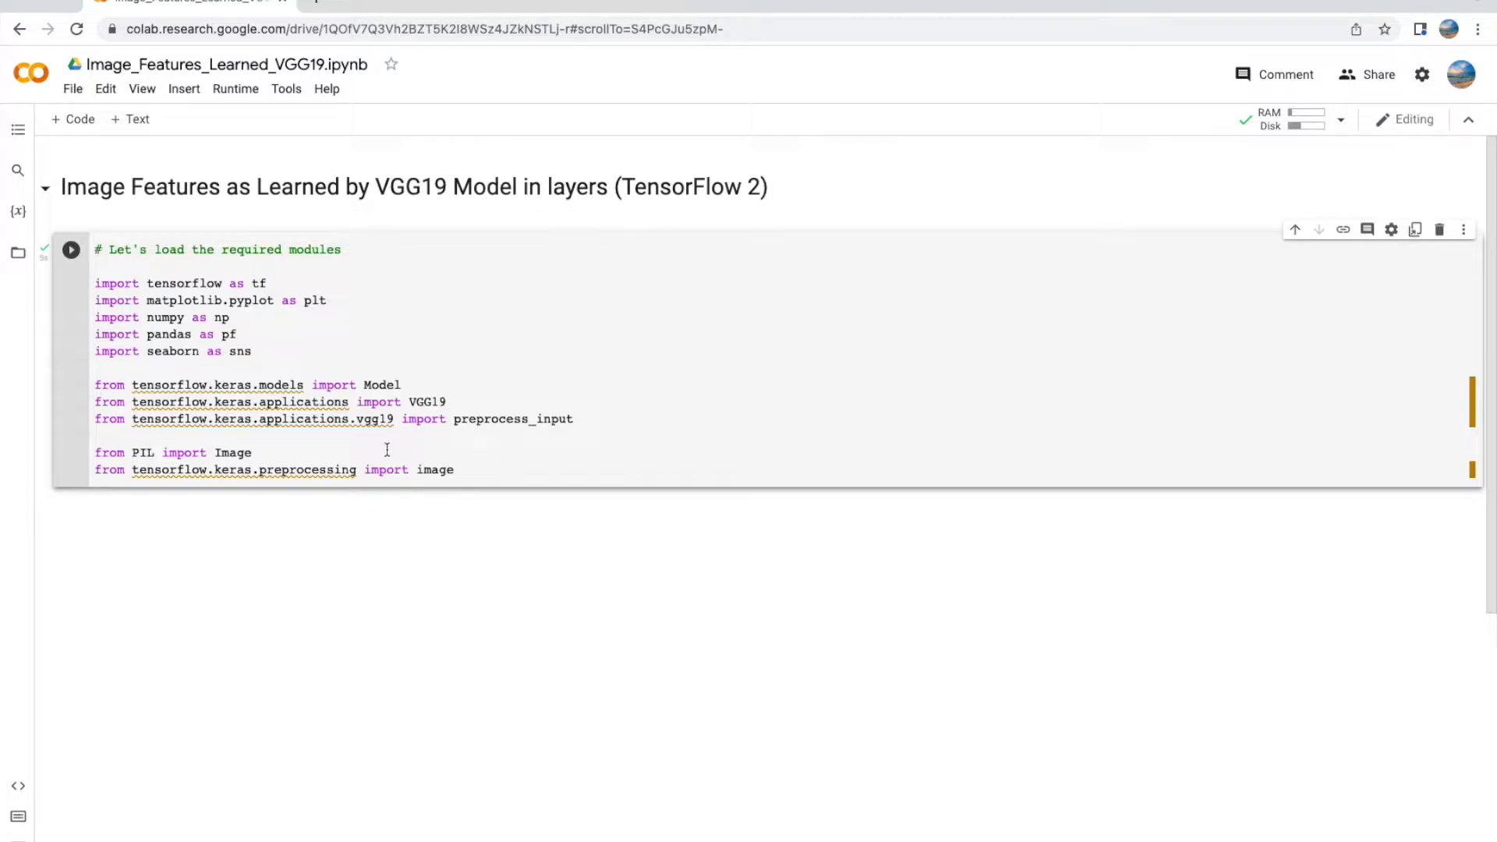
mouse_move(337, 461)
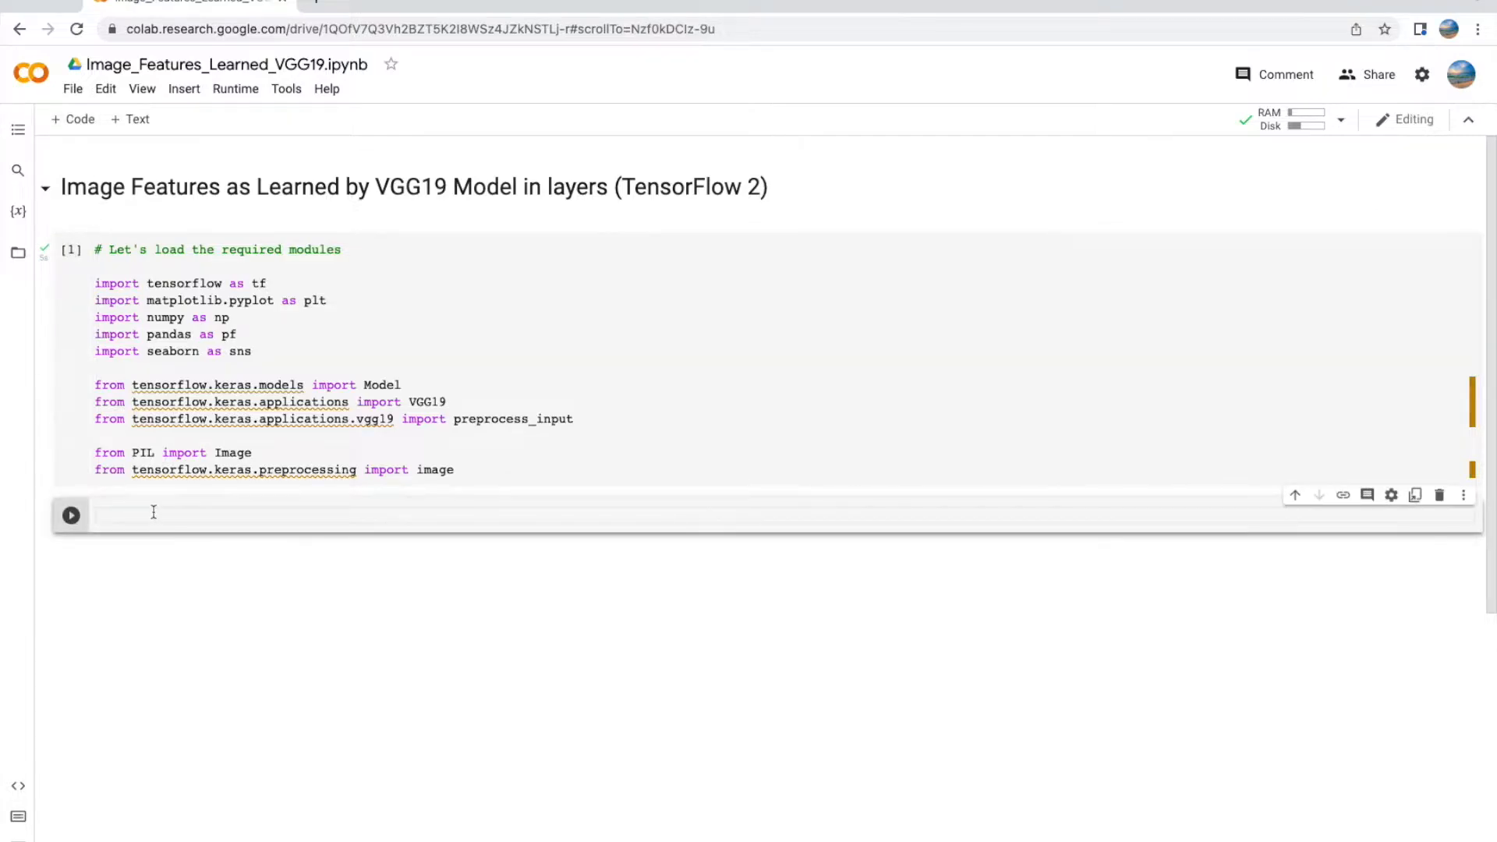
Step: In the new cell, start writing the '# Load the drive.' comment for the Drive-mount code
left_click(143, 515)
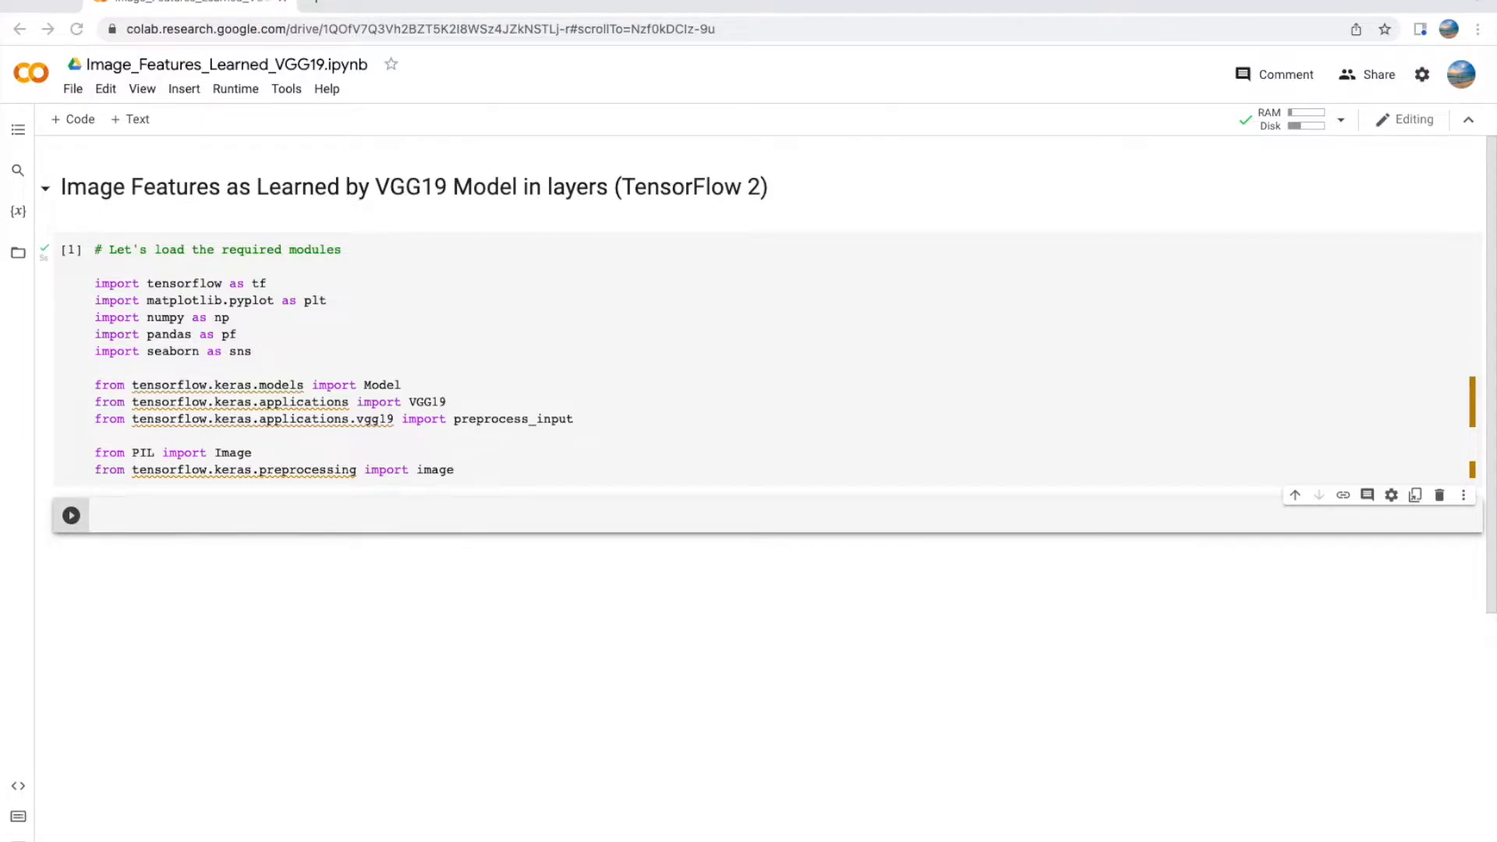
left_click(382, 516)
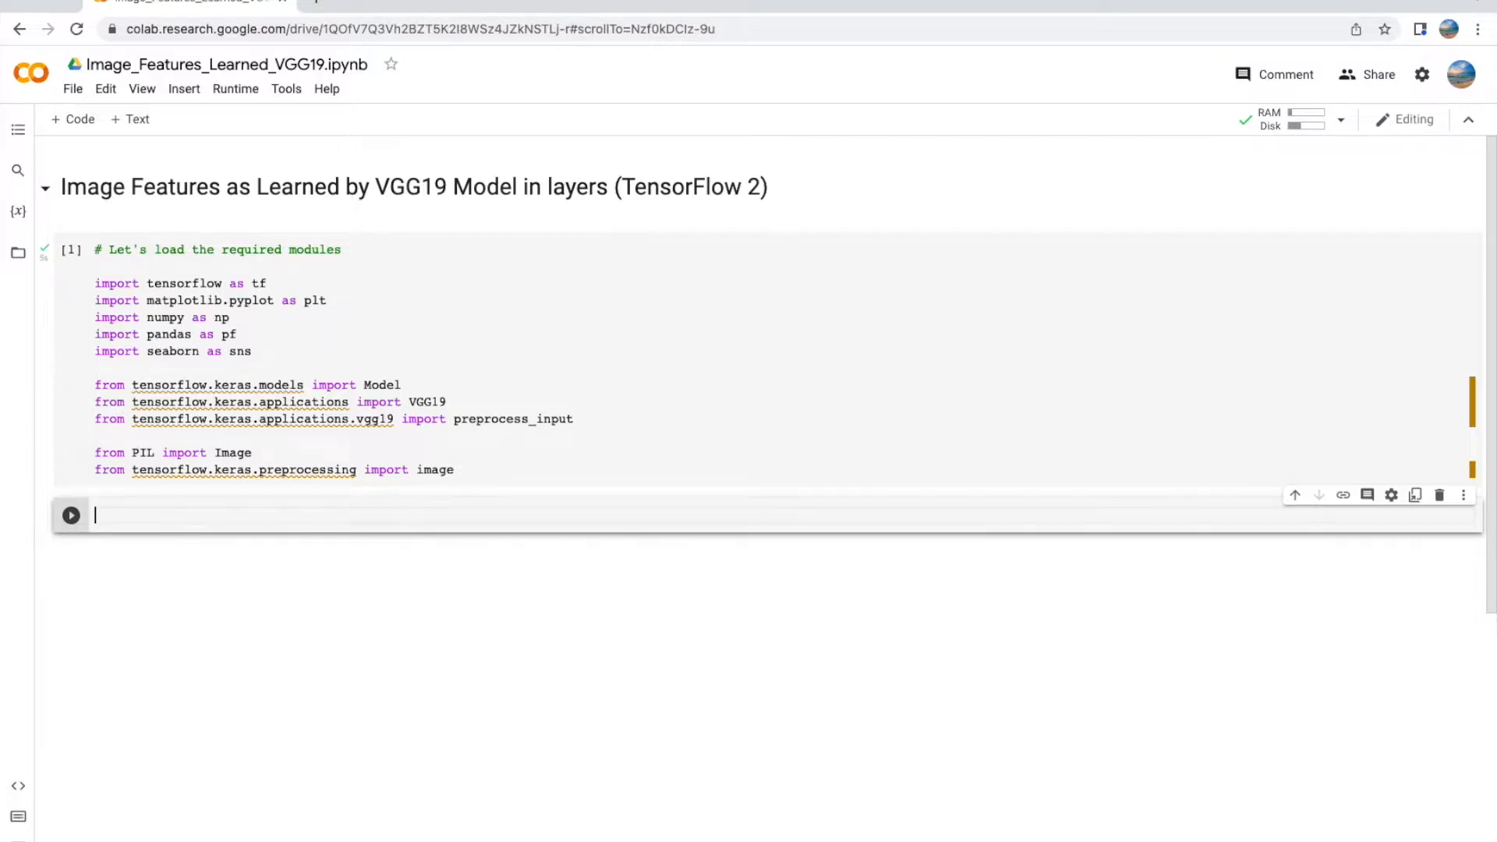
type("# Load the goog")
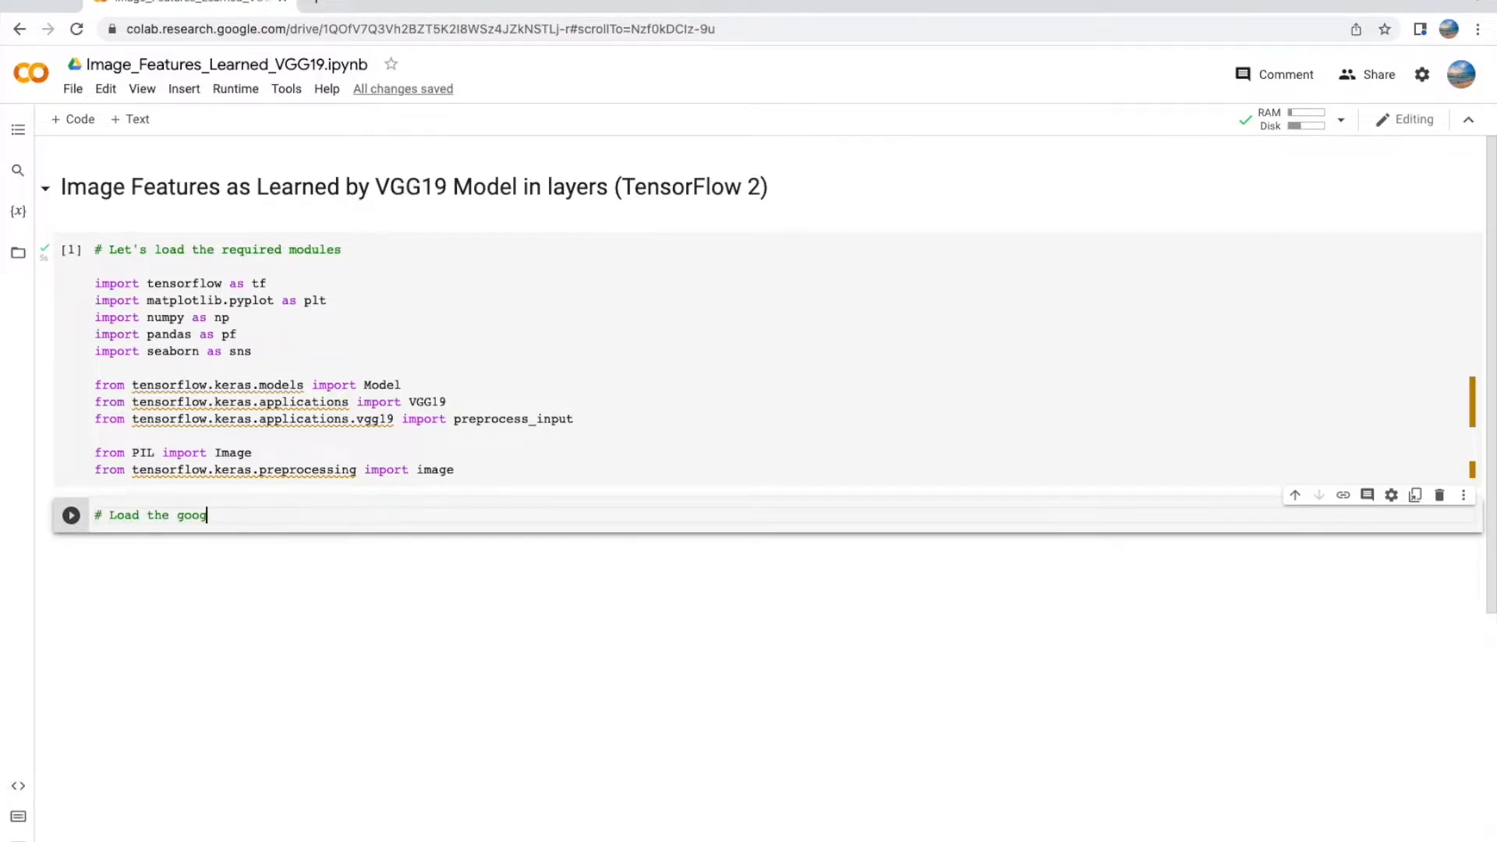
type("le drive")
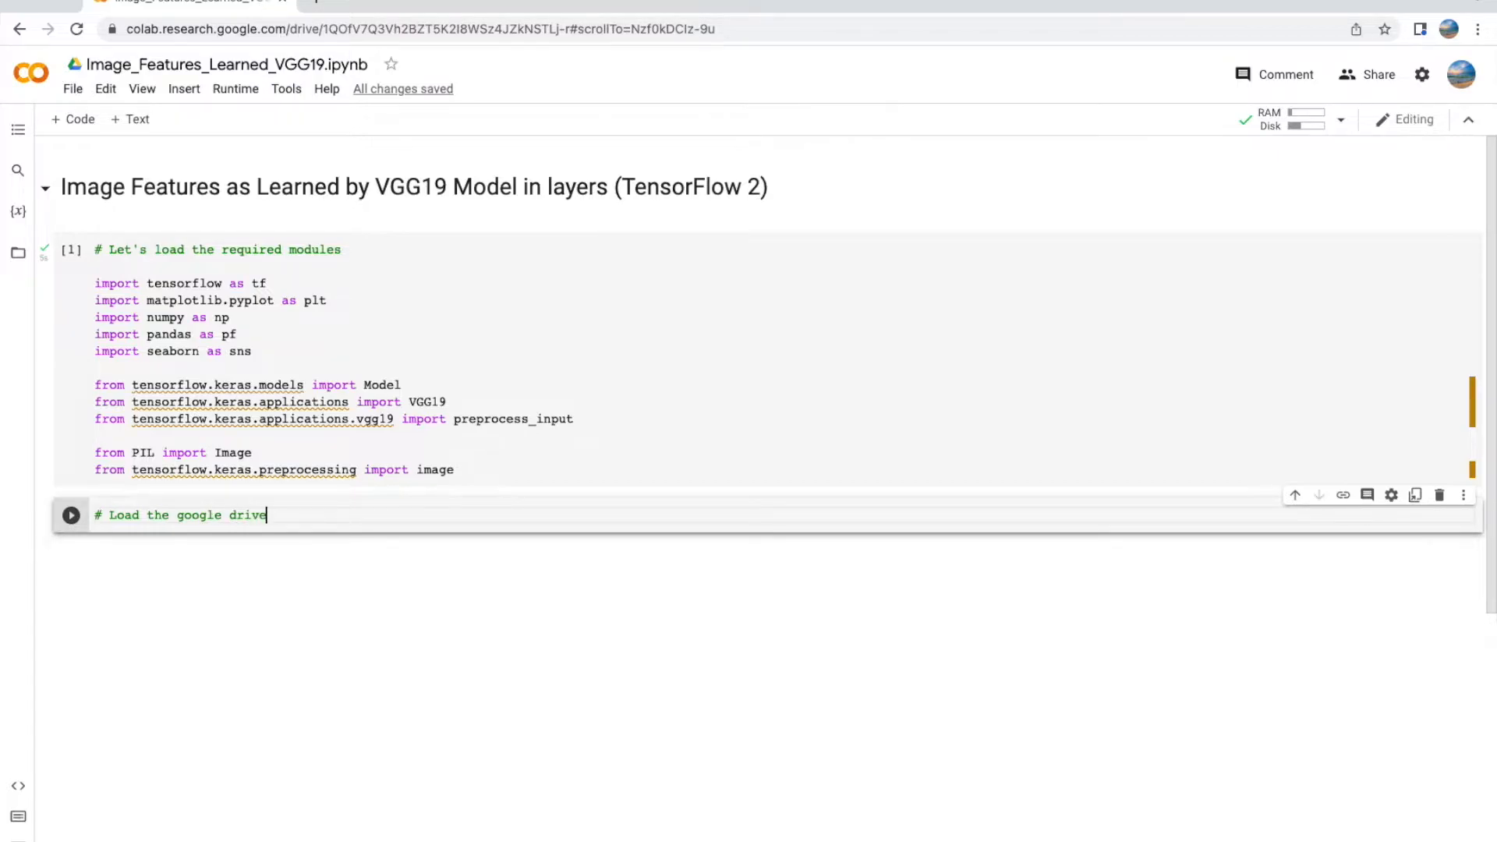
type(".")
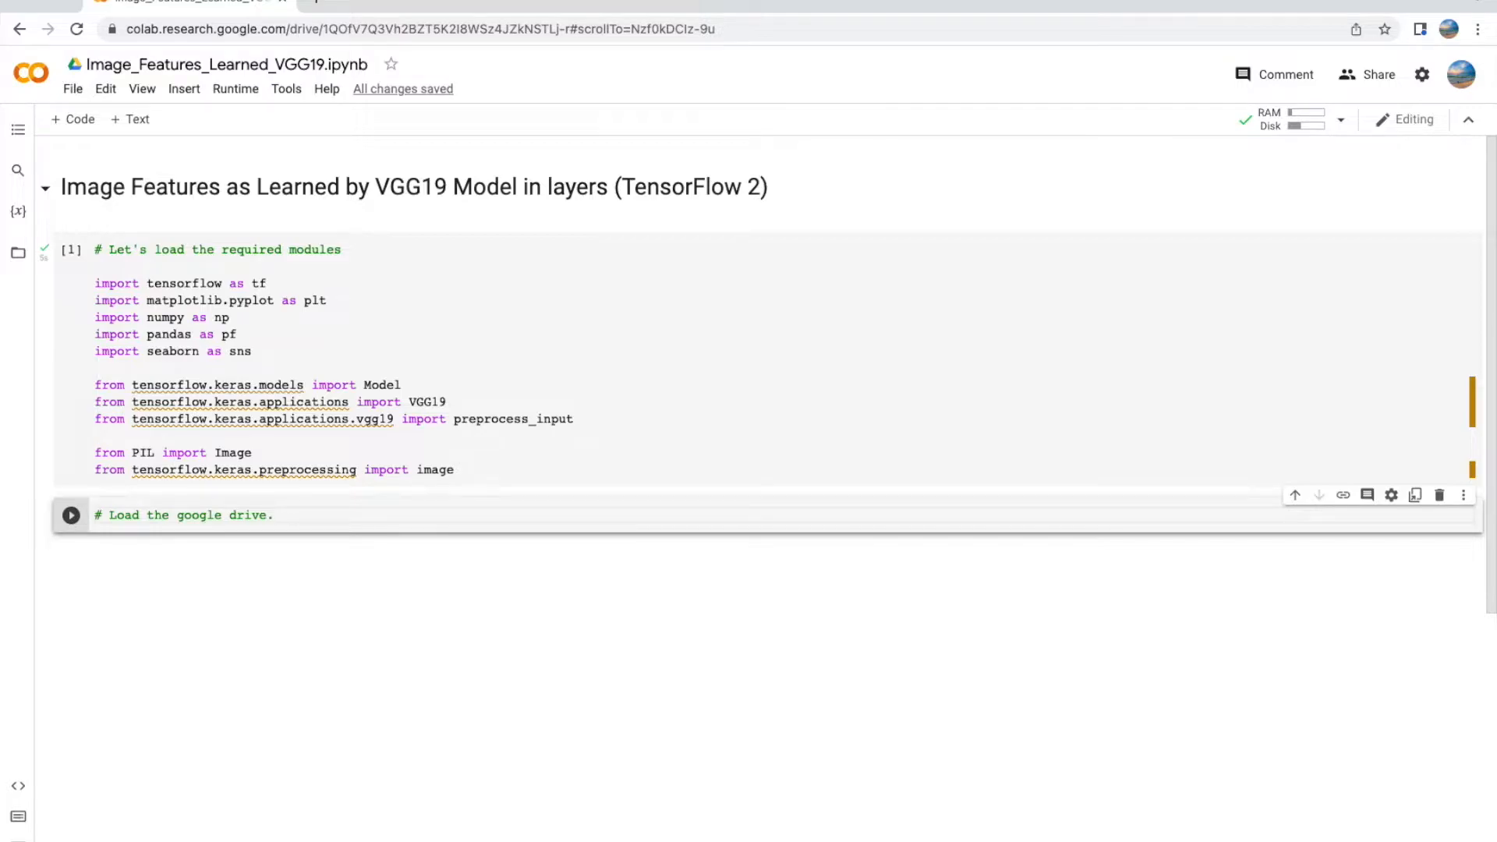
type("You won't need this if you are running locally on your machine jupyter notebook")
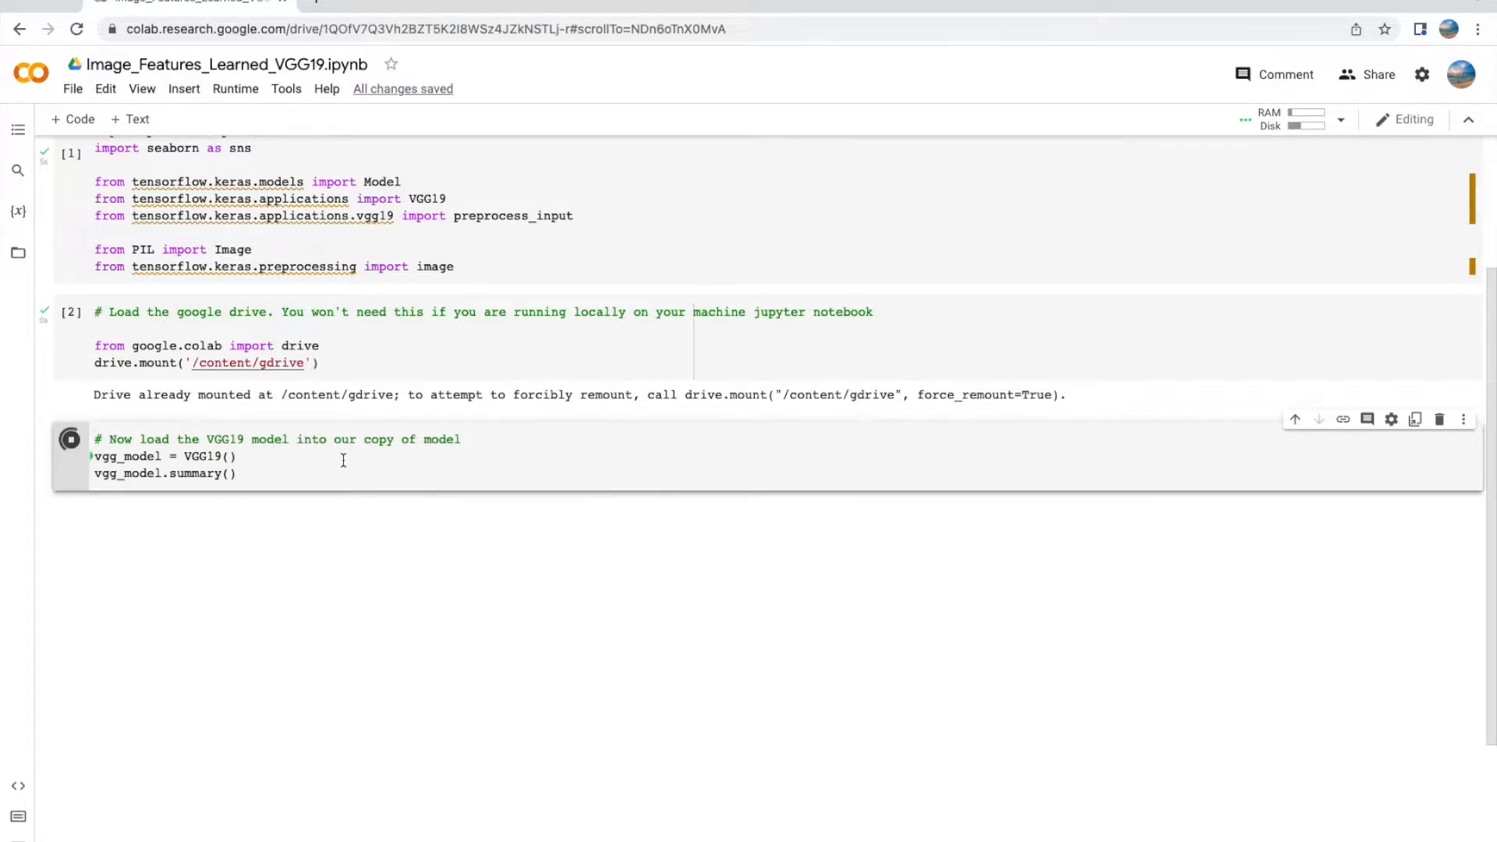
Step: Run the VGG19 cell and scroll through its summary totalling 143,667,240 parameters
left_click(70, 439)
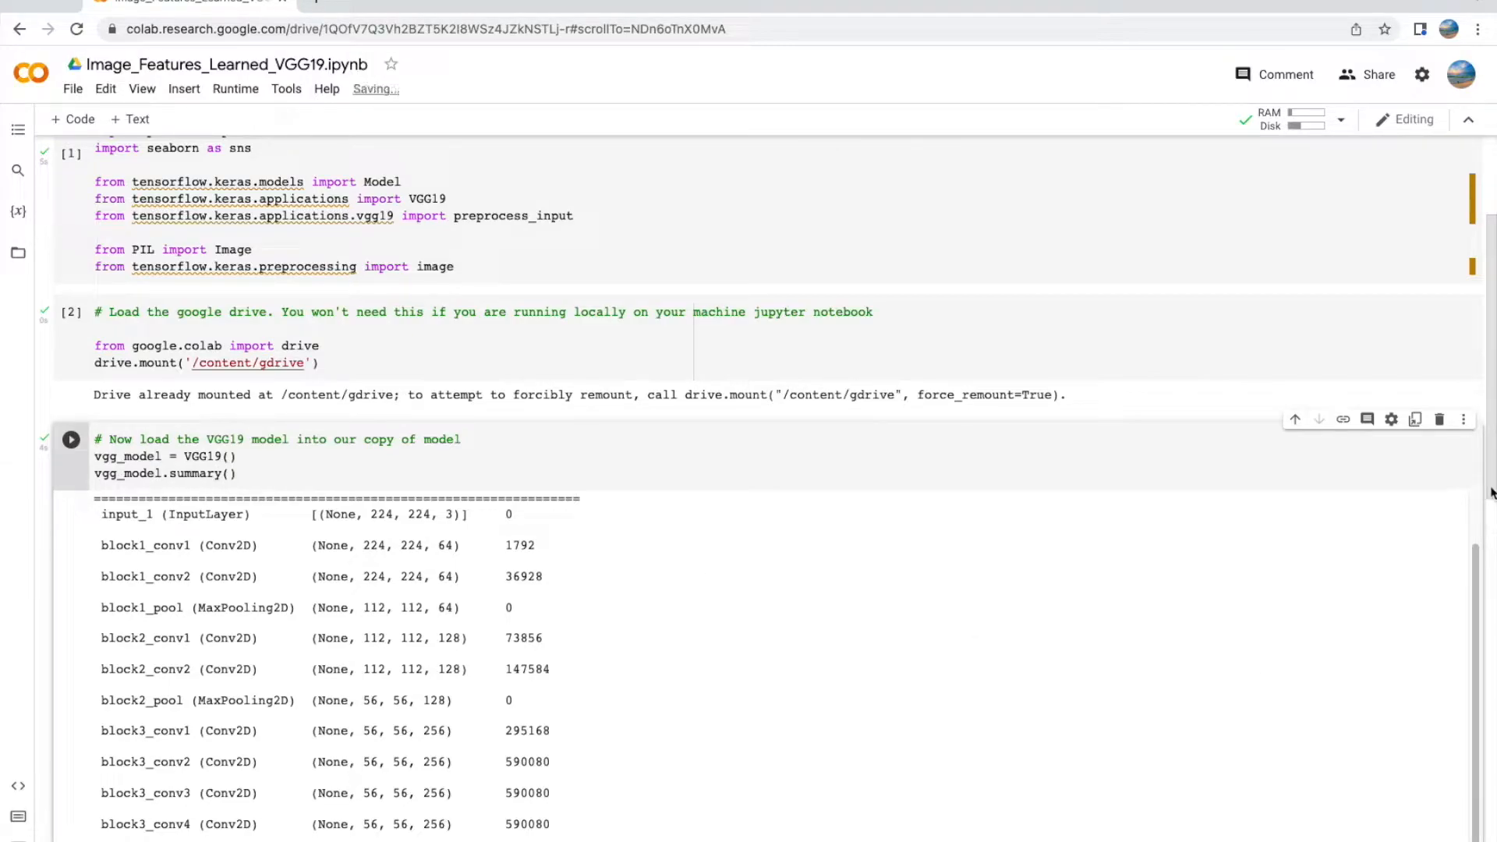
scroll("down", 3)
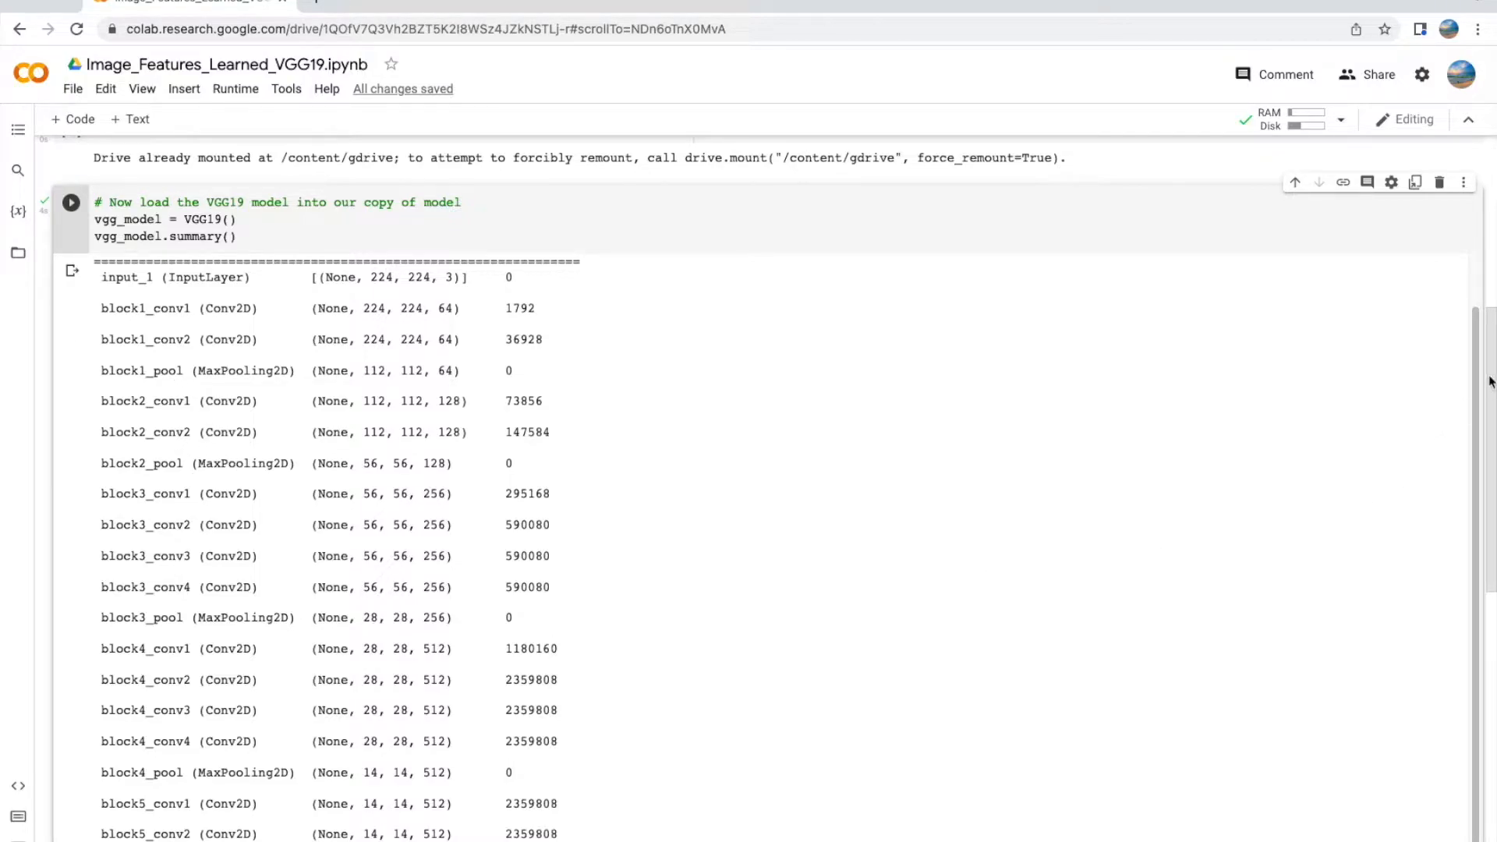
scroll("down", 3)
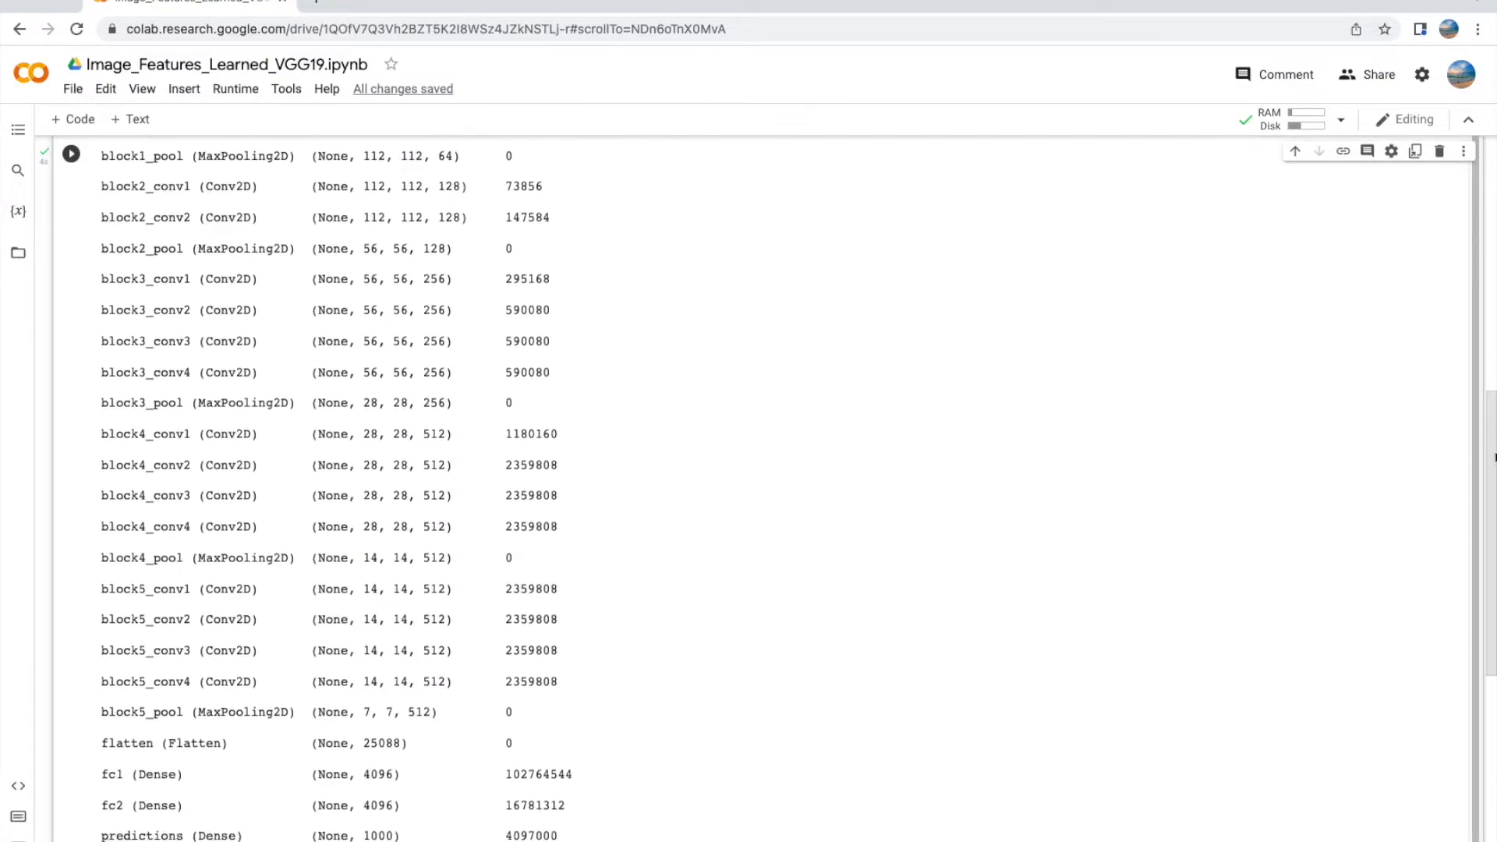
scroll("down", 3)
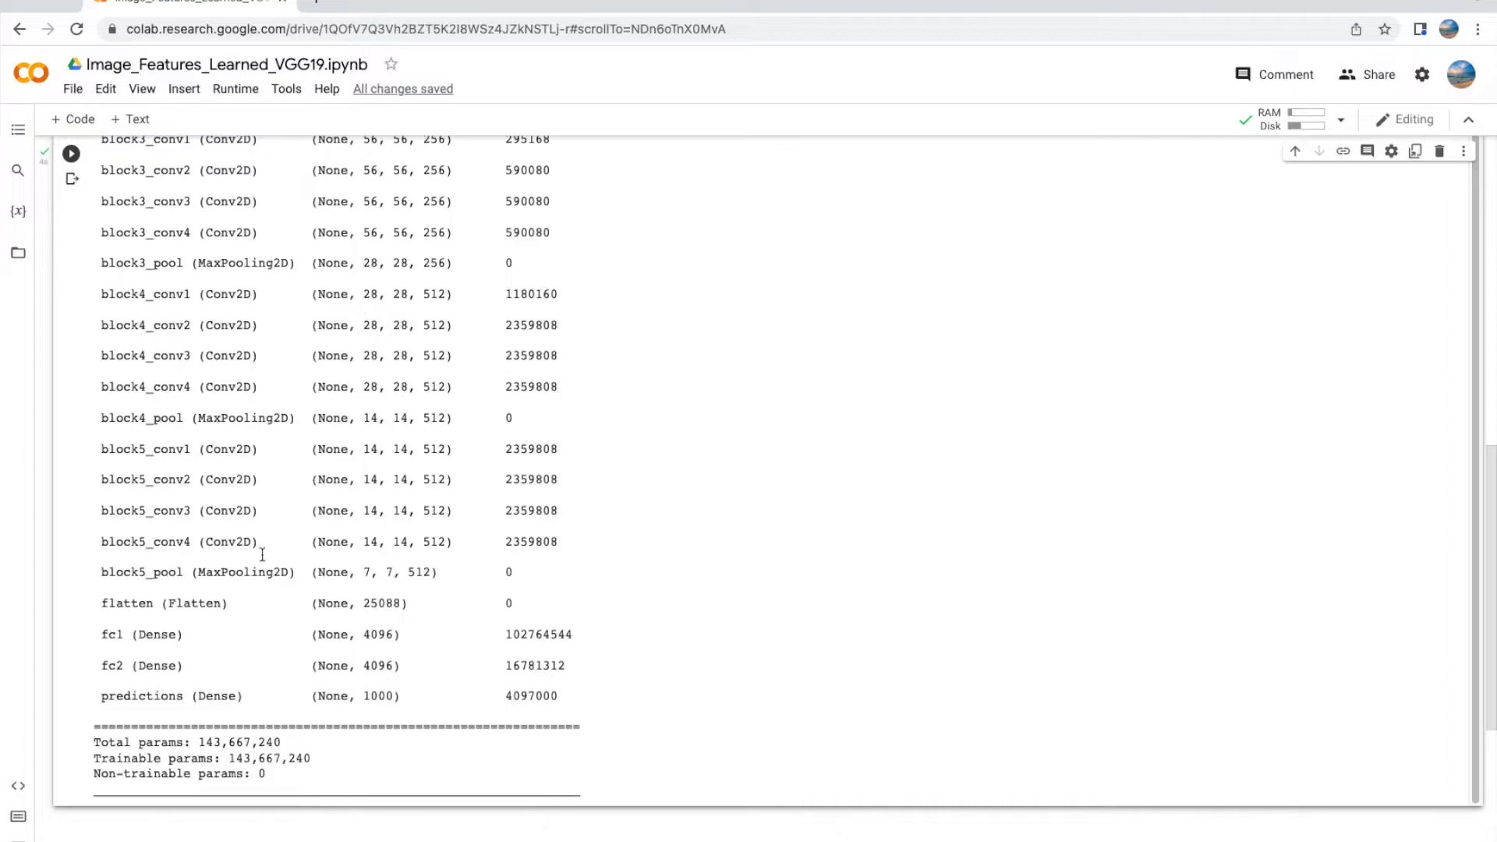
mouse_move(241, 602)
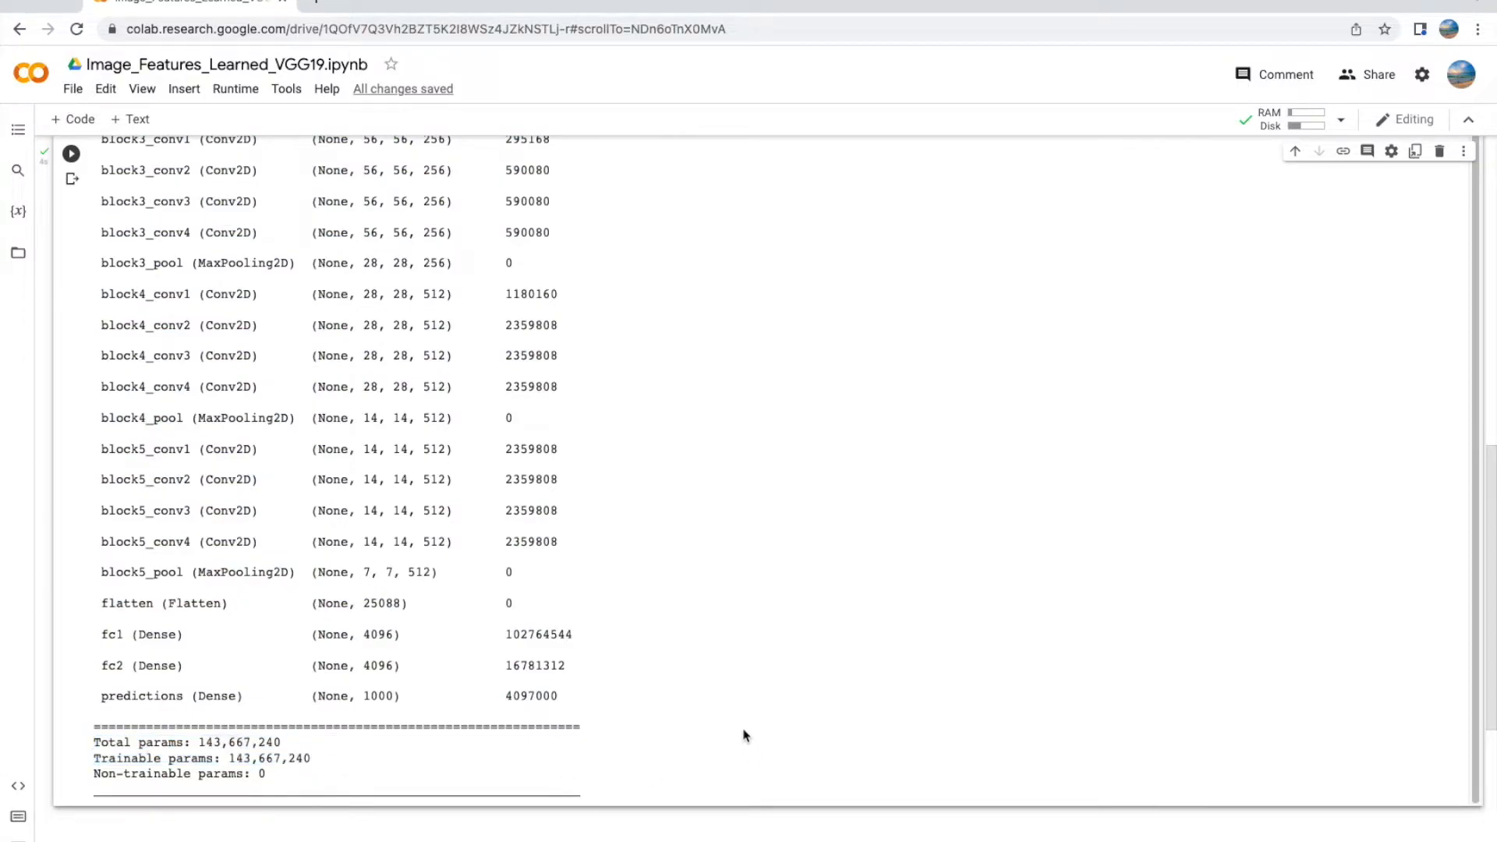
scroll("down", 3)
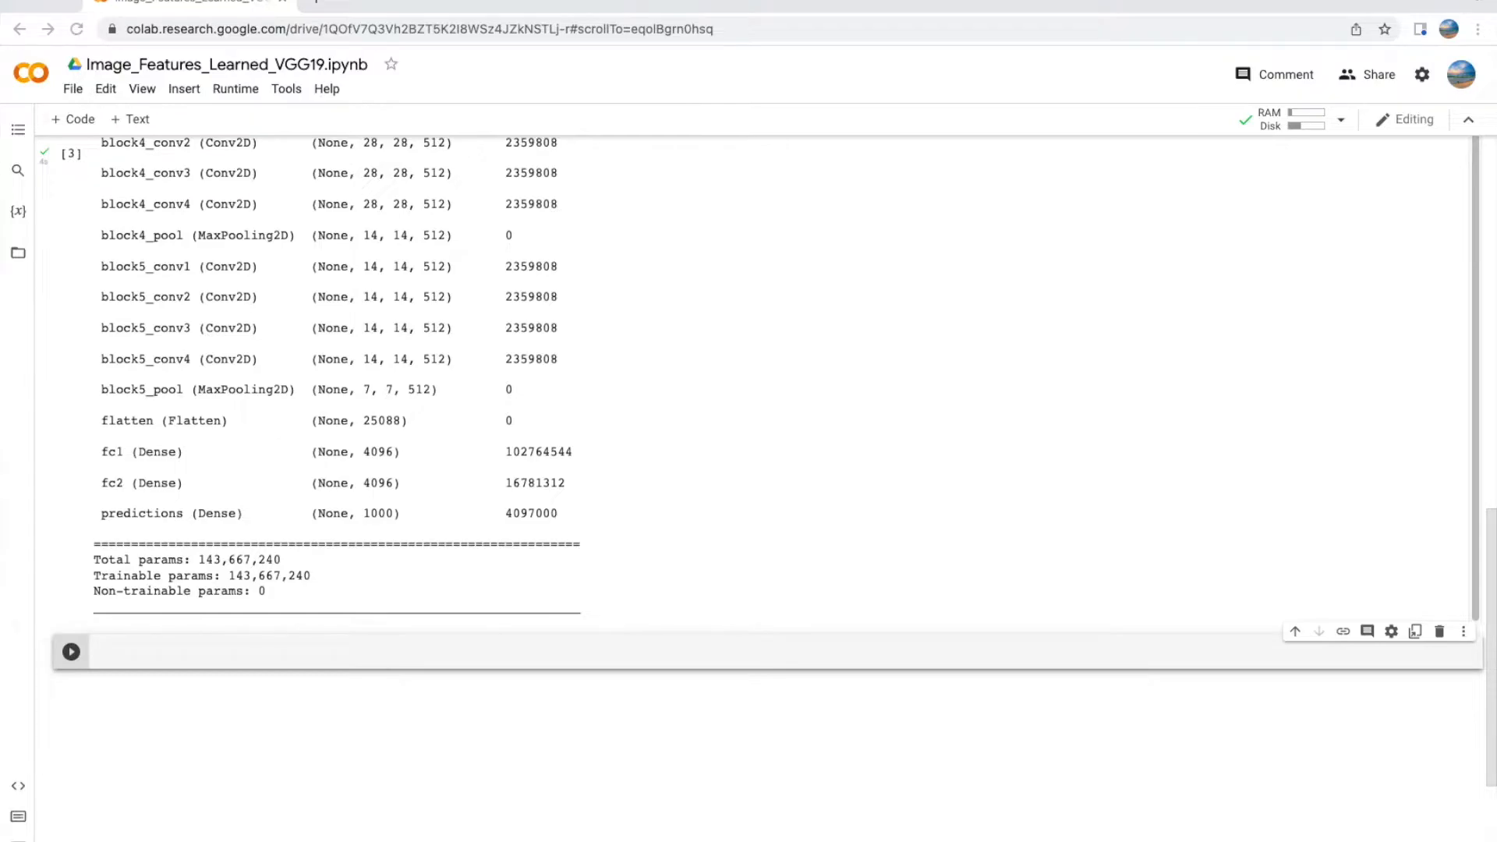
mouse_move(150, 650)
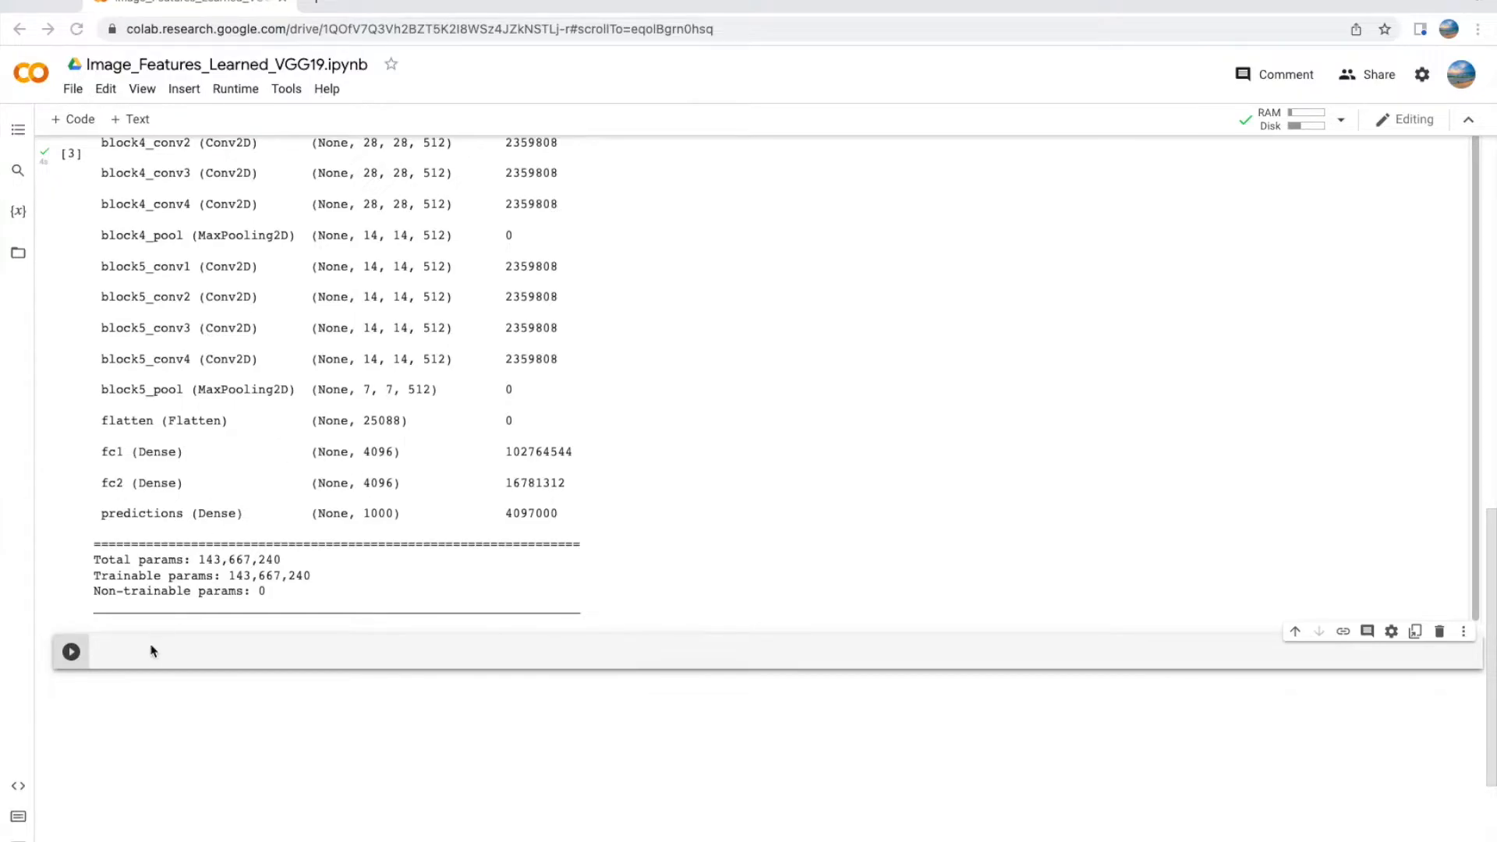
mouse_move(131, 655)
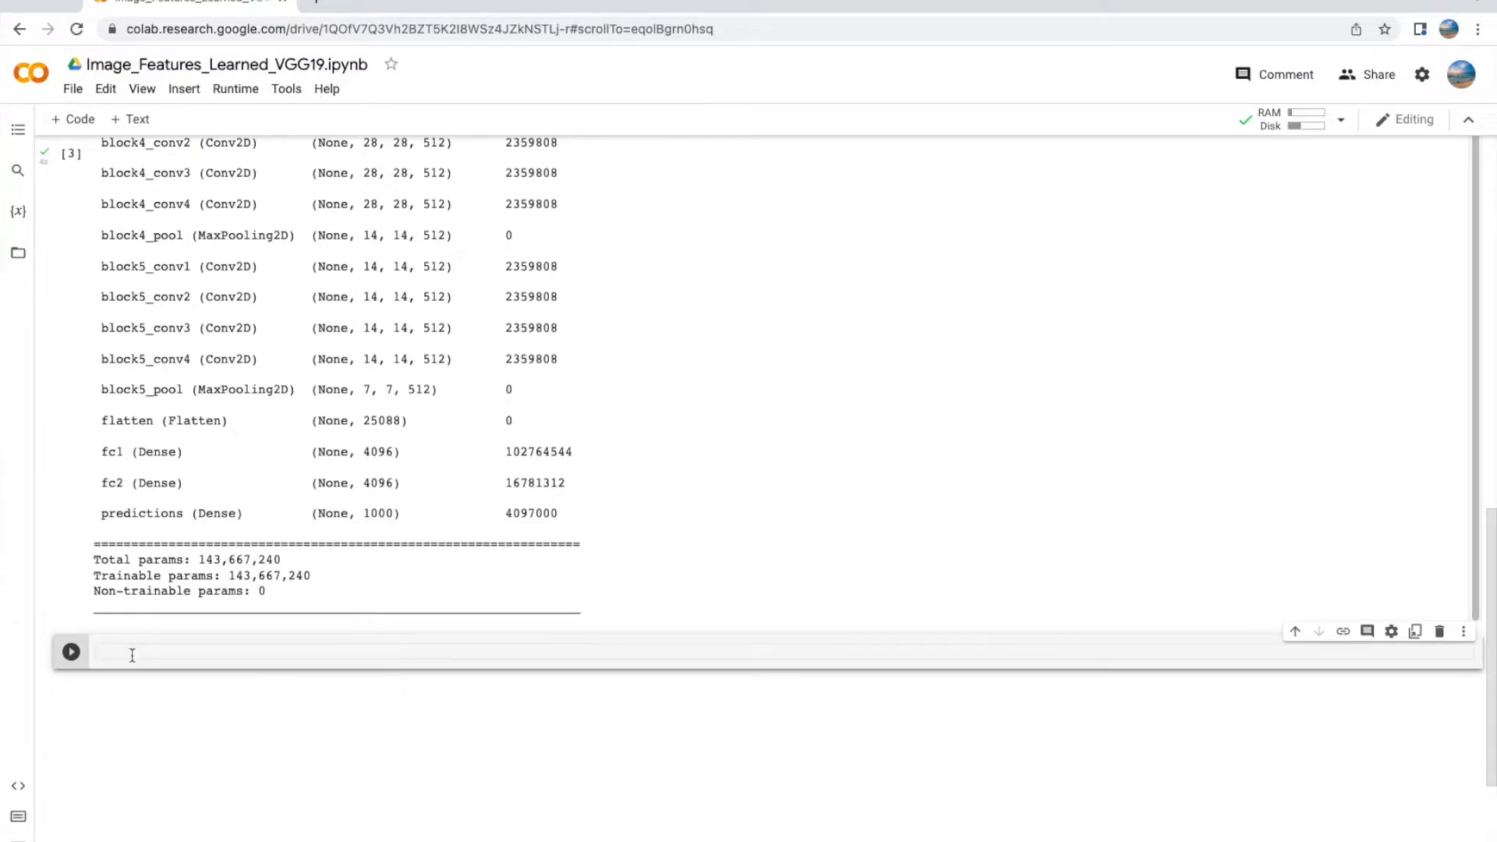
Step: Write the comment '# Lets extract the important information we will need to'
type("# Lets")
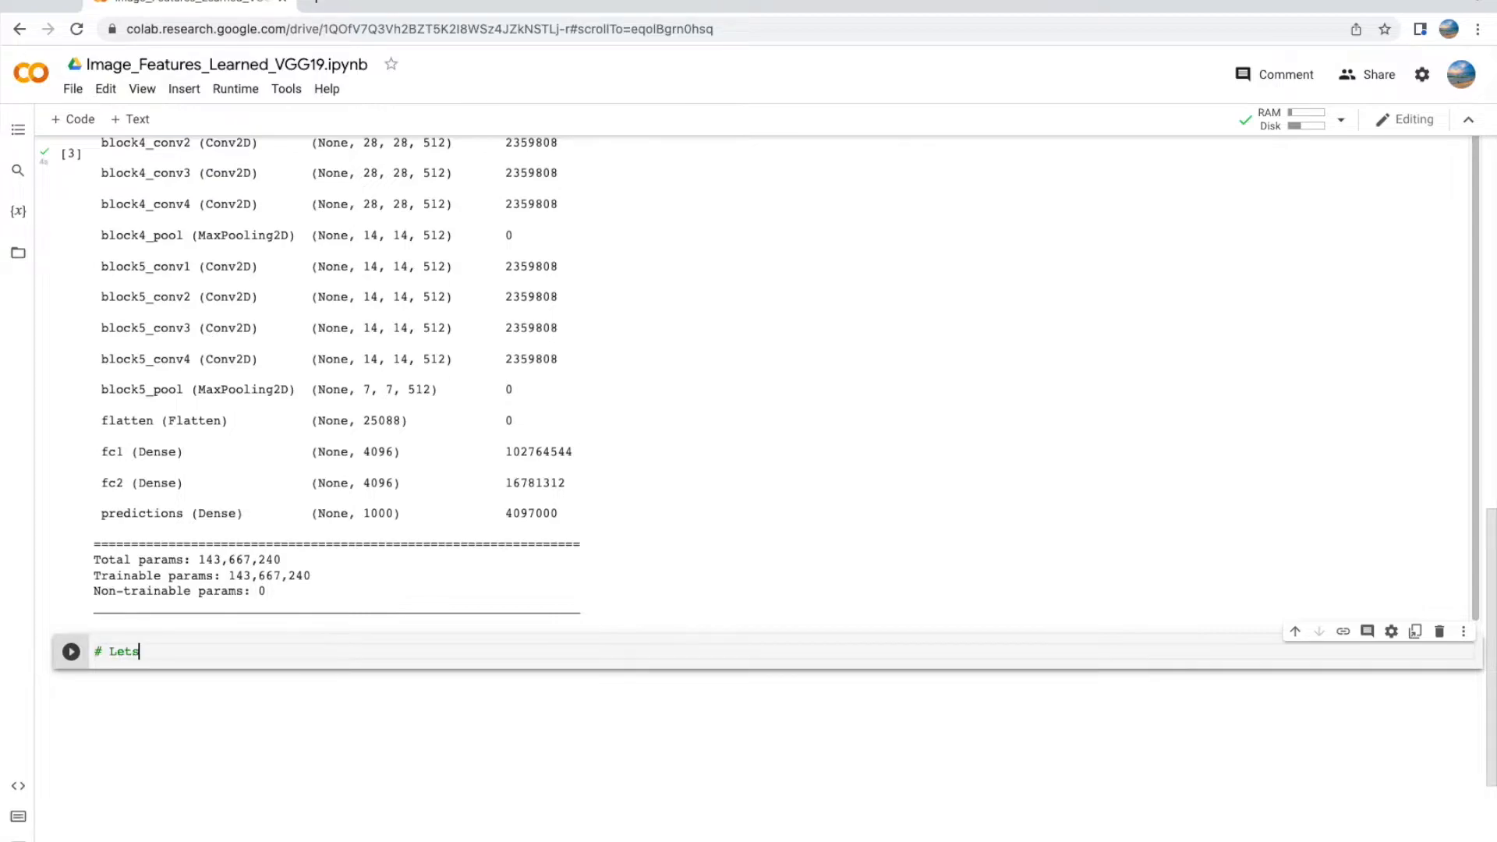
type("extract")
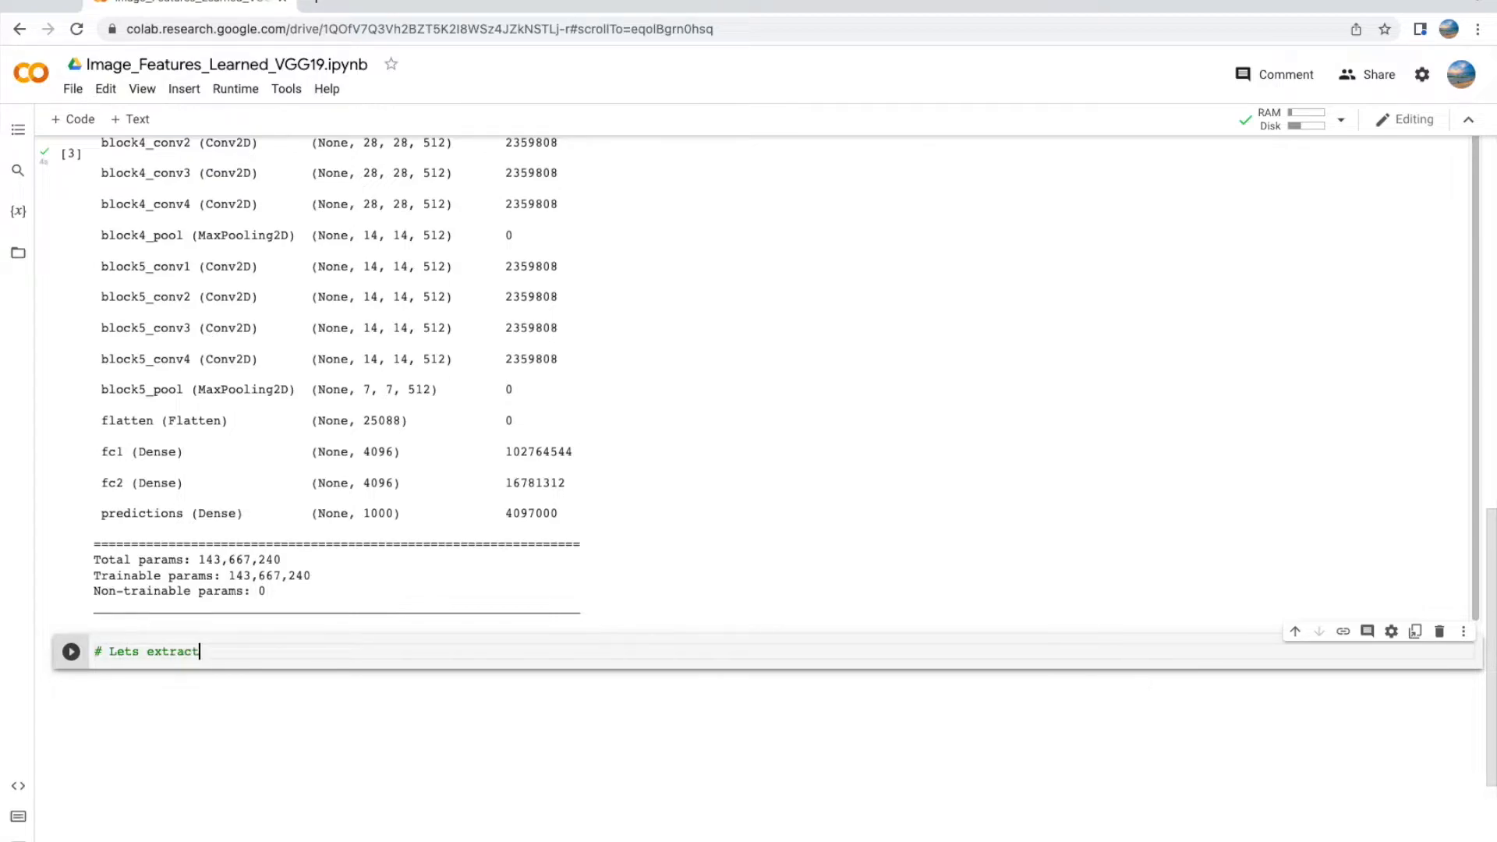
type("the")
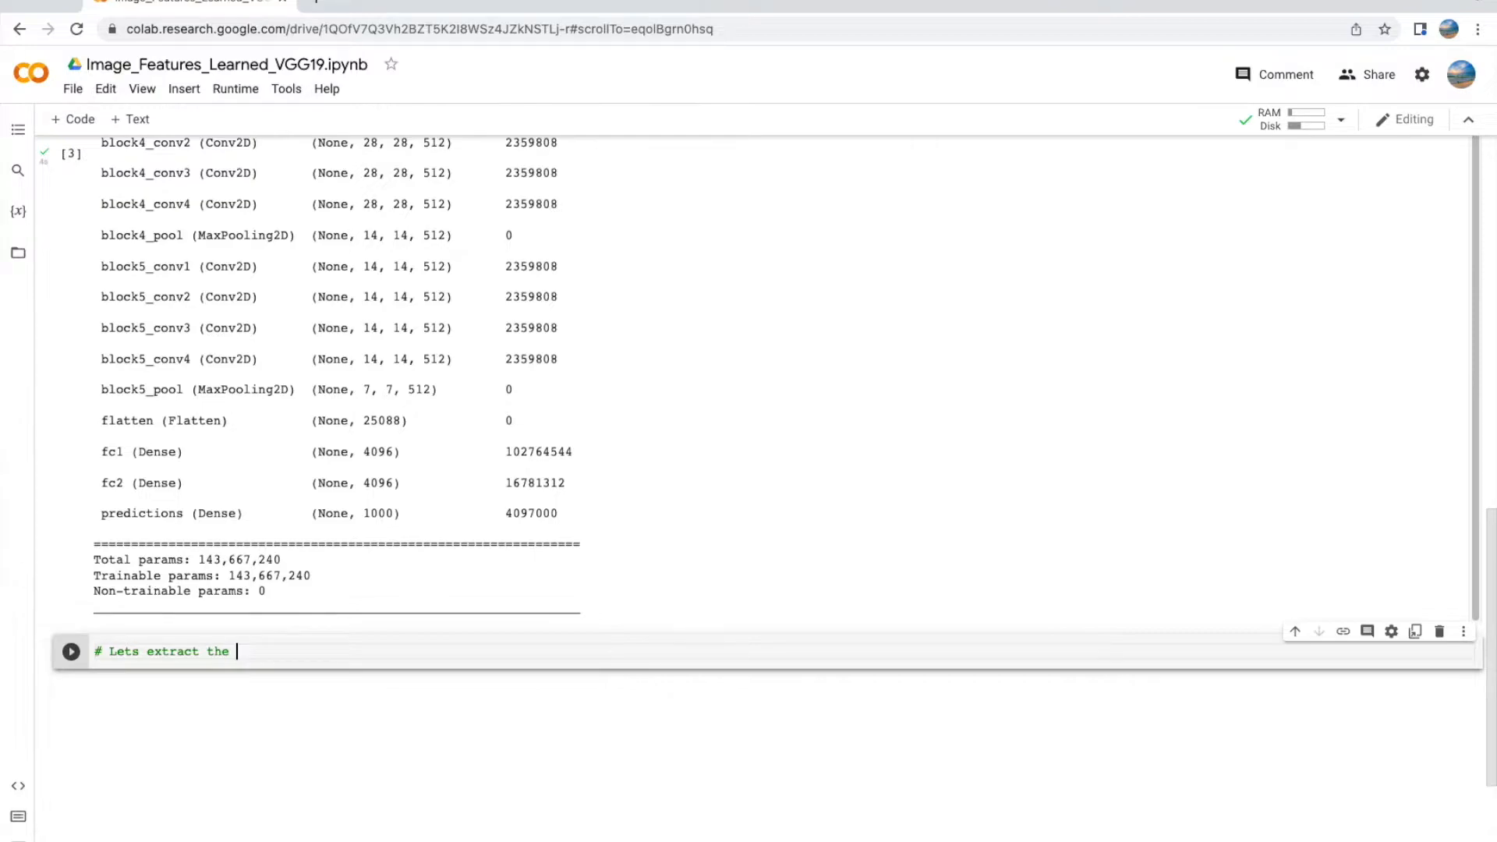
type("important")
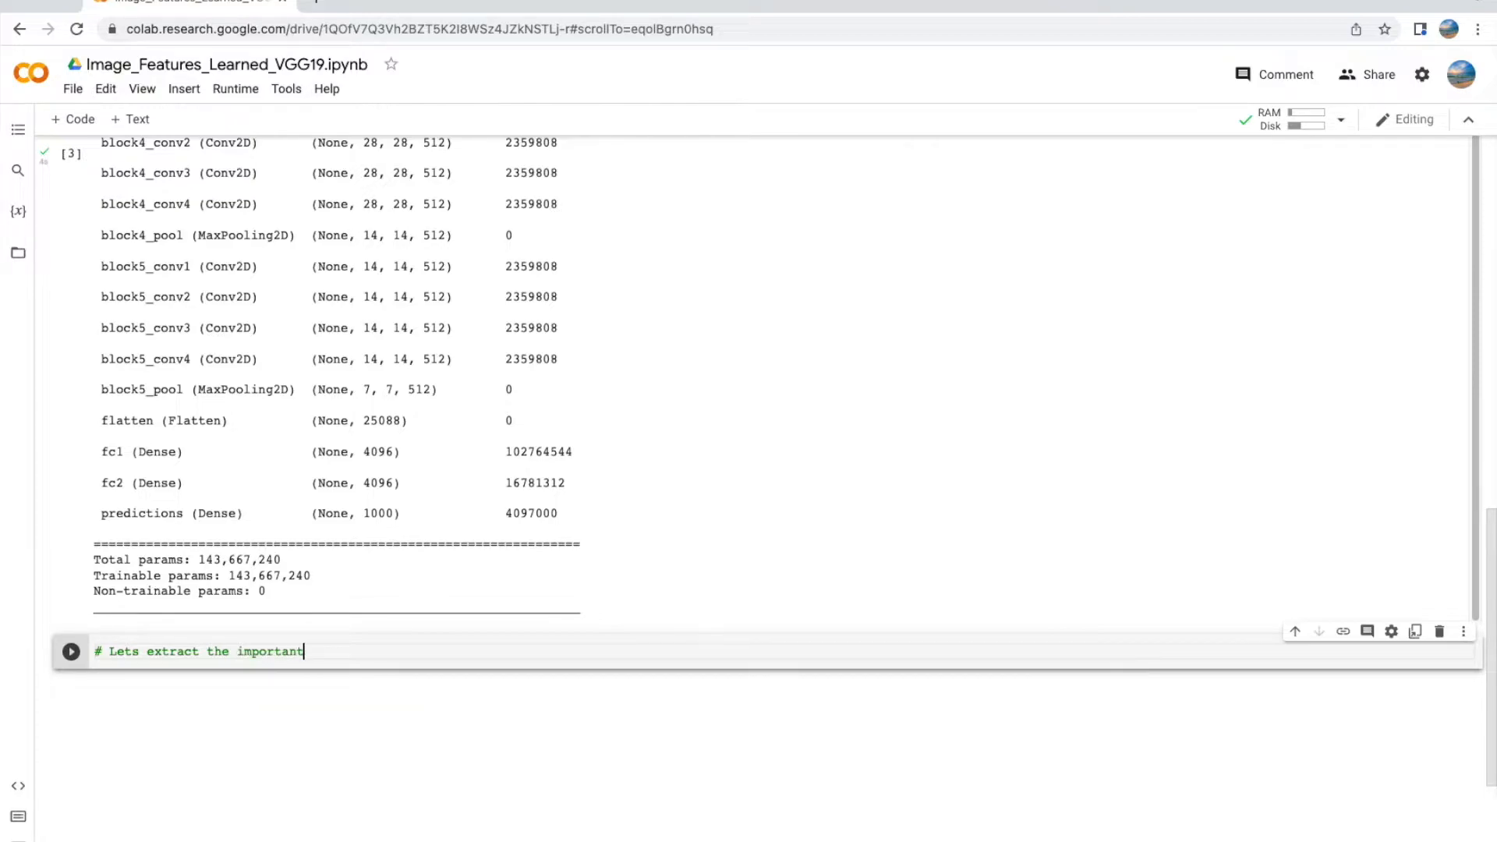
type("information we")
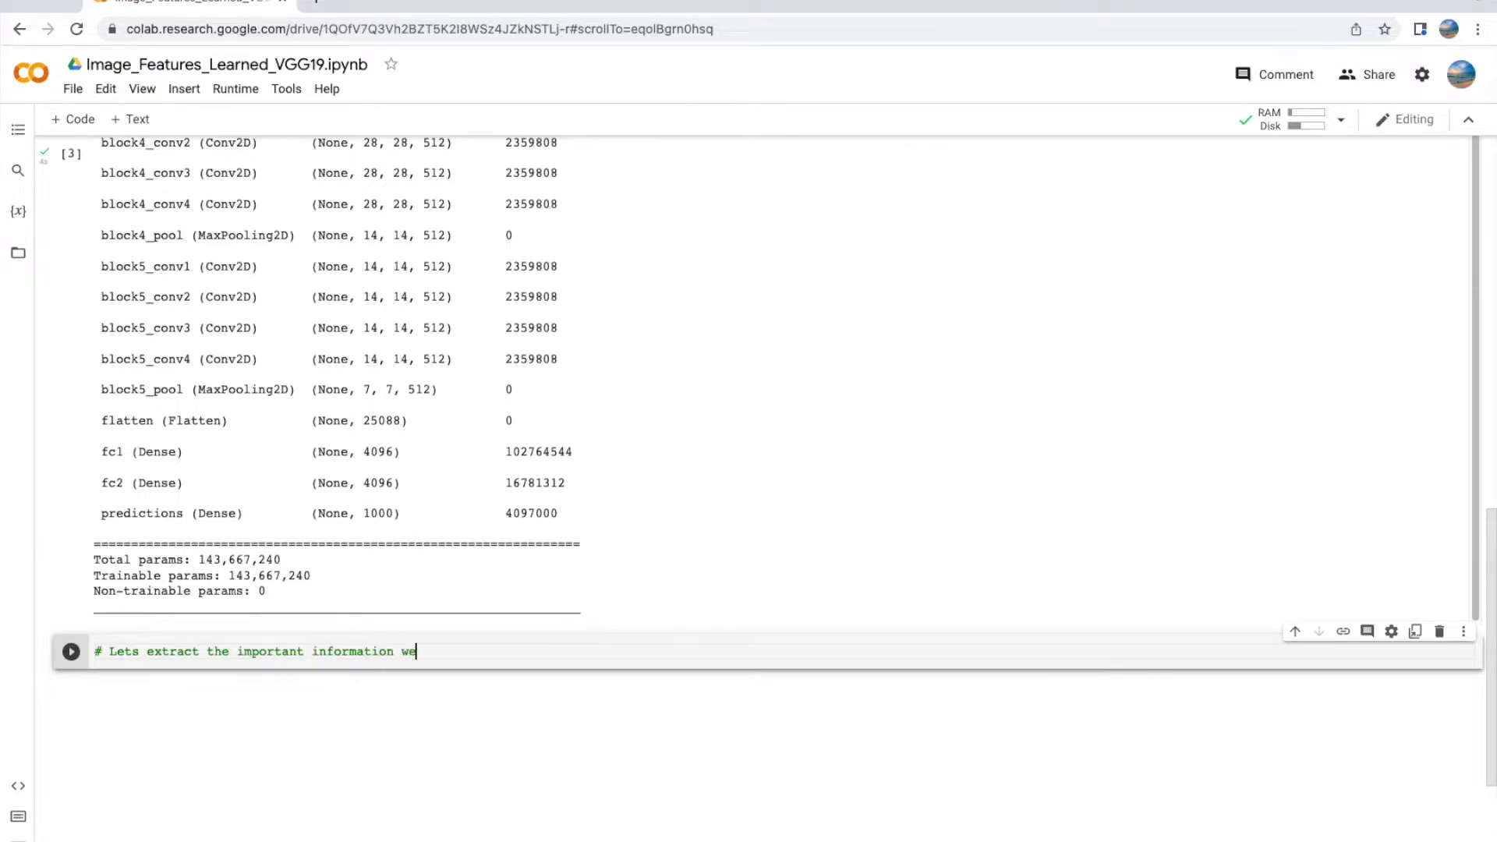
type("will need to create our own model for examining details of our input image")
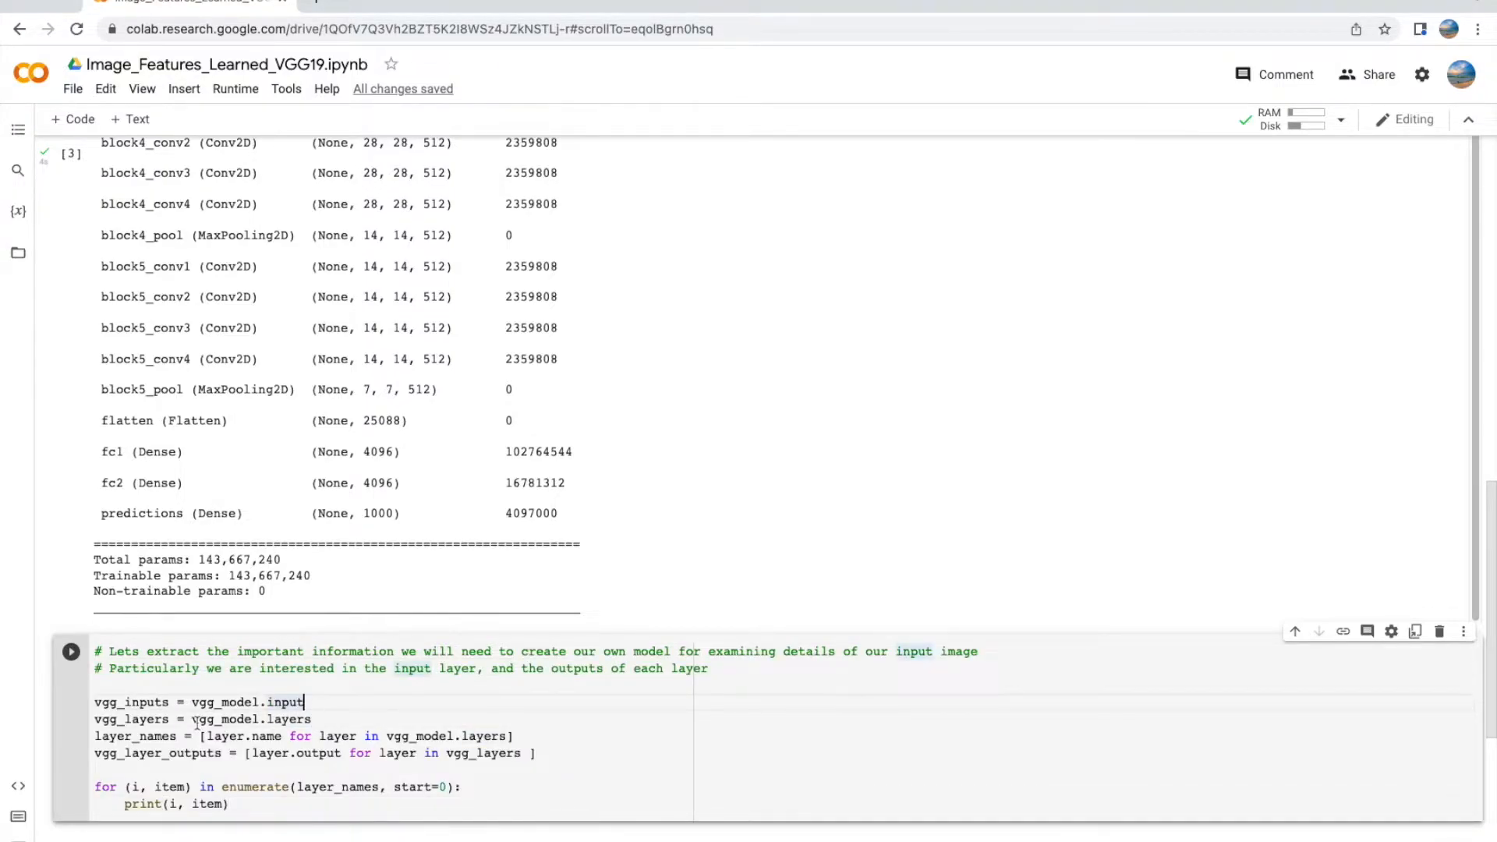
Step: Add vgg_inputs = vgg_model.input above the vgg_layers line
scroll("down", 3)
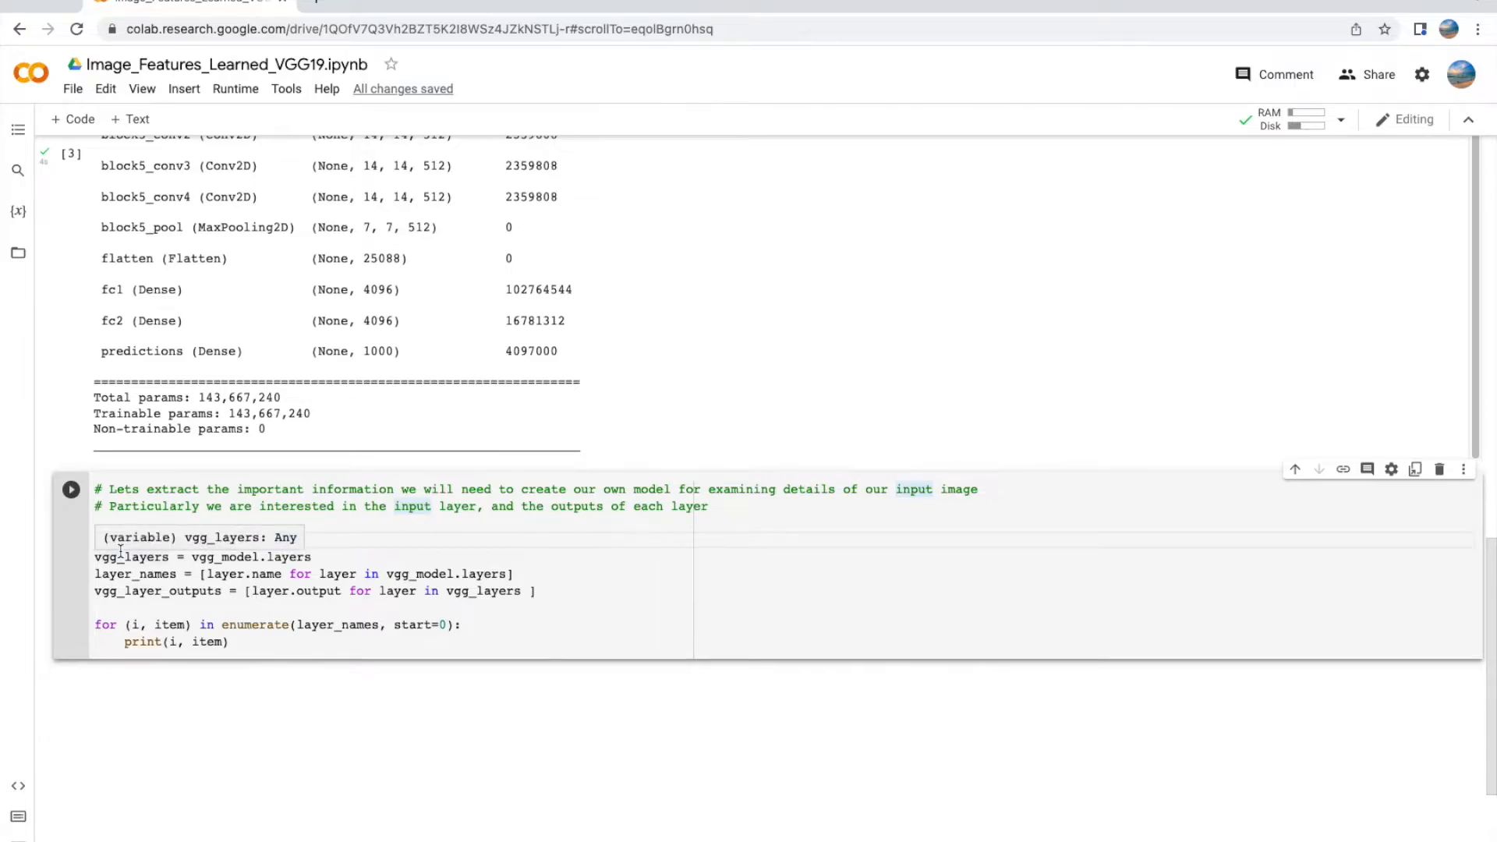
type("vgg_inputs = vgg_model.input")
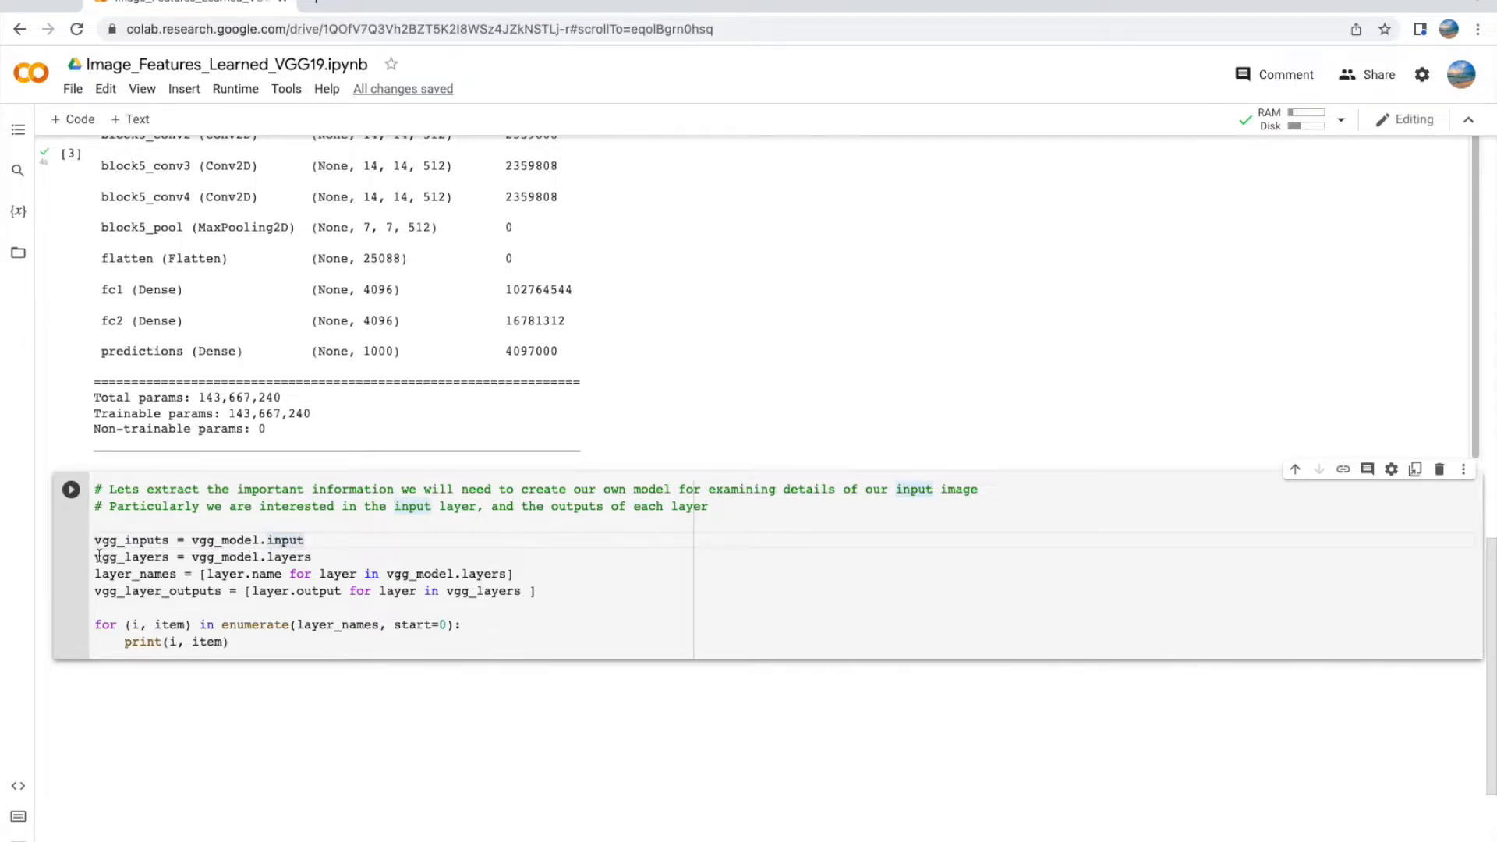
mouse_move(132, 556)
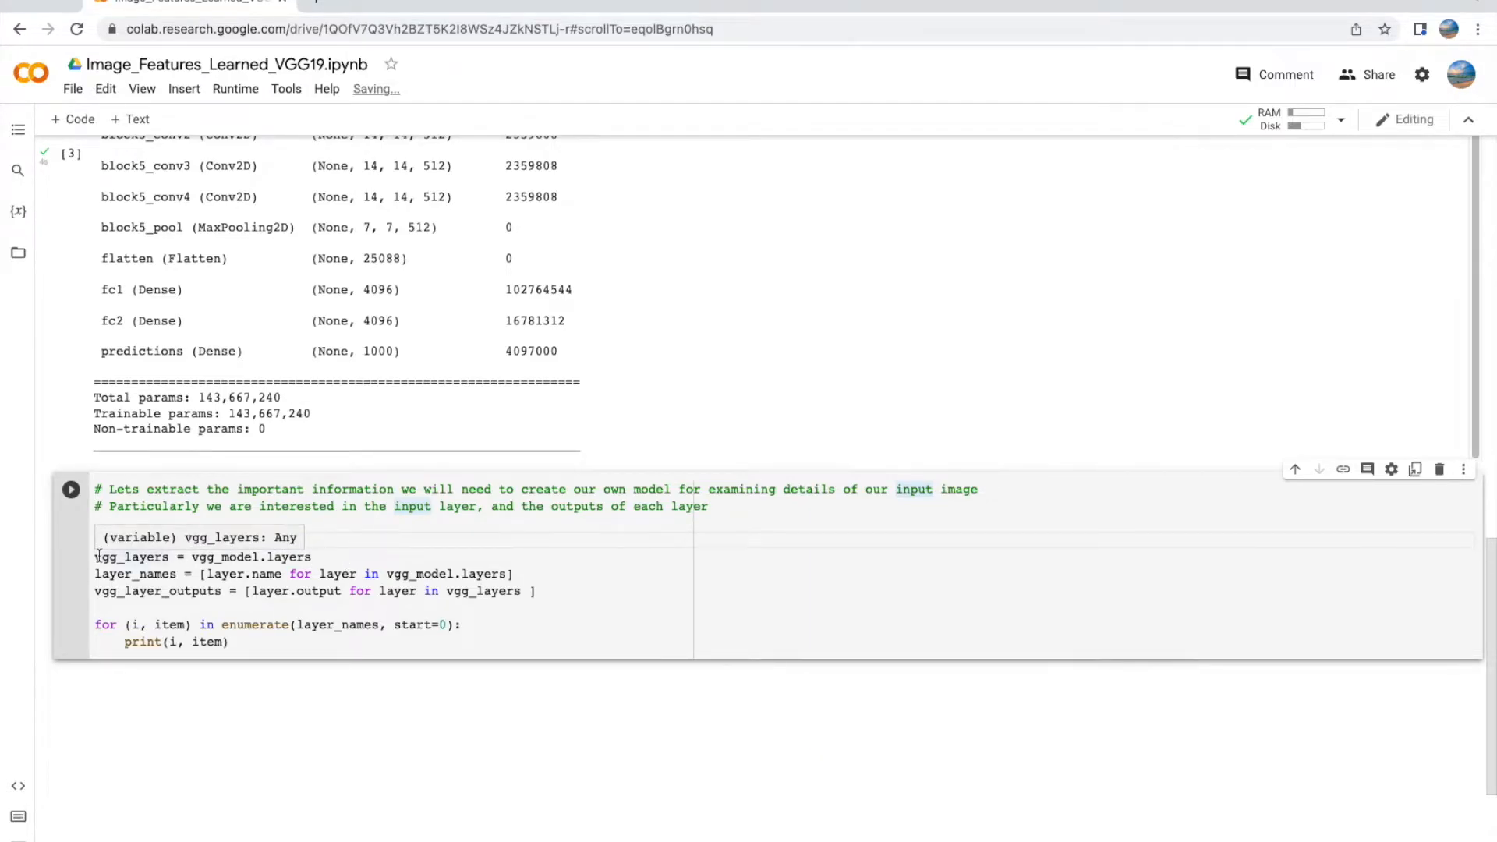
type("vgg_inputs = vgg_model.input")
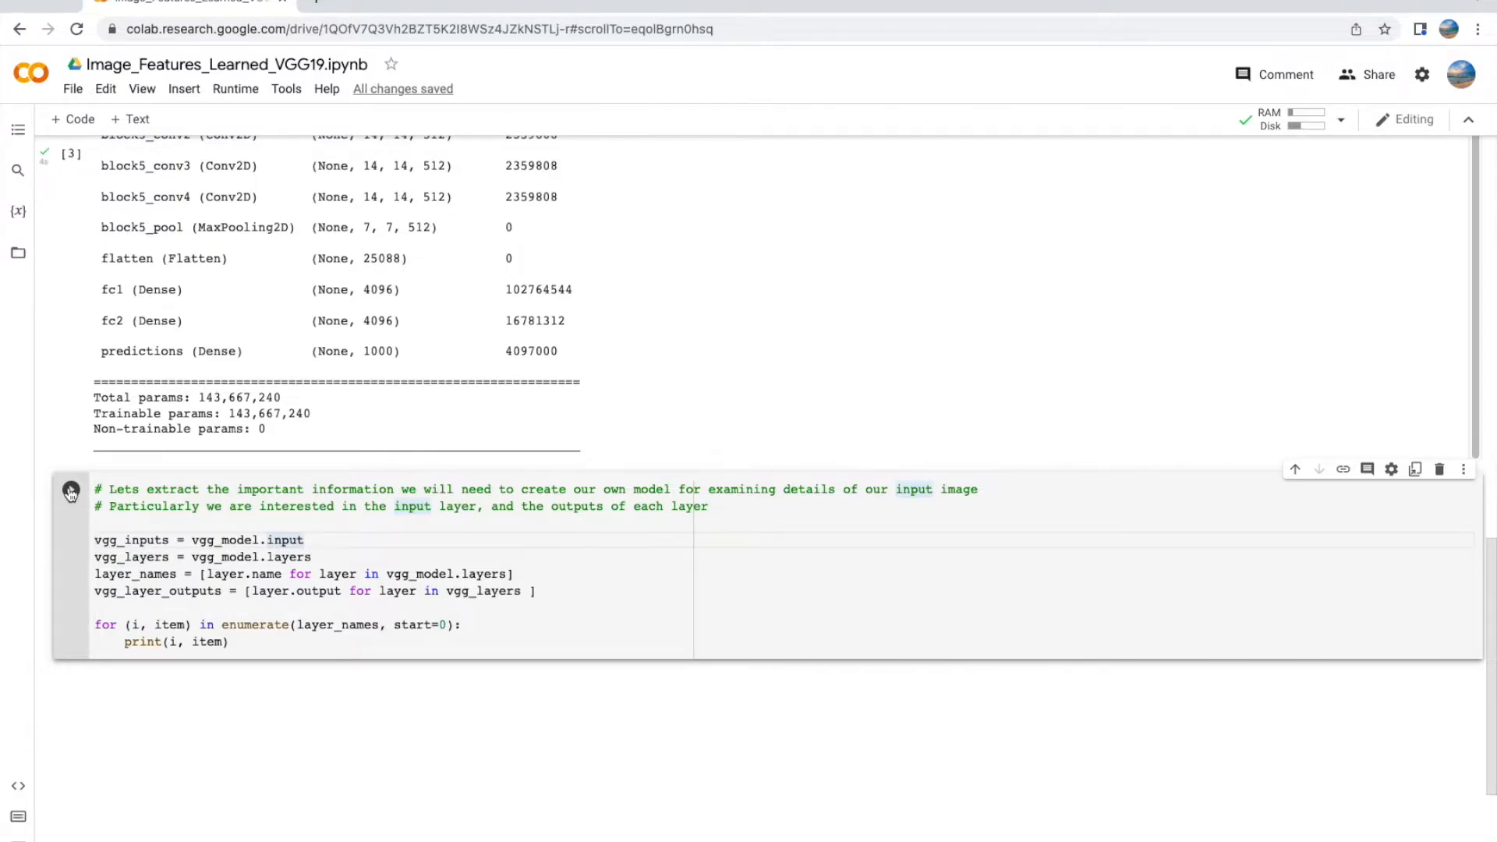
mouse_move(71, 489)
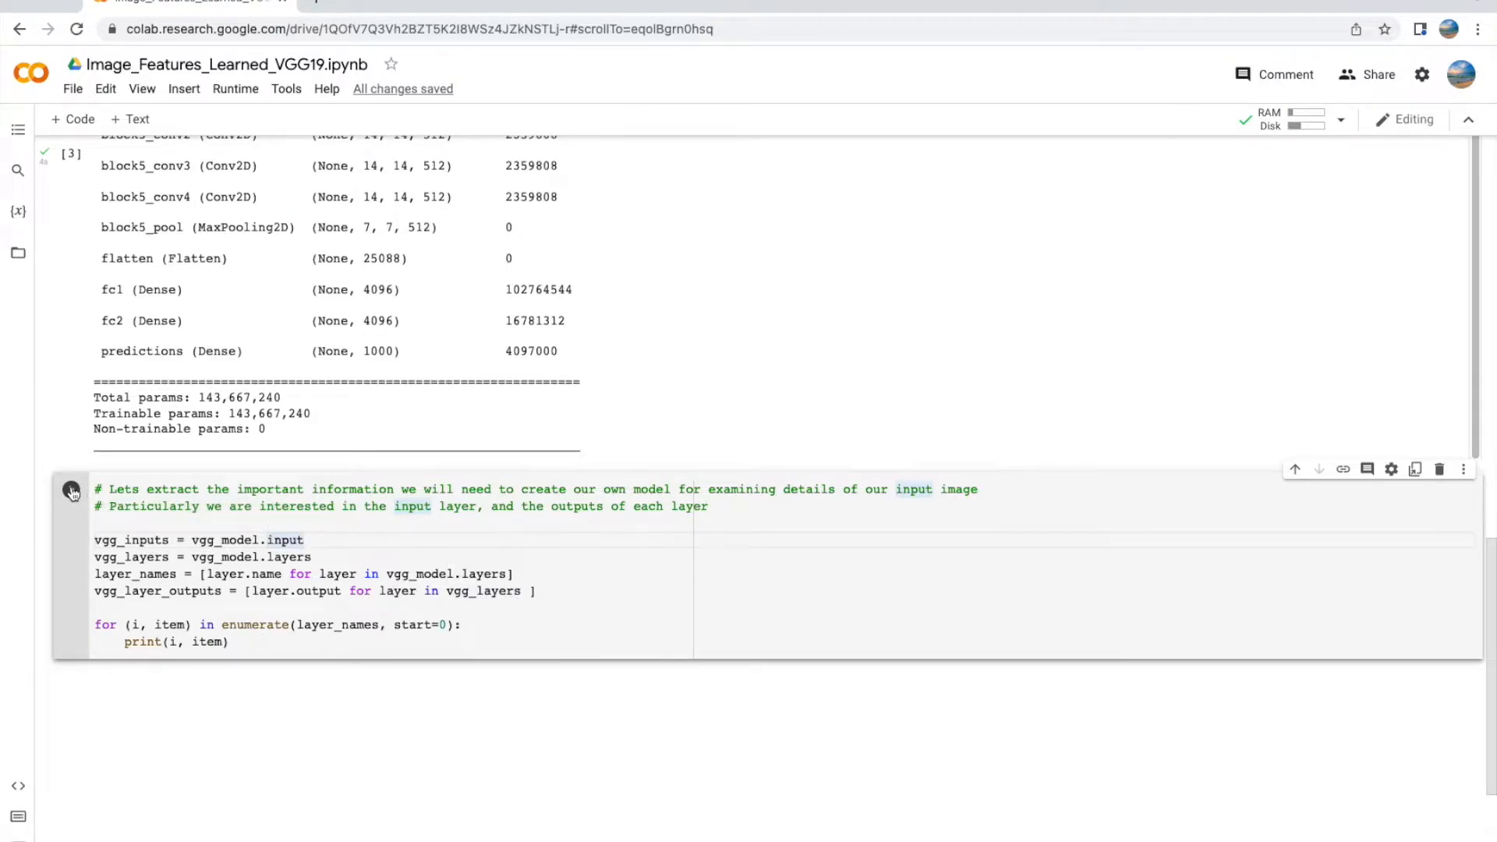
Step: Run the layer-extraction cell to print the 26 layer names, input_1 to predictions
left_click(71, 490)
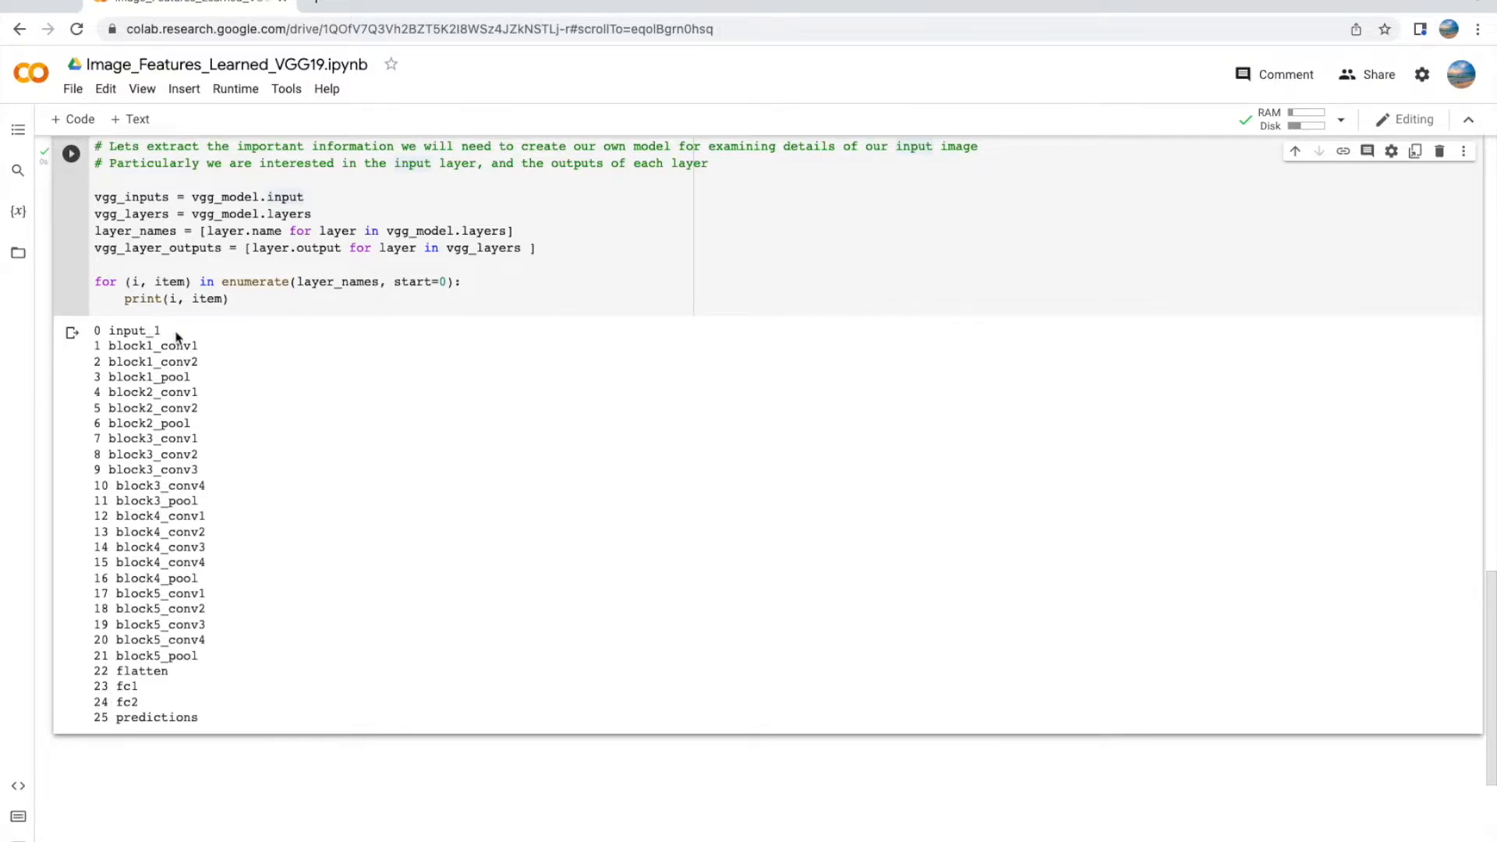
mouse_move(217, 717)
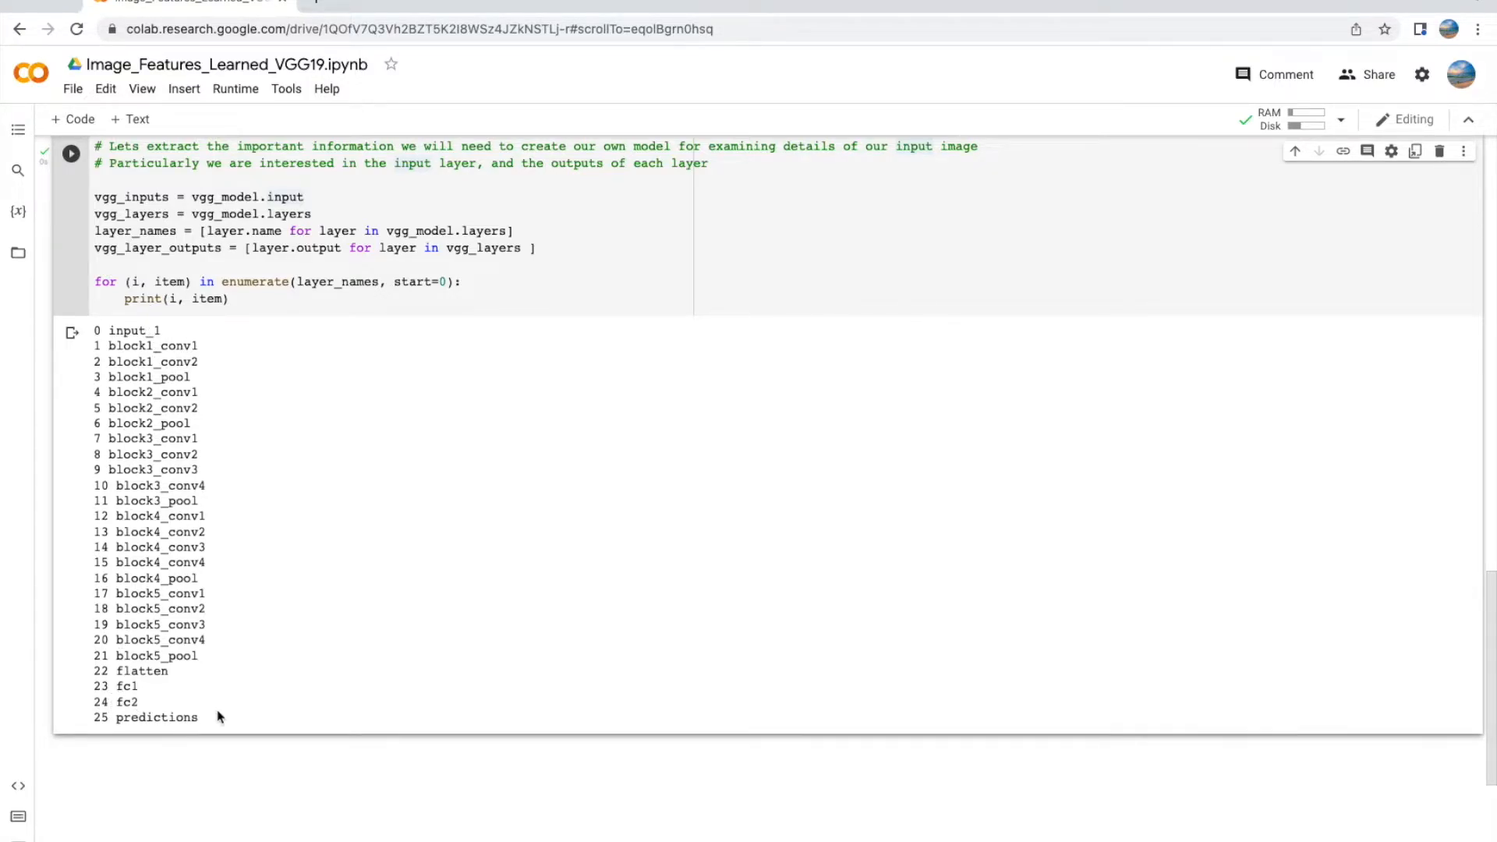
mouse_move(414, 678)
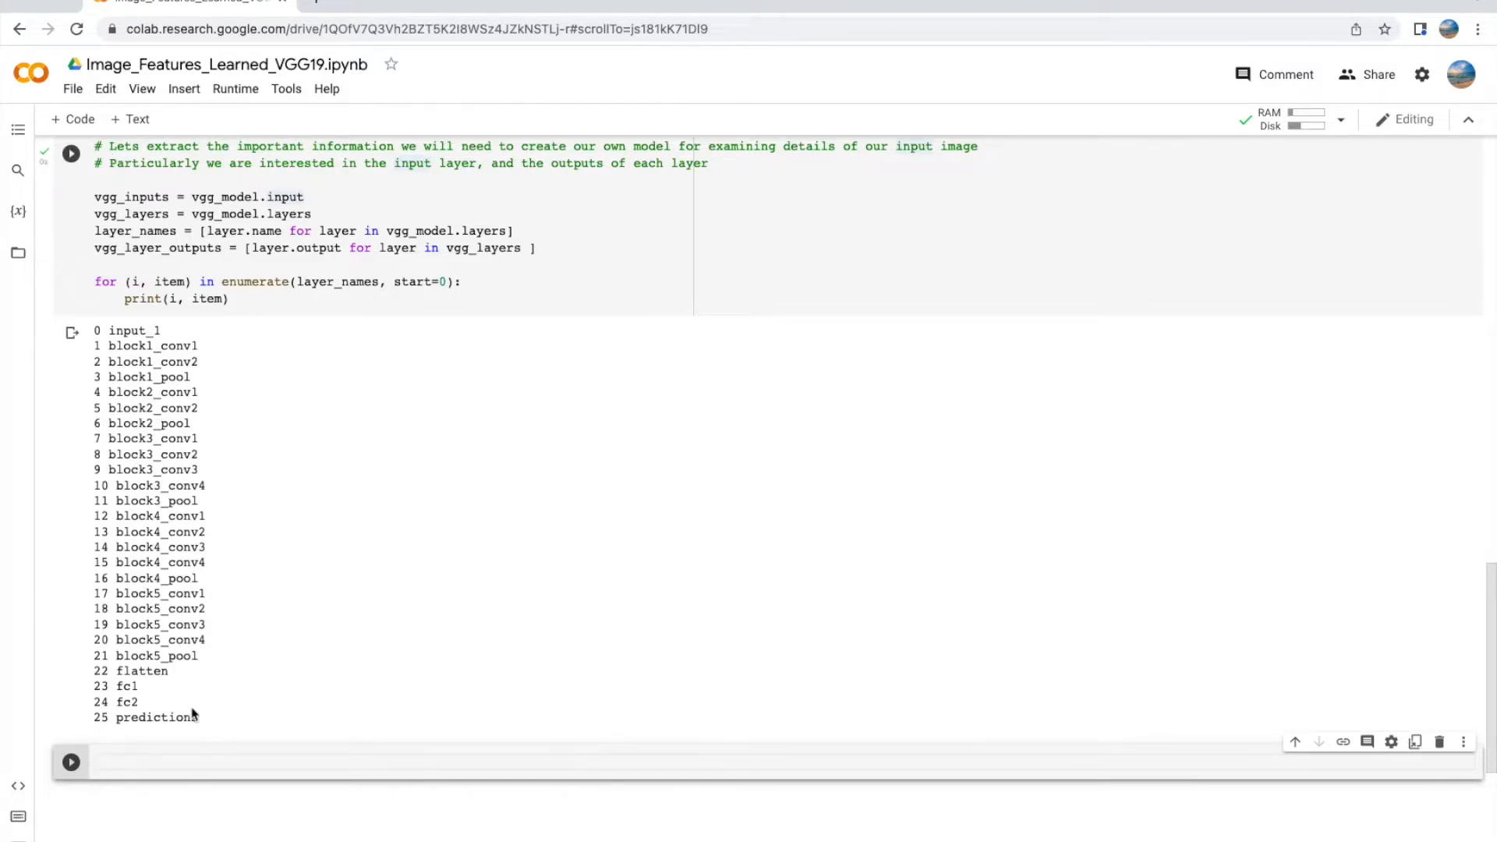
Step: Write feature_model = Model(vgg_inputs, vgg_layer_outputs) and plot_model to 'vgg19_model.png' with shapes
type("# Now let")
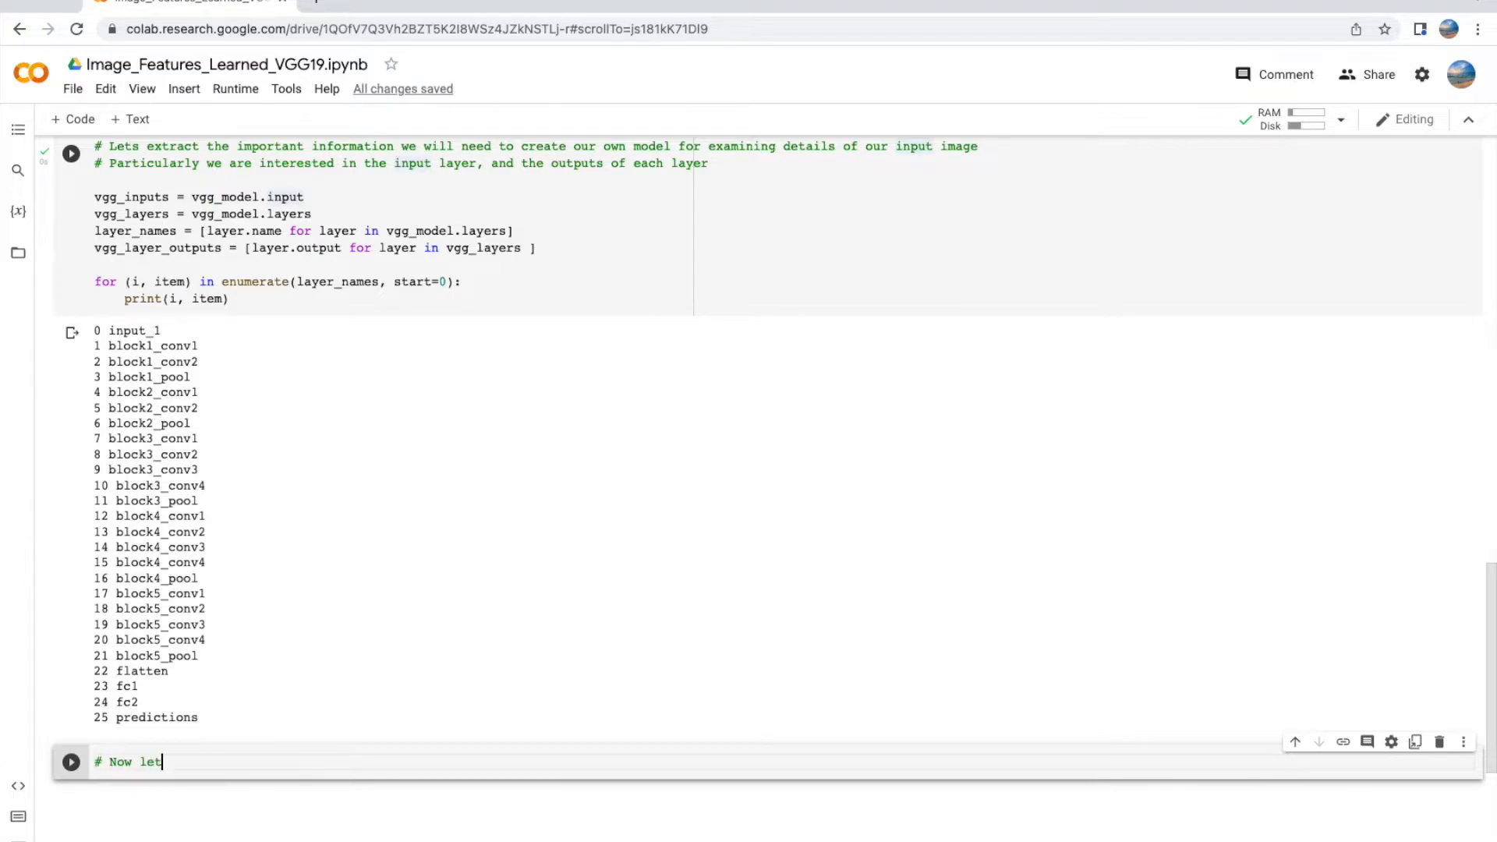
type("s create a new model based on this")
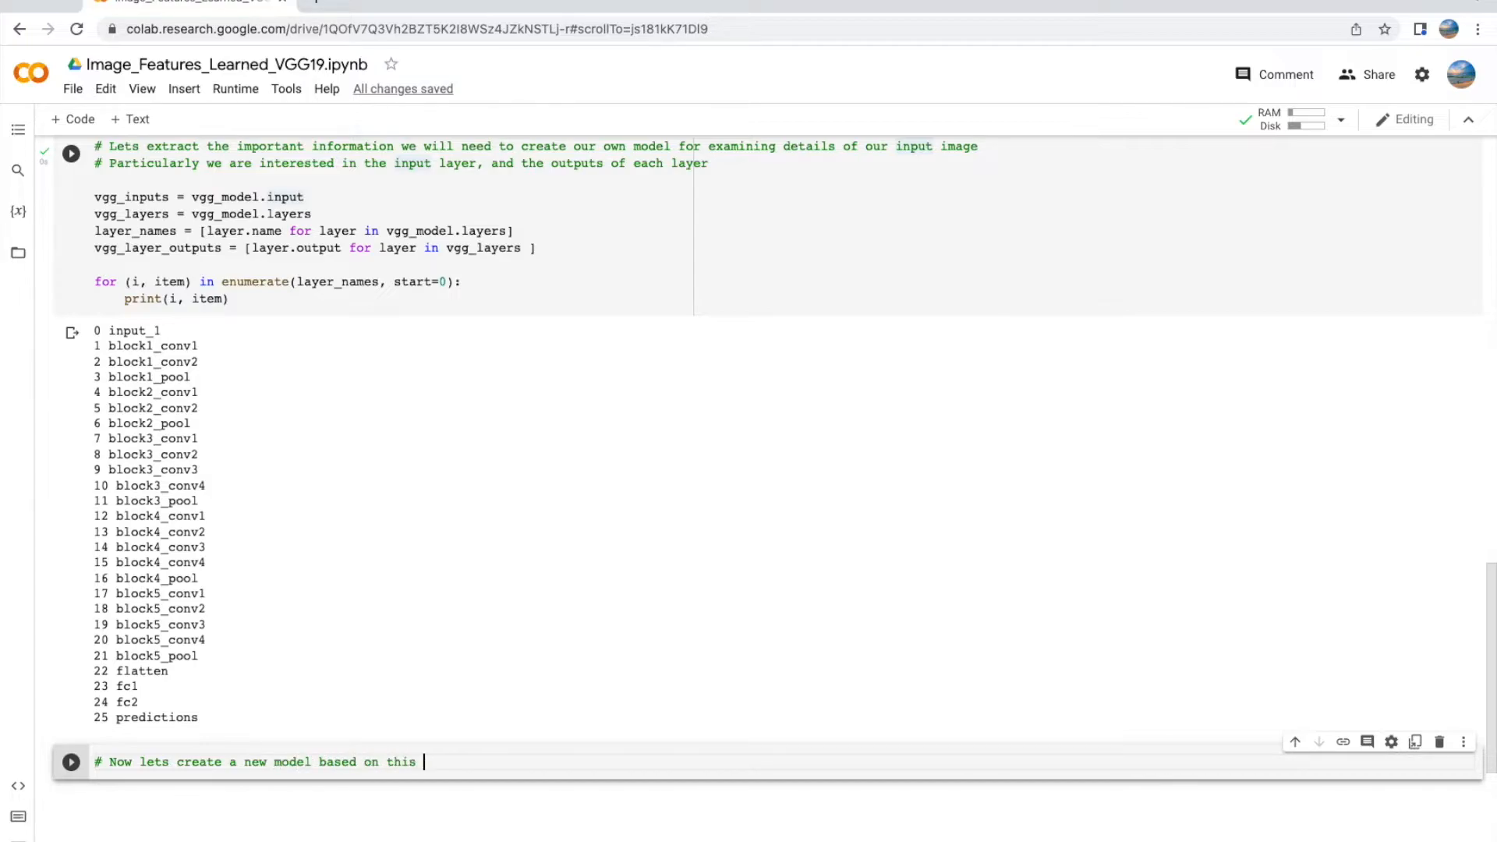
type("above info")
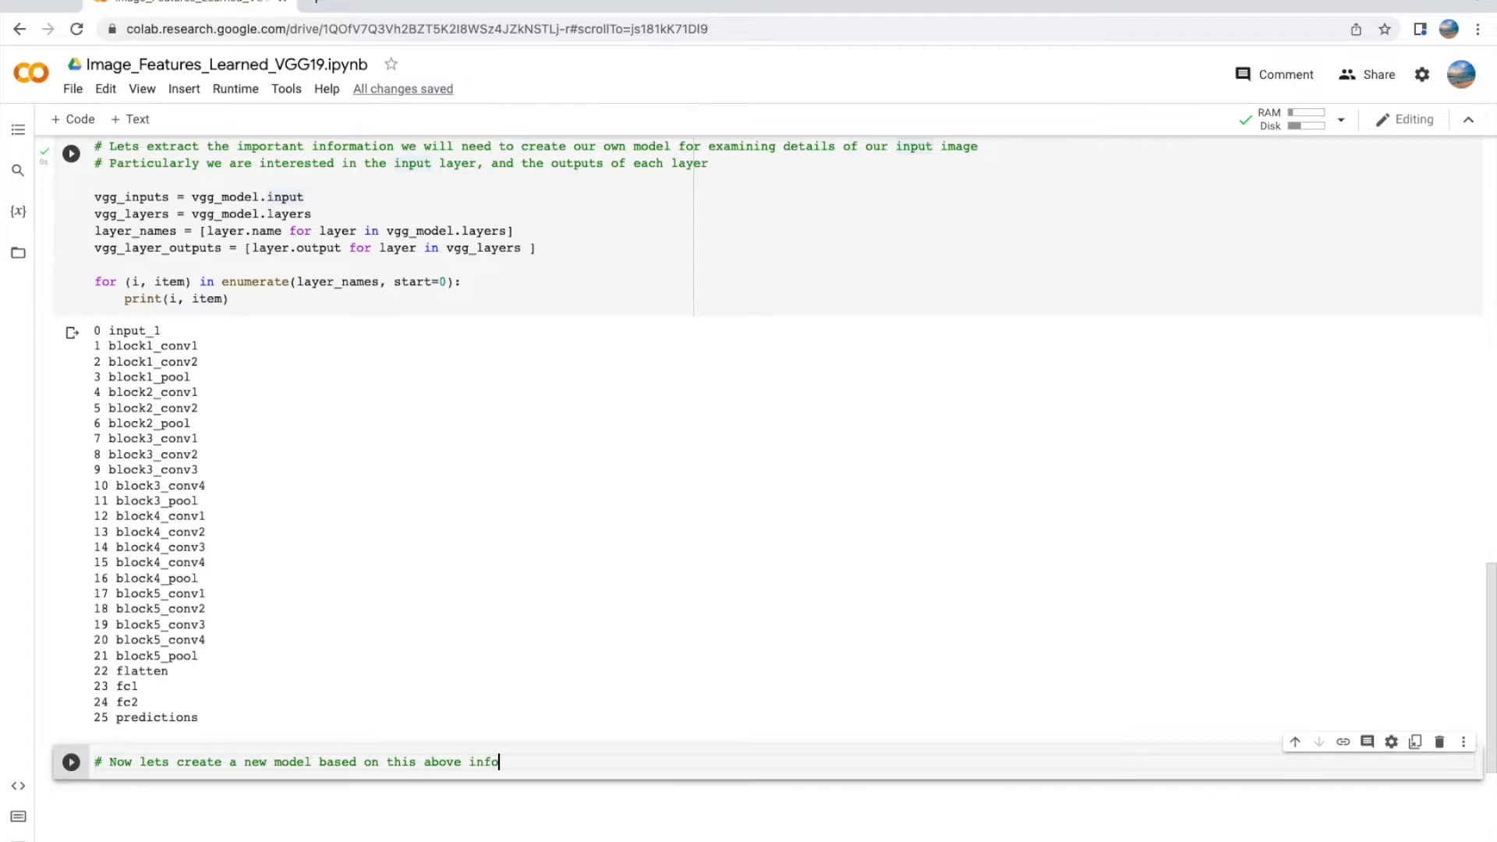
type("rmation")
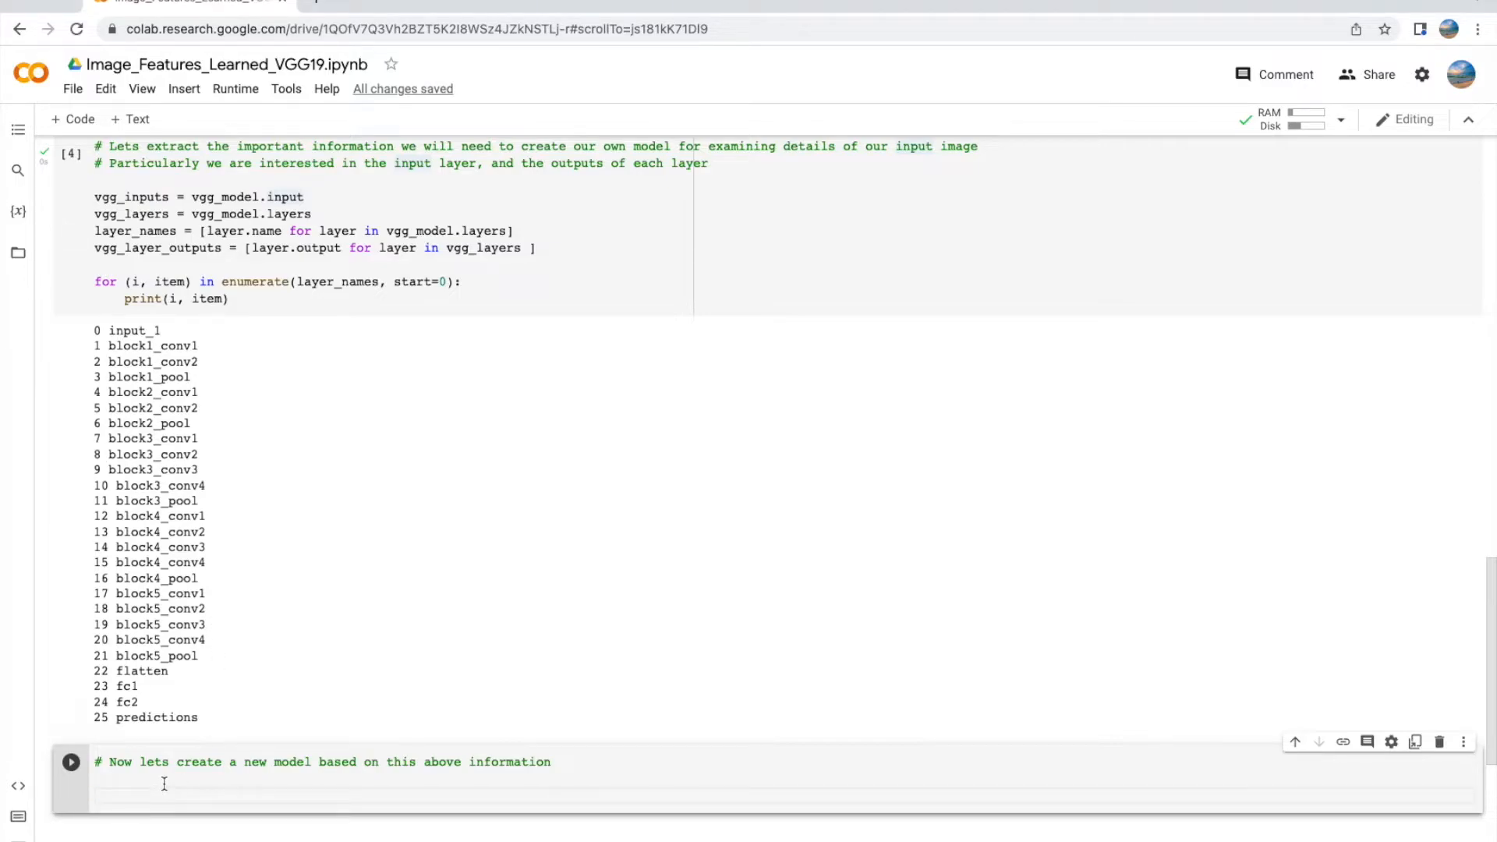
type("feature_model = Model(inputs = vgg_inputs, outputs = vgg_layer_outputs )")
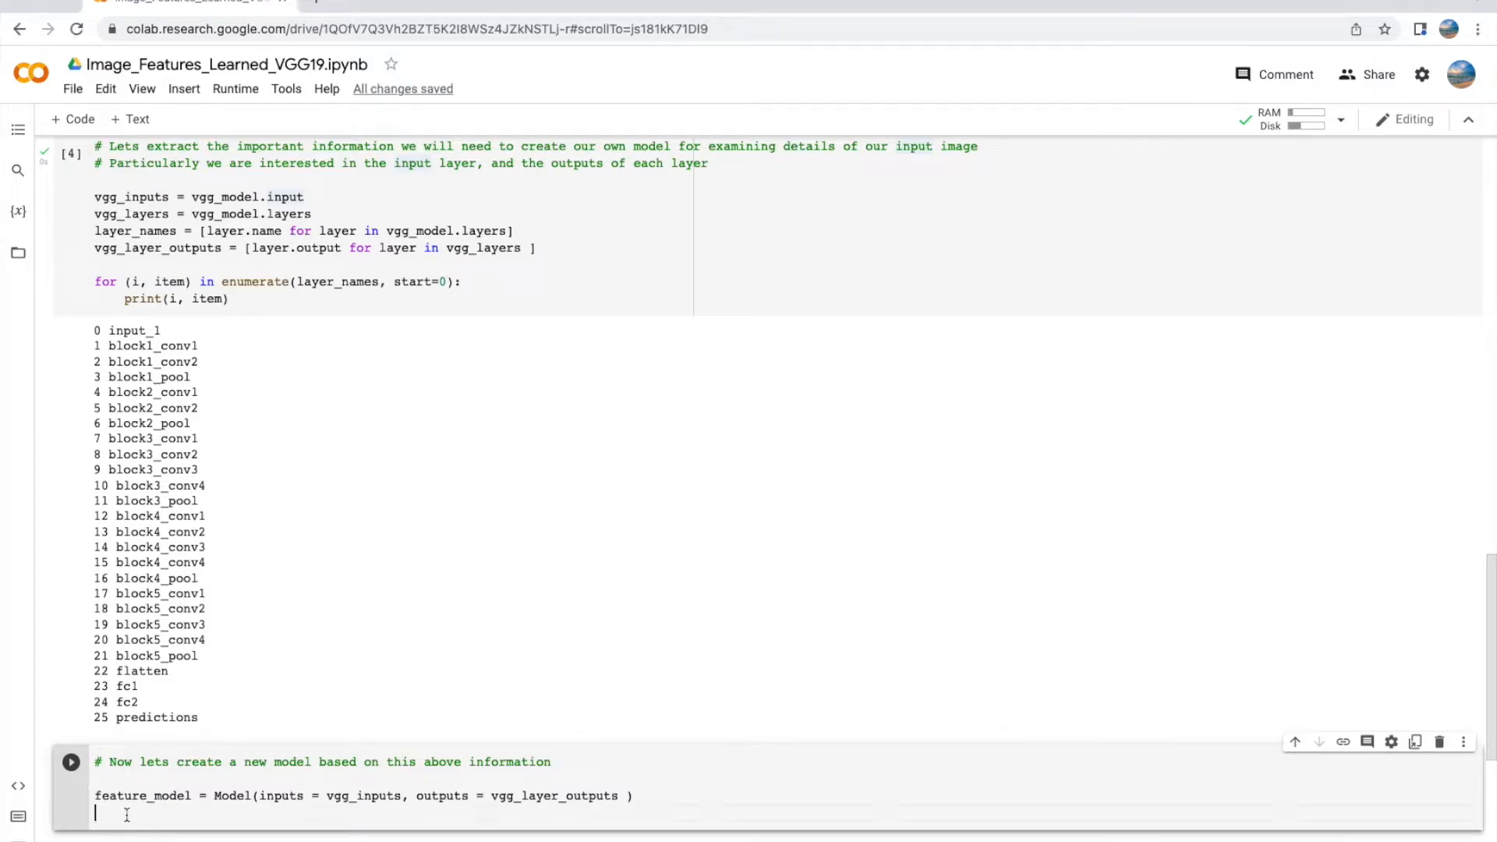
type("tf.keras.utils.plot_model(feature_model, 'vgg19_model.png', show_shapes = True)")
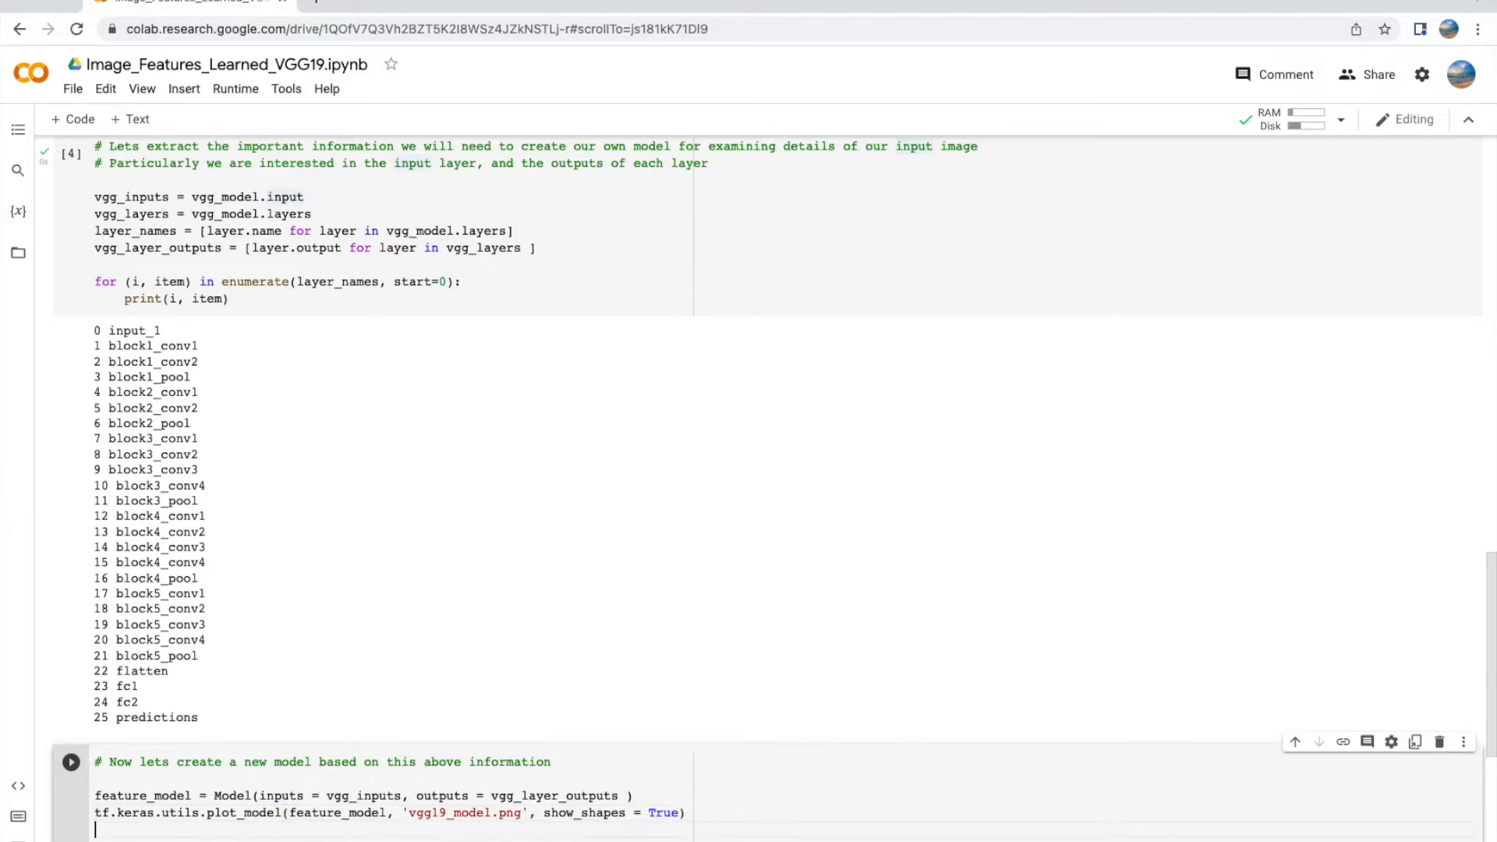
Step: Run the cell and scroll the architecture diagram from input_1 down to predictions
scroll("down", 3)
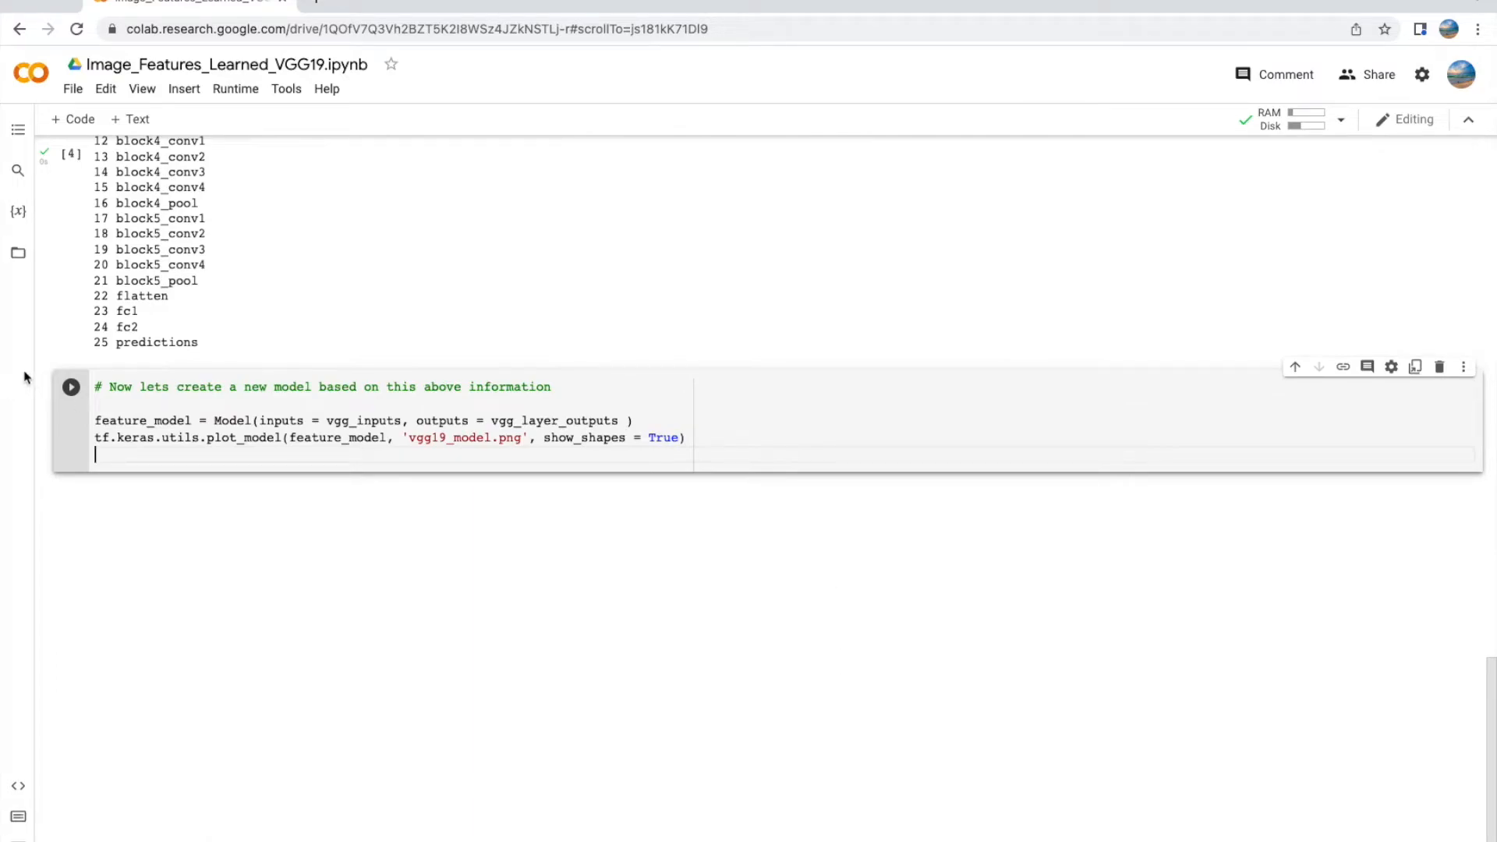
left_click(71, 387)
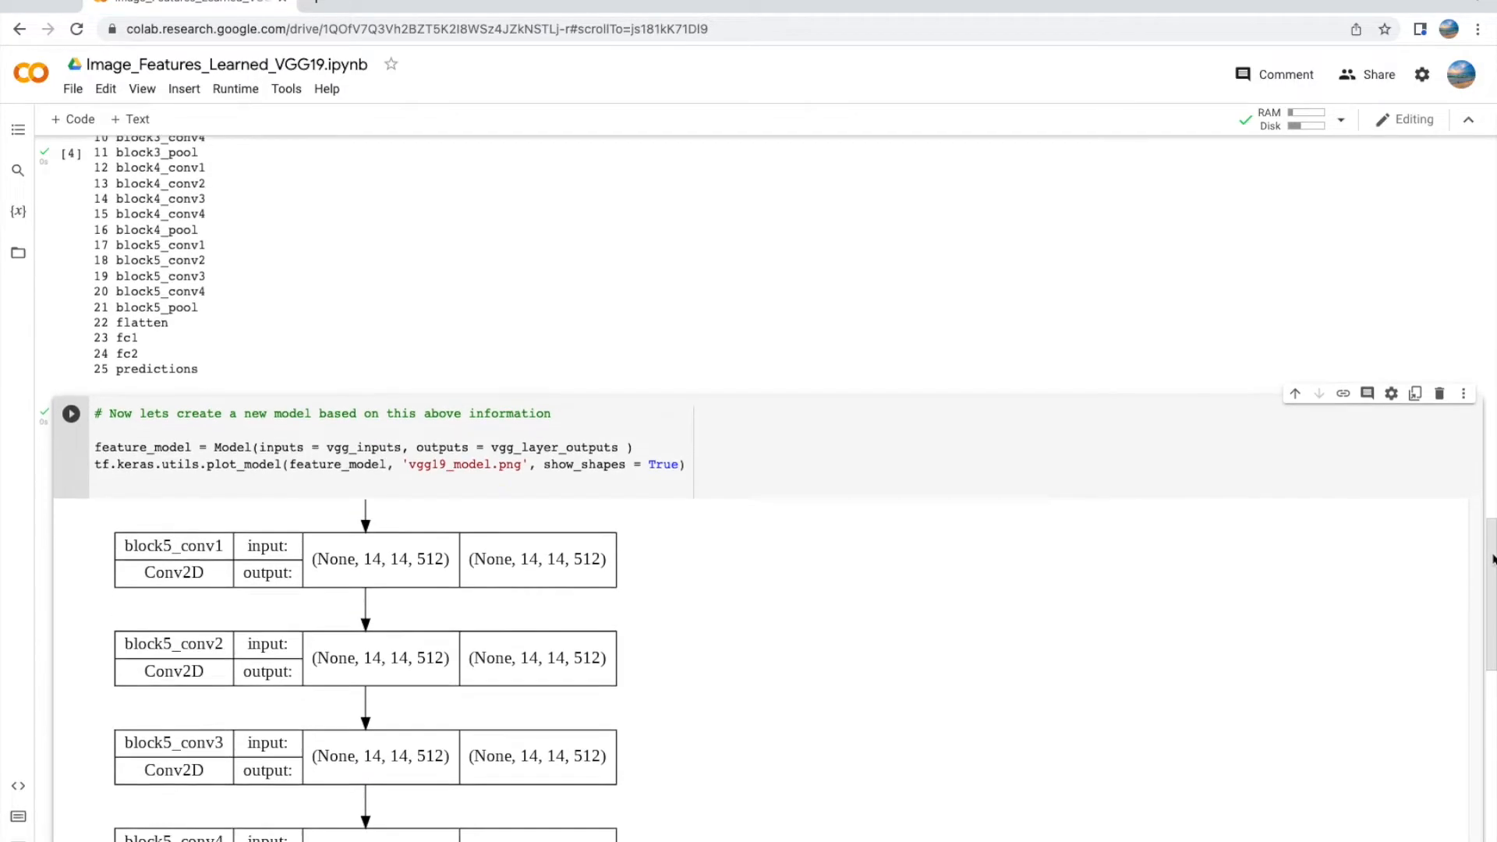
scroll("down", 3)
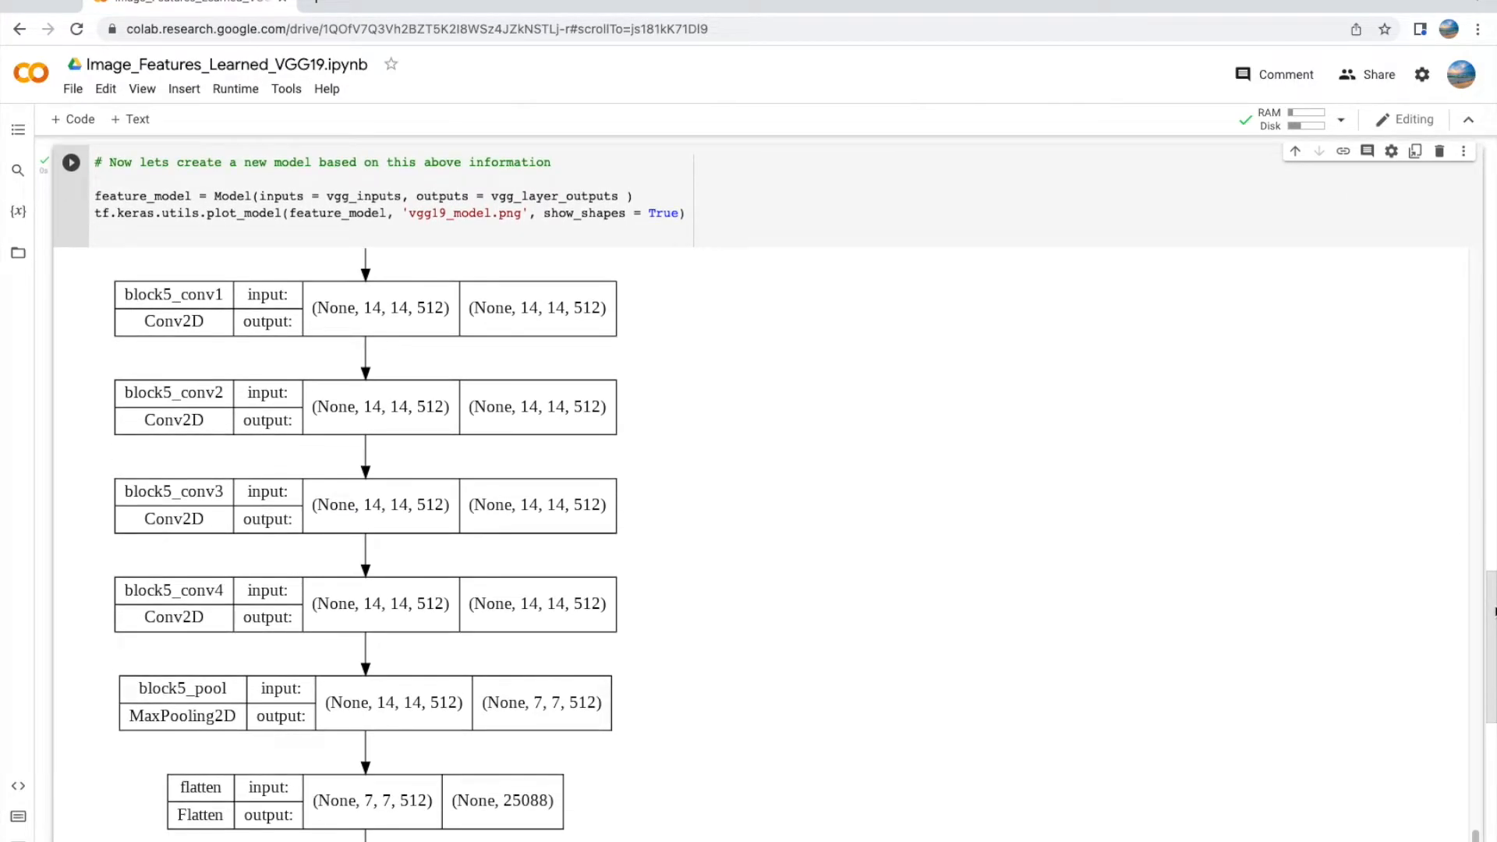
scroll("down", 3)
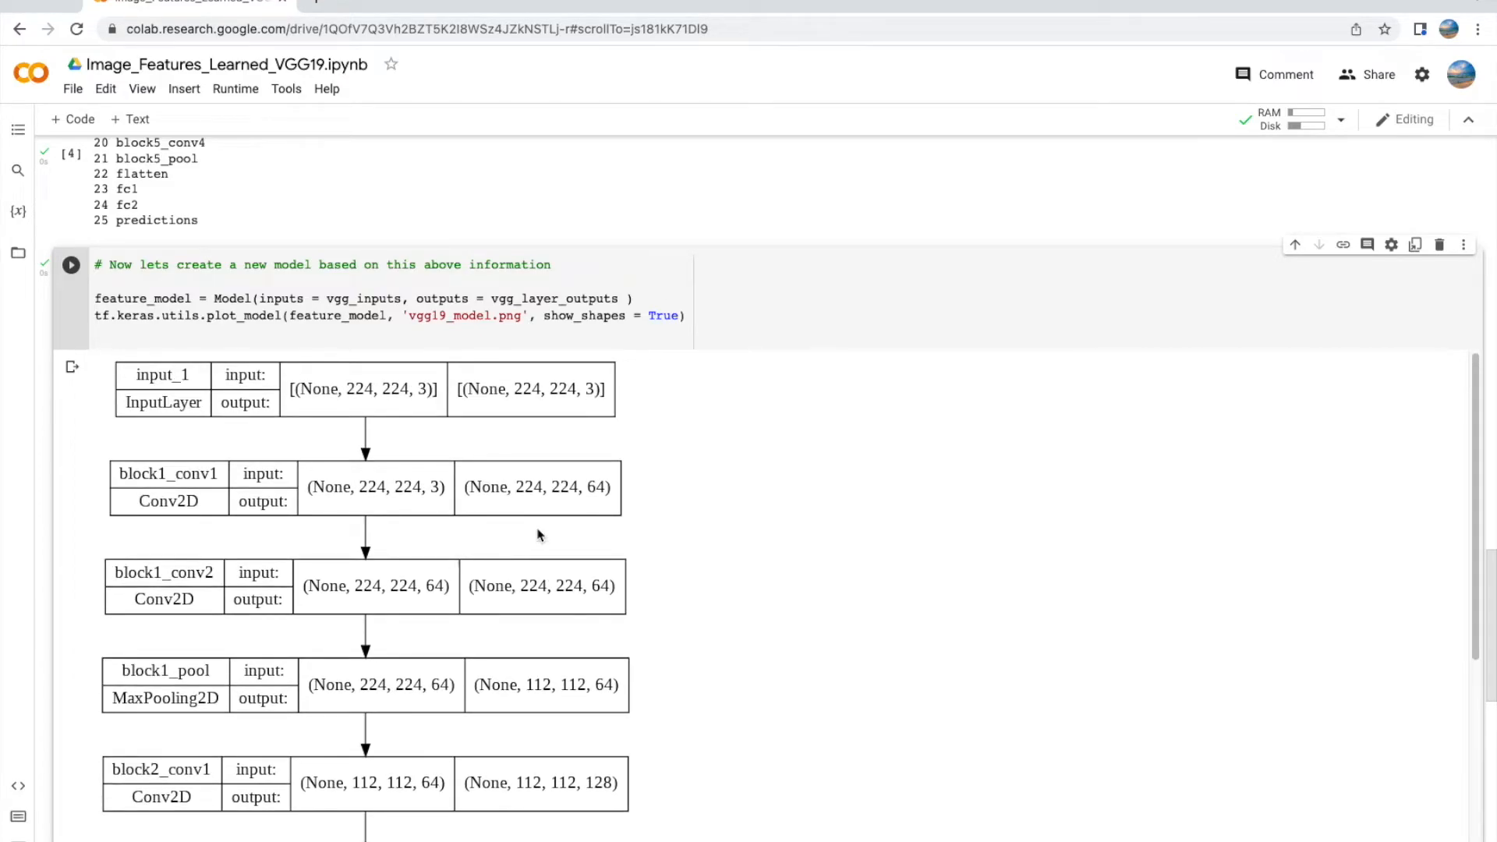
mouse_move(569, 395)
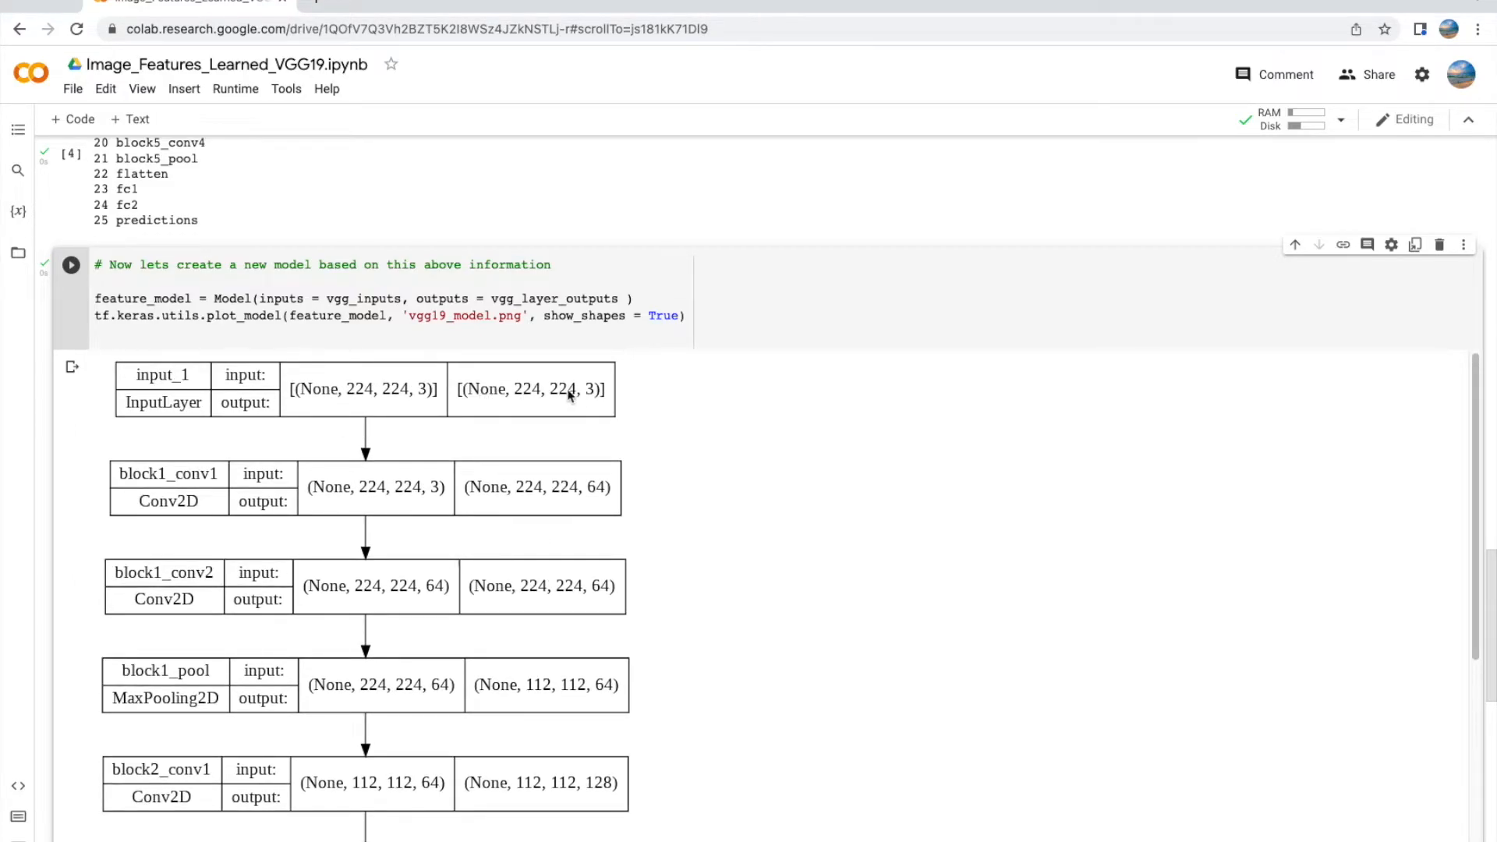
mouse_move(807, 628)
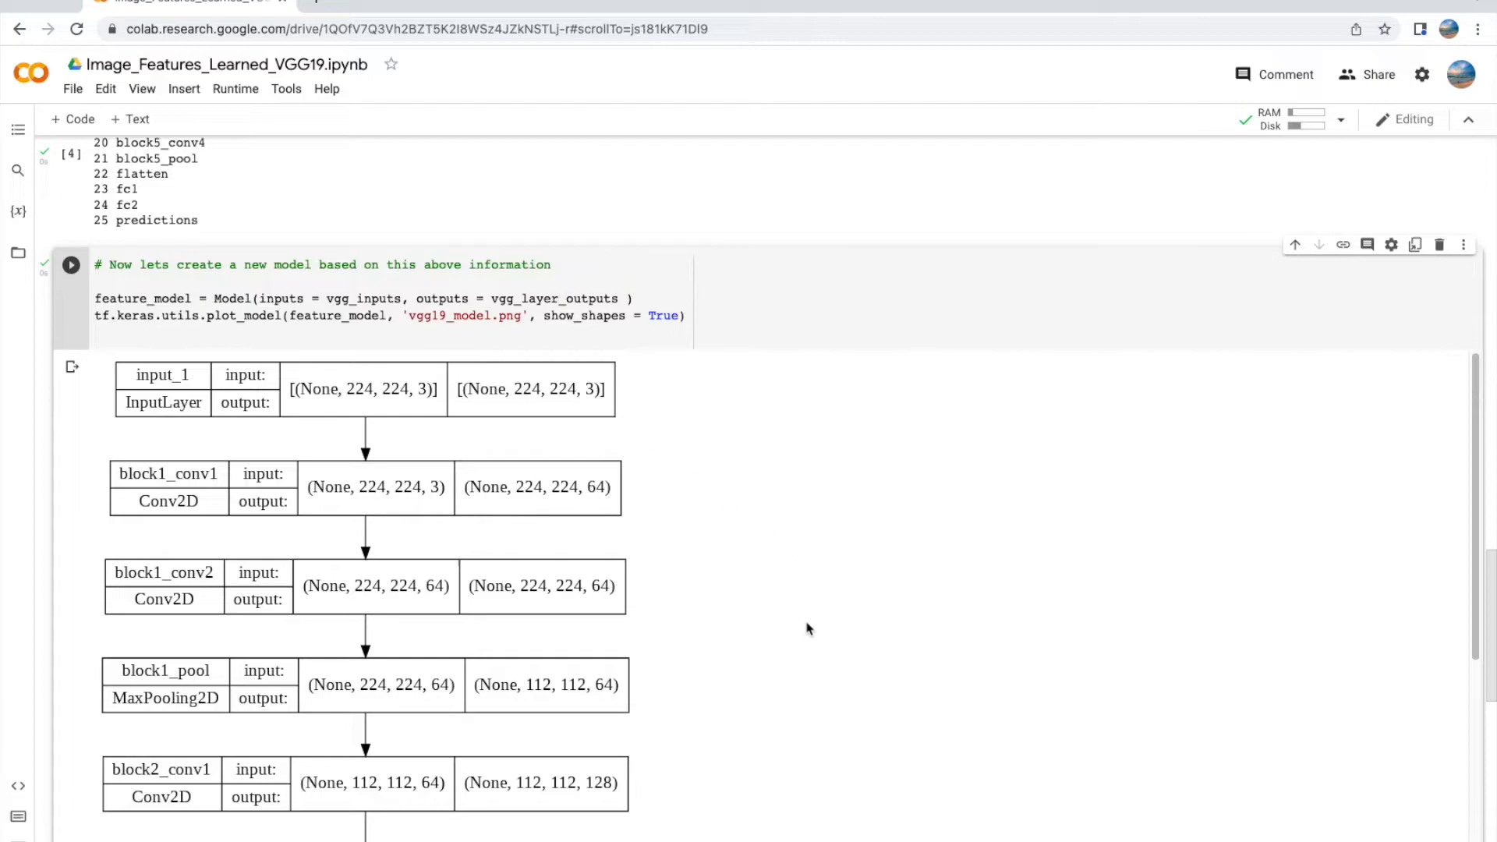
scroll("down", 3)
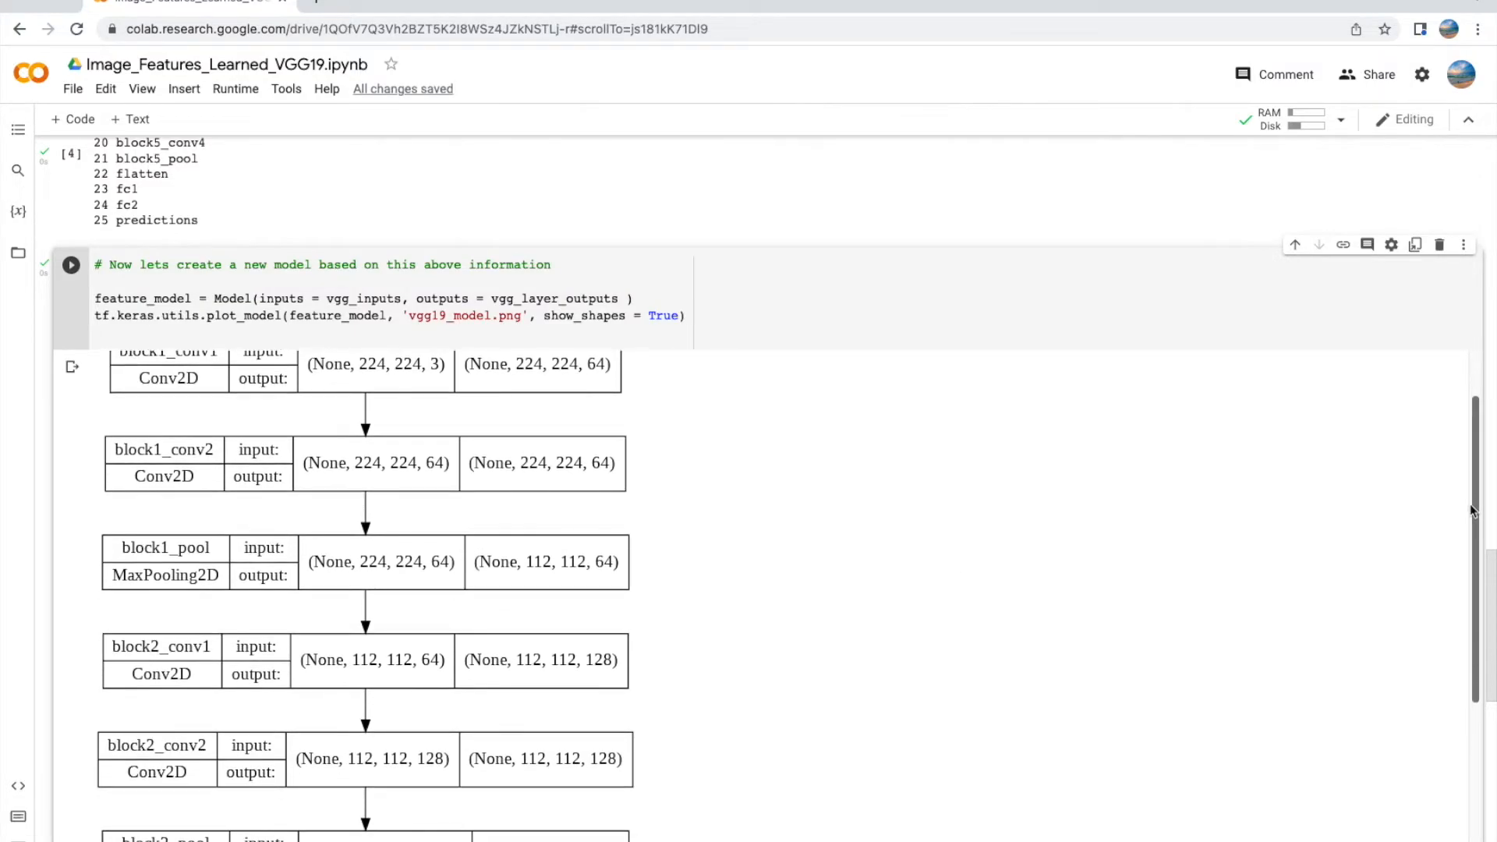
scroll("down", 3)
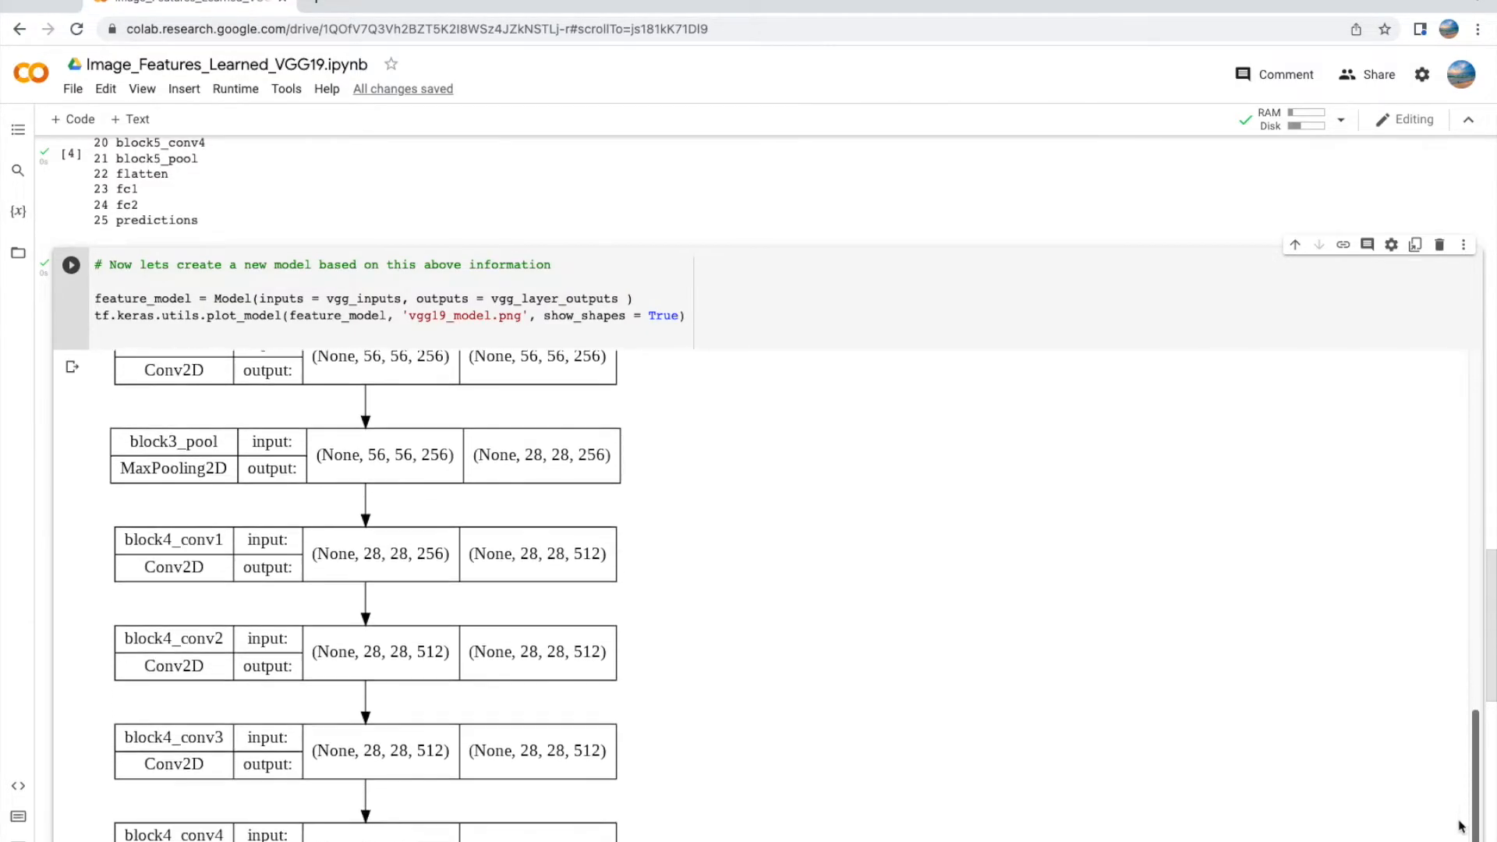
scroll("down", 3)
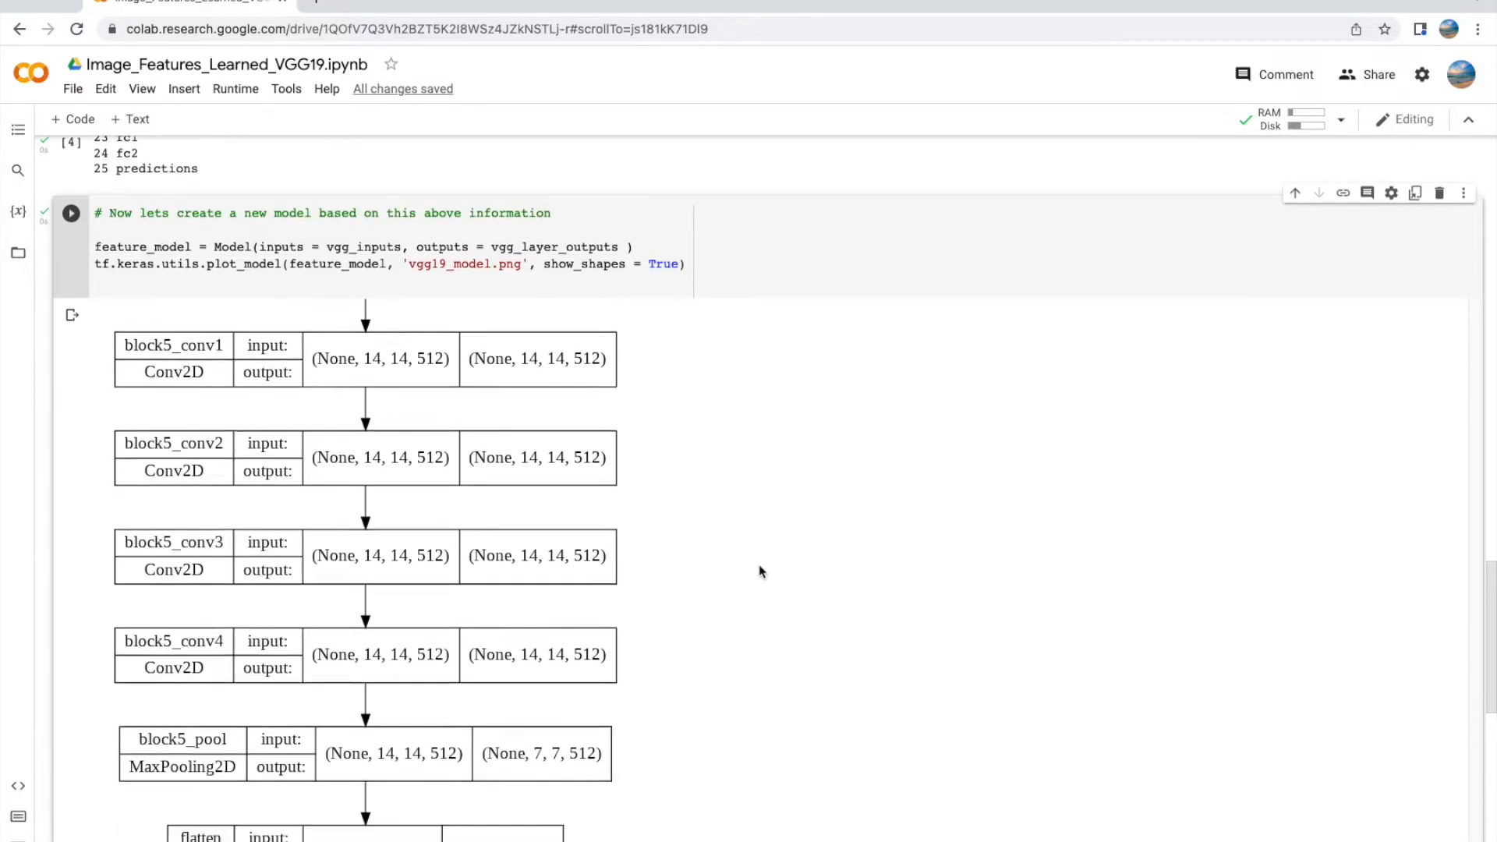
scroll("down", 3)
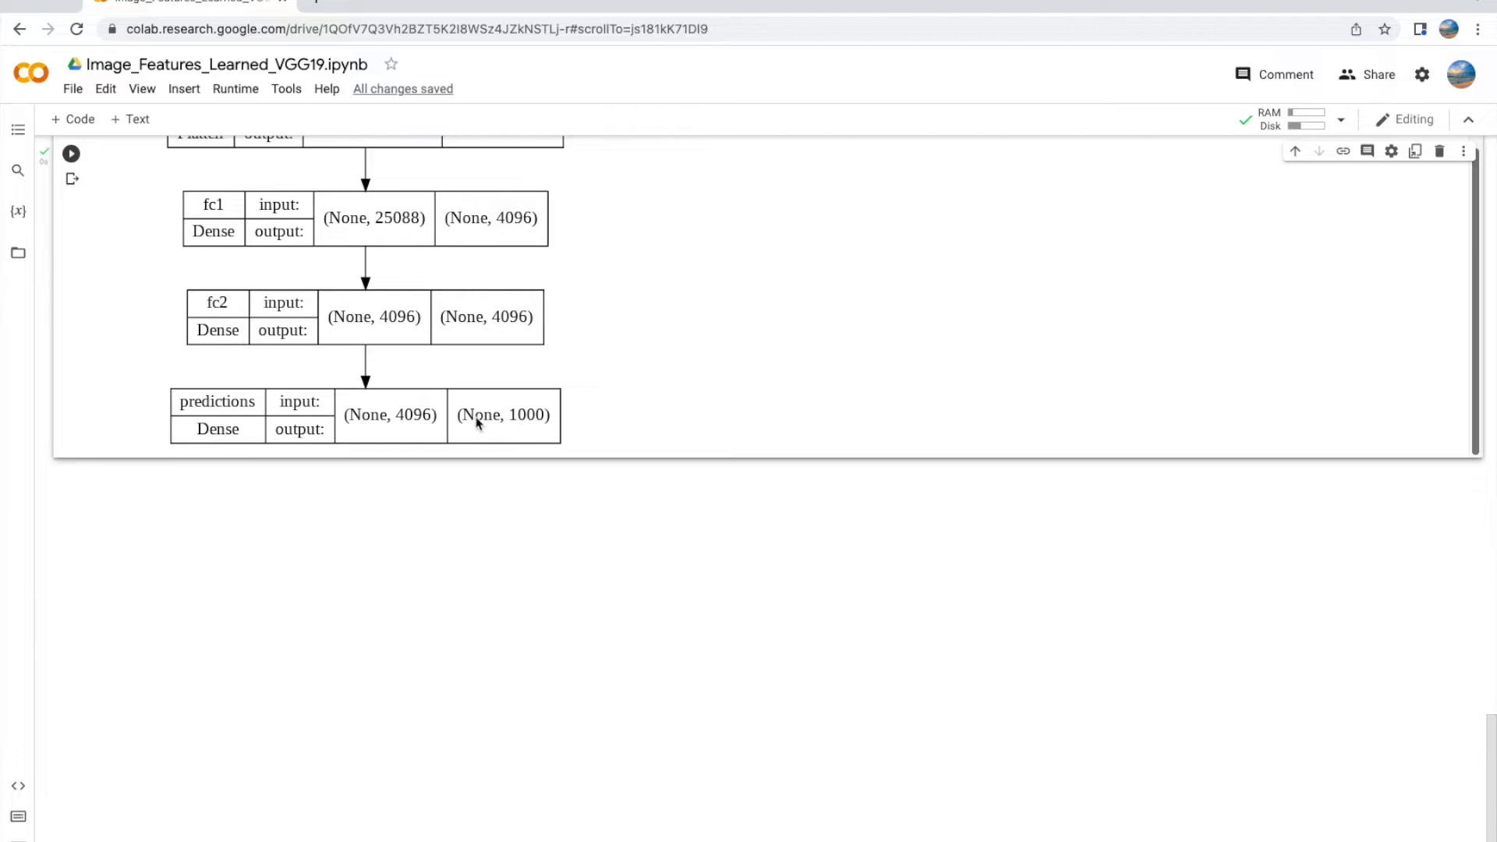
mouse_move(792, 494)
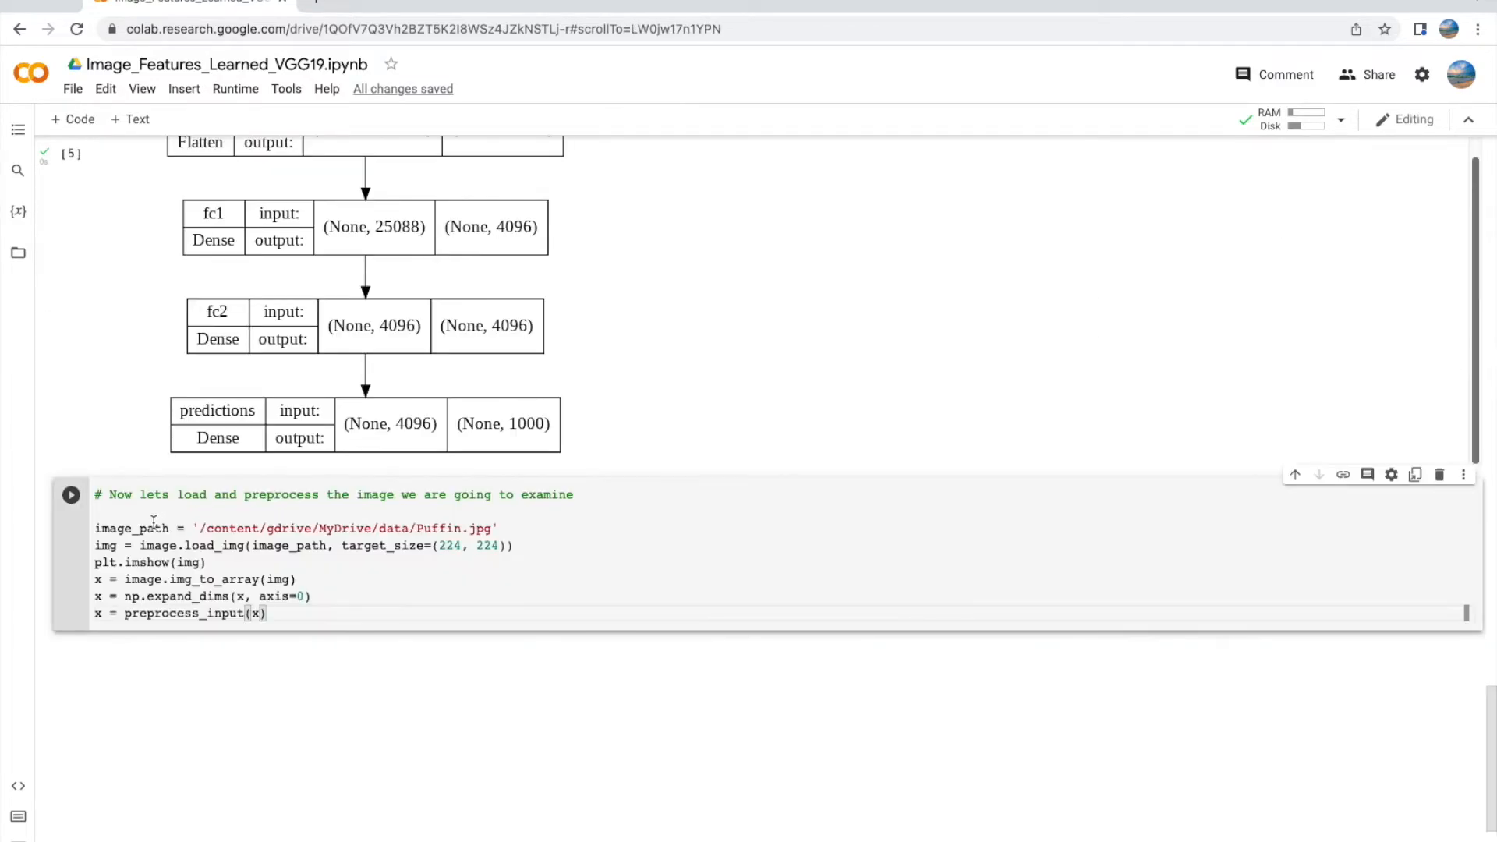
Step: Run the cell that loads, preprocesses and displays Puffin.jpg
left_click(70, 494)
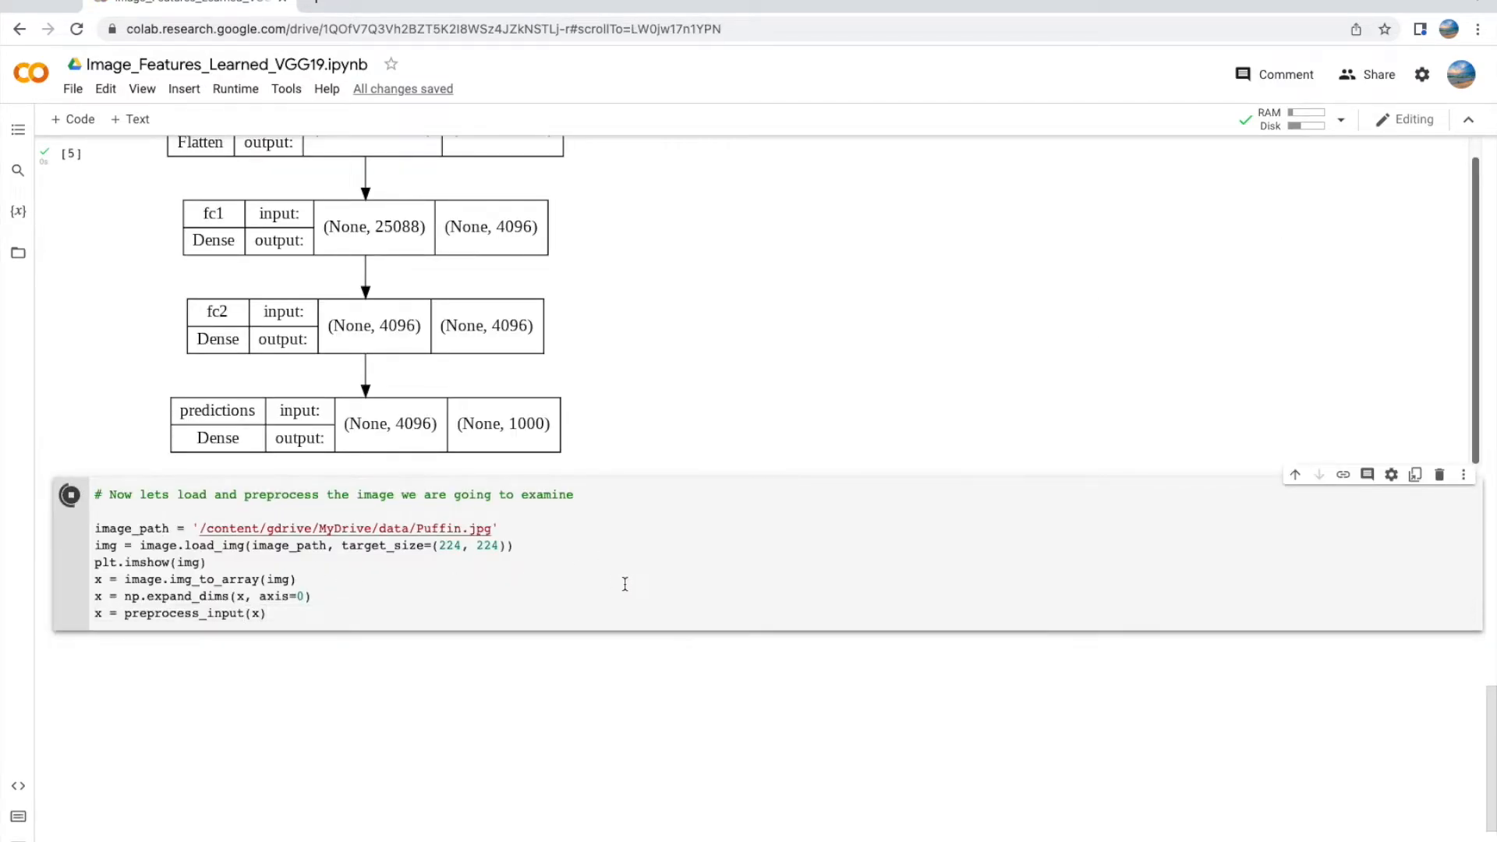
left_click(69, 494)
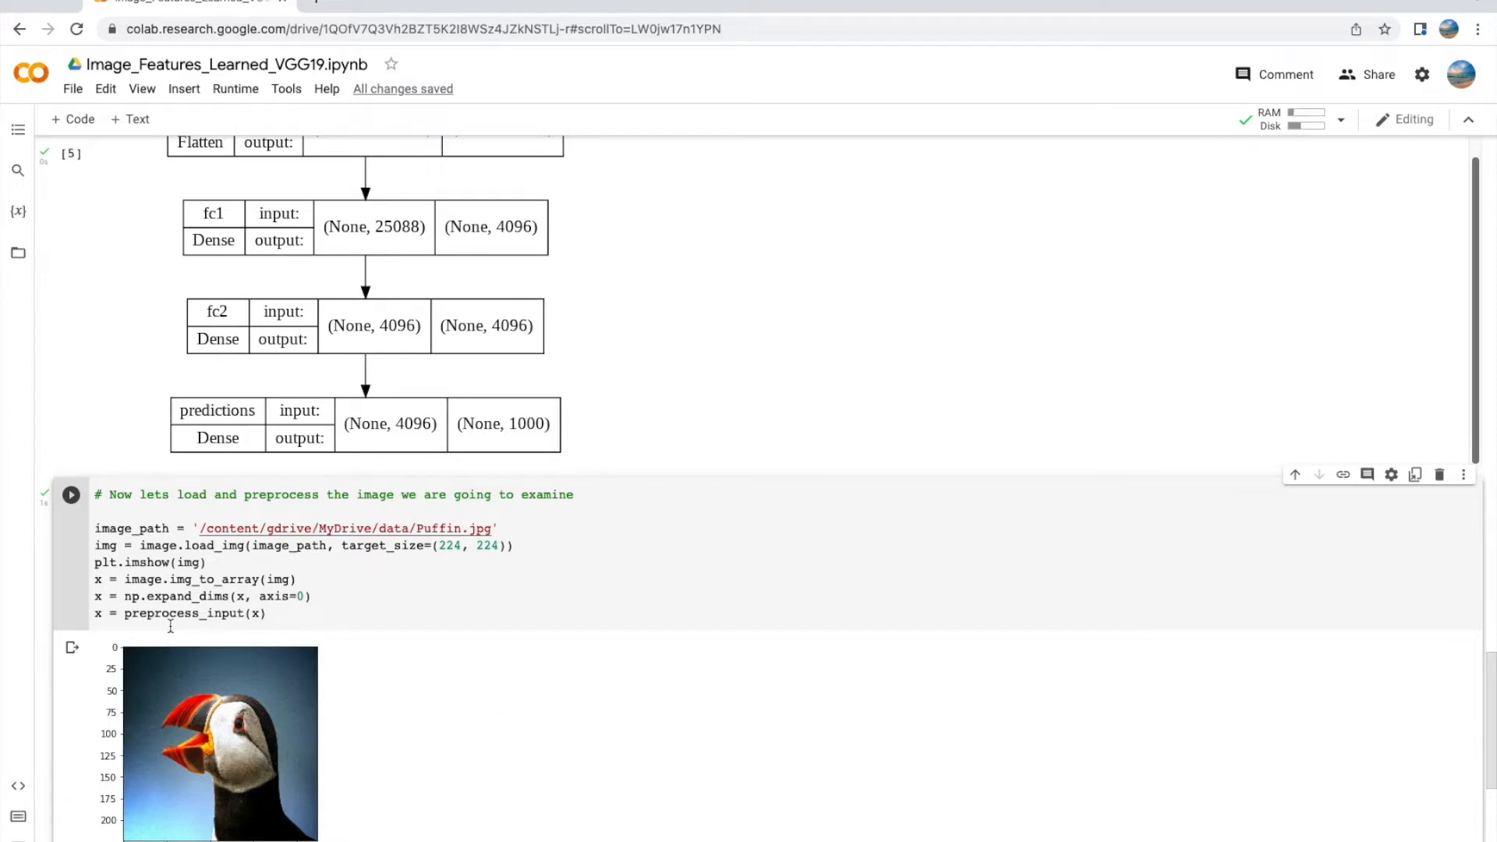
mouse_move(710, 725)
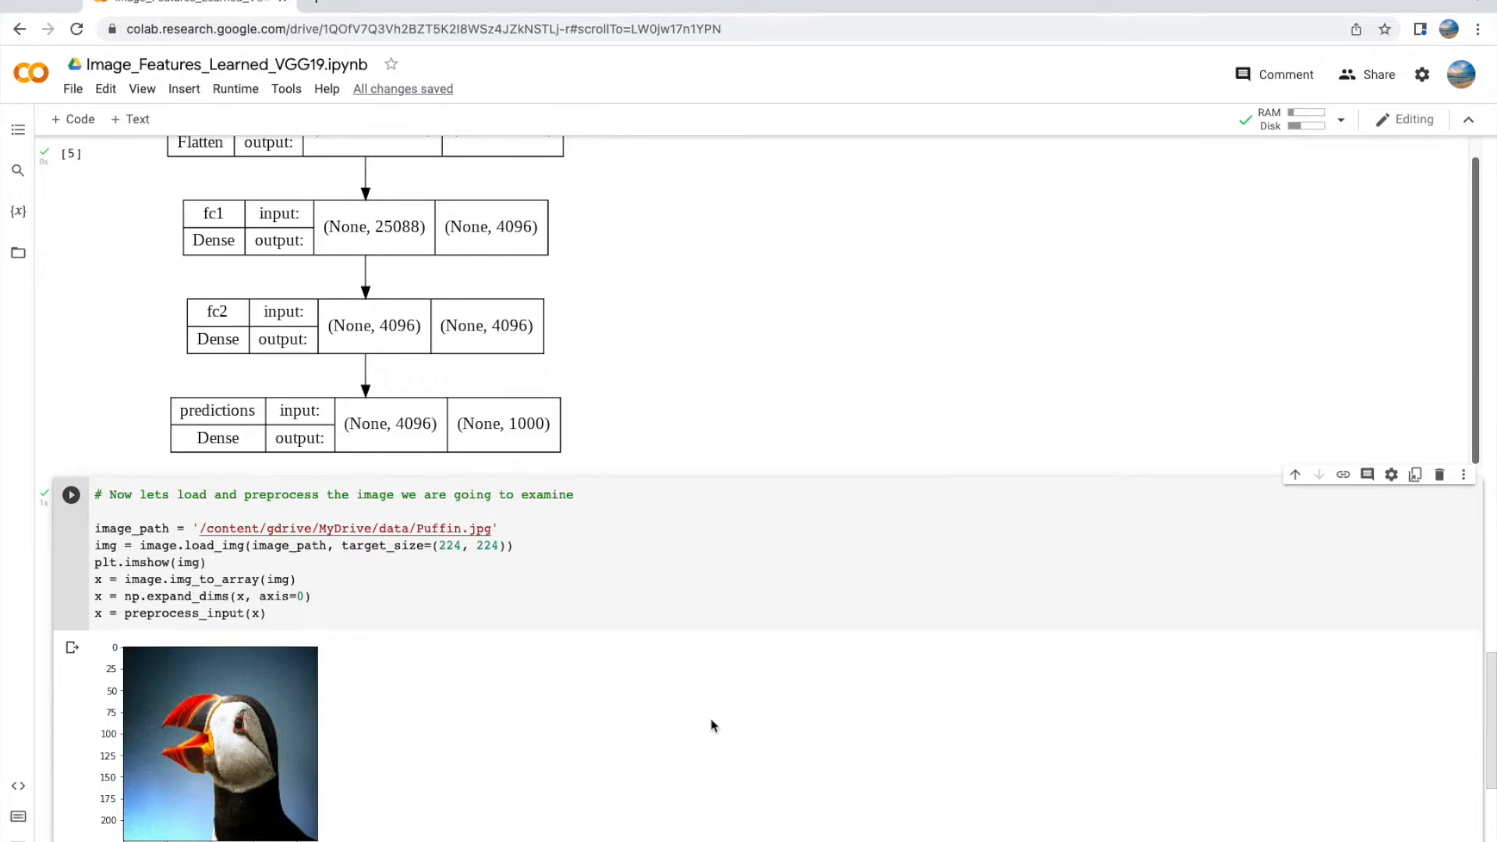
scroll("down", 3)
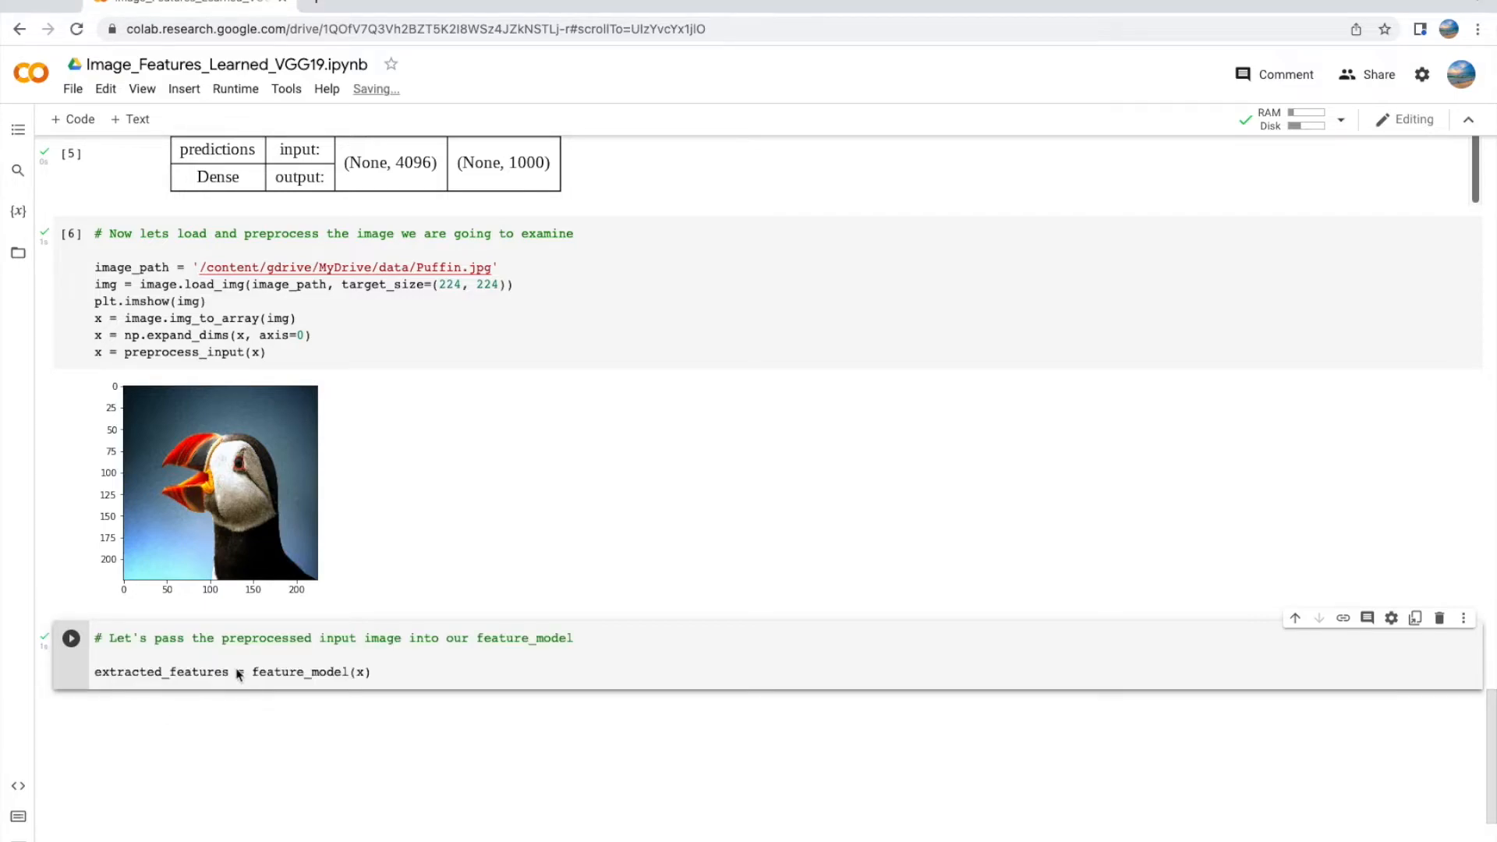
Step: Run extracted_features = feature_model(x) and start a new cell commented '# Now lets visualize'
left_click(69, 638)
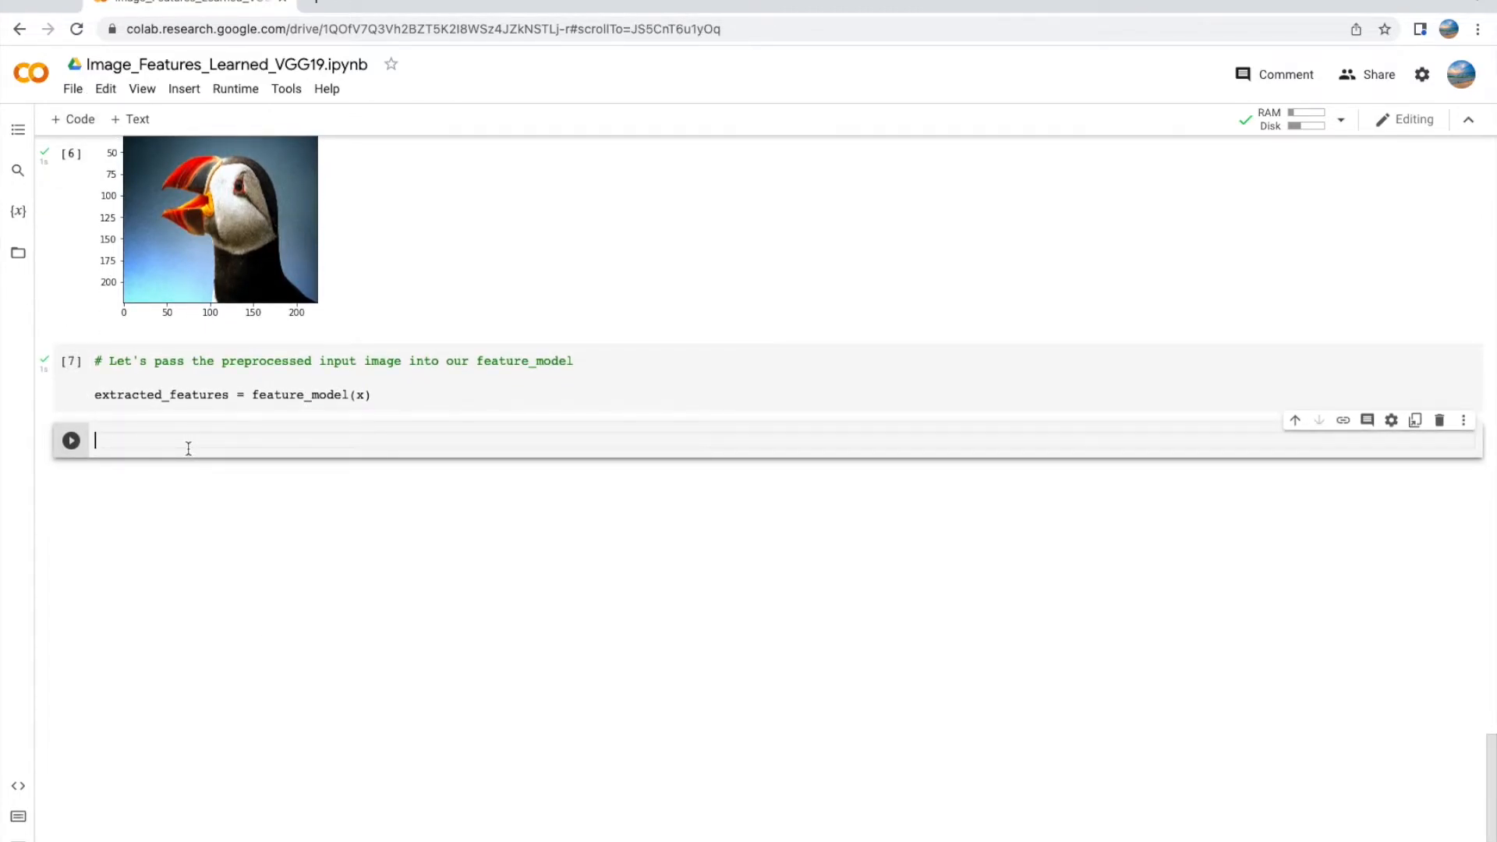
type("#")
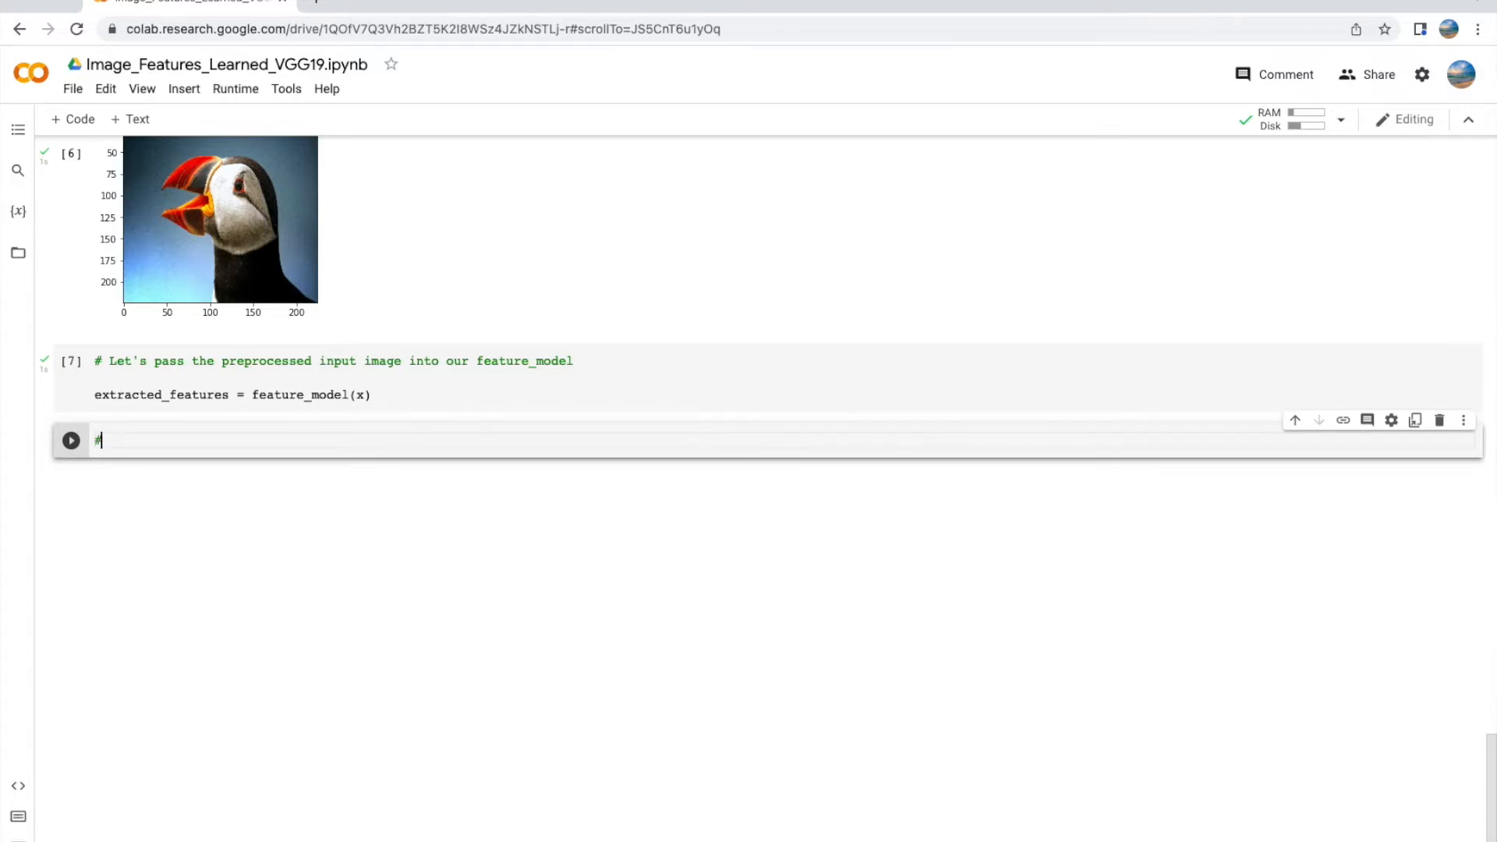
type("# Now")
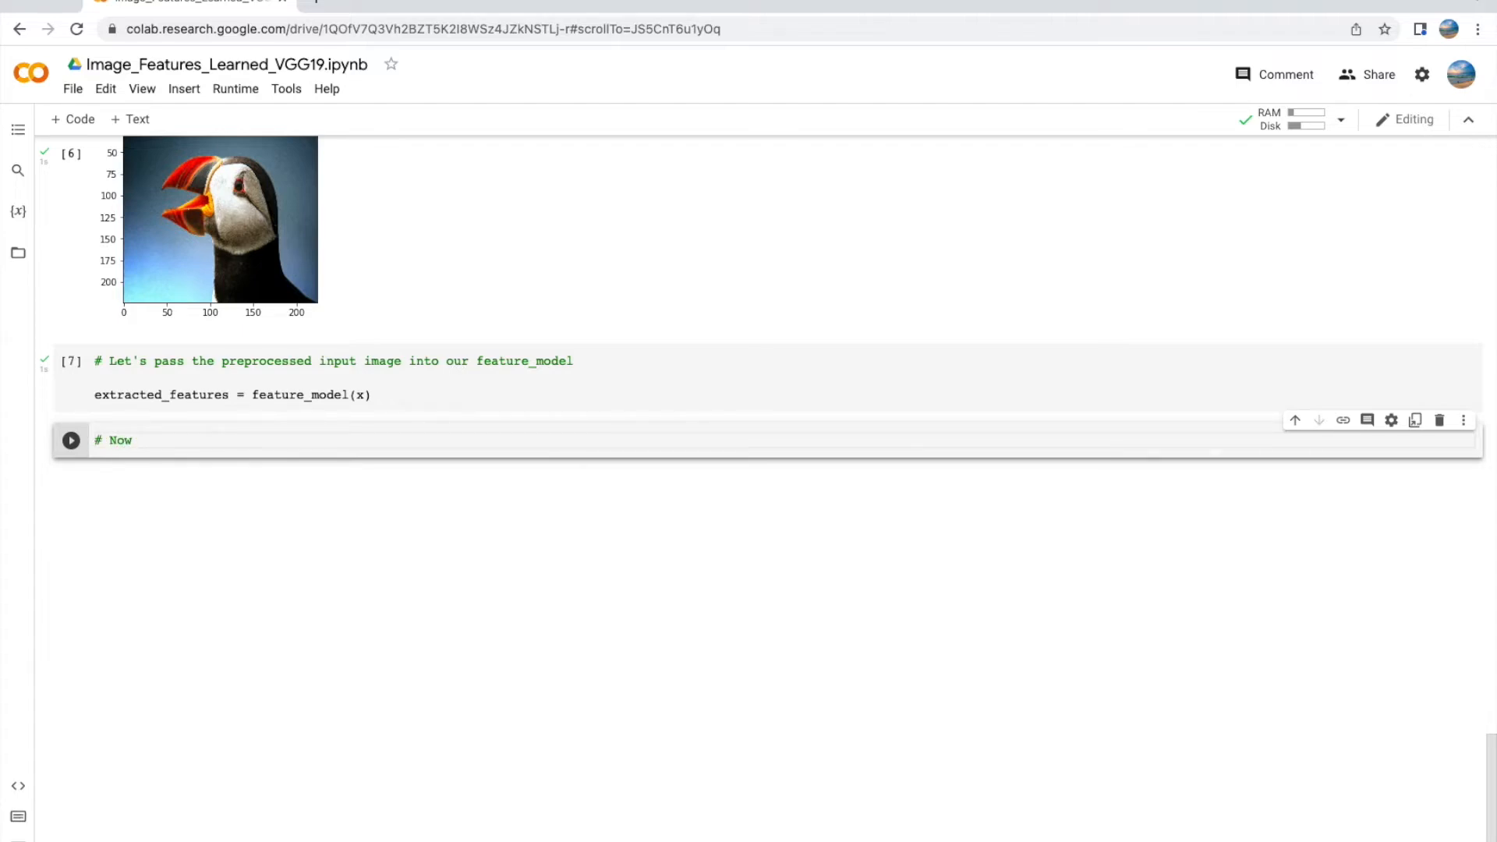
type("lets look at the")
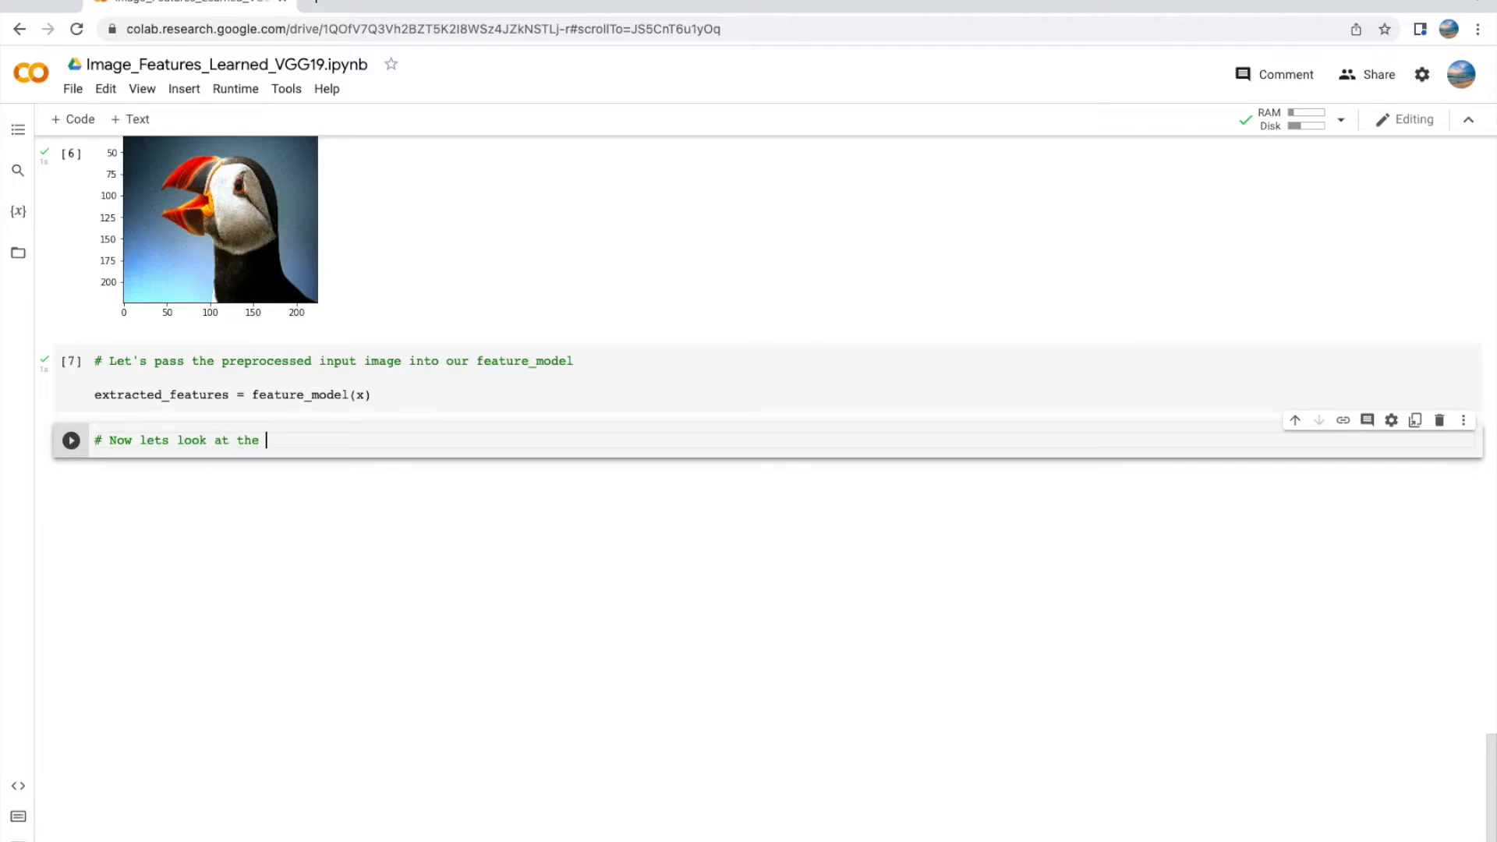
type("isualize")
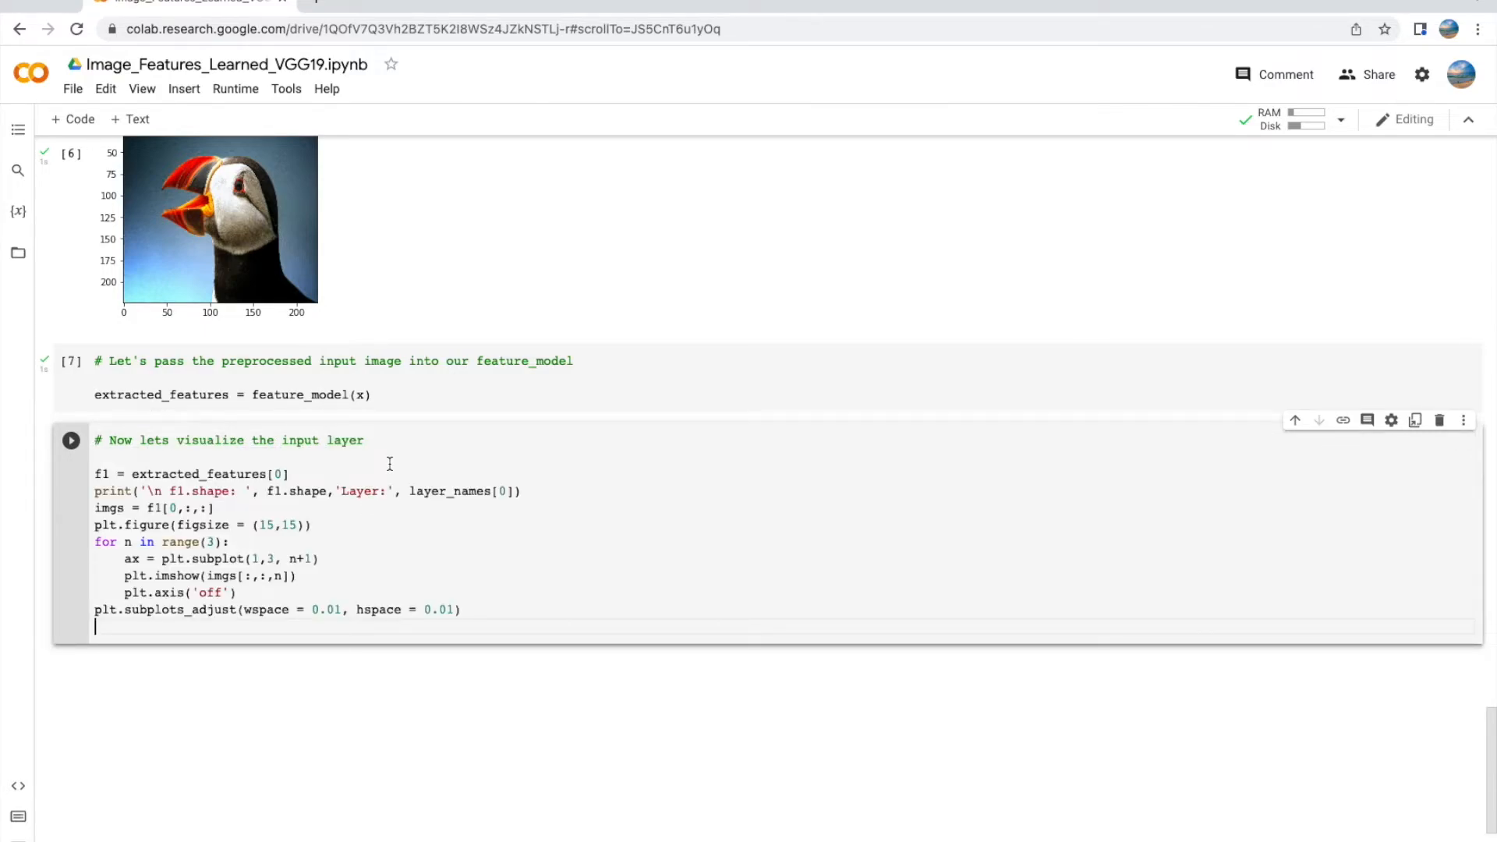
Step: Run the input-layer visualization showing shape (1, 224, 224, 3) and three puffin channels
left_click(71, 439)
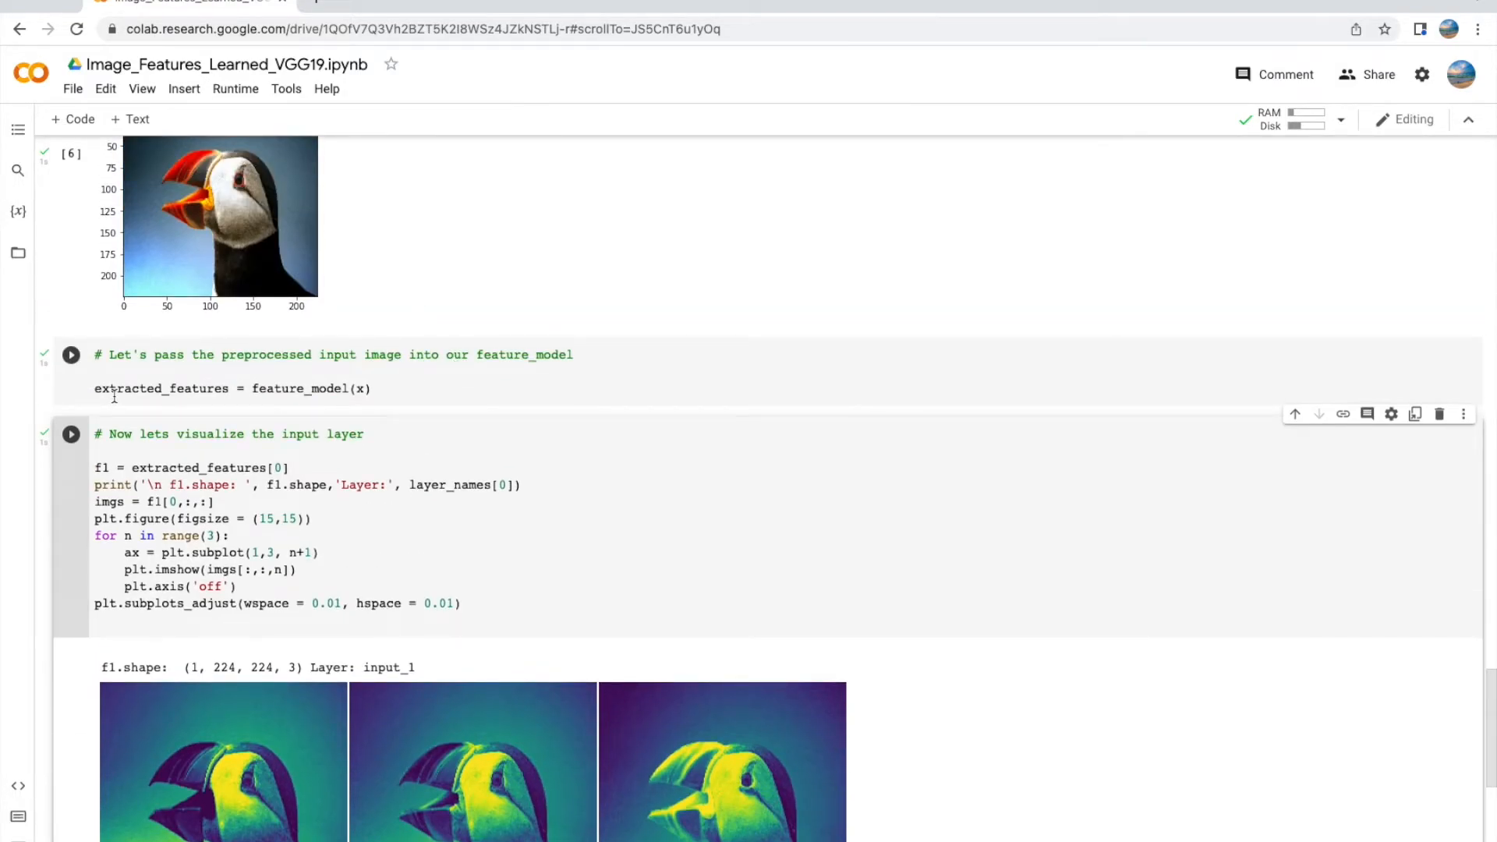
mouse_move(162, 389)
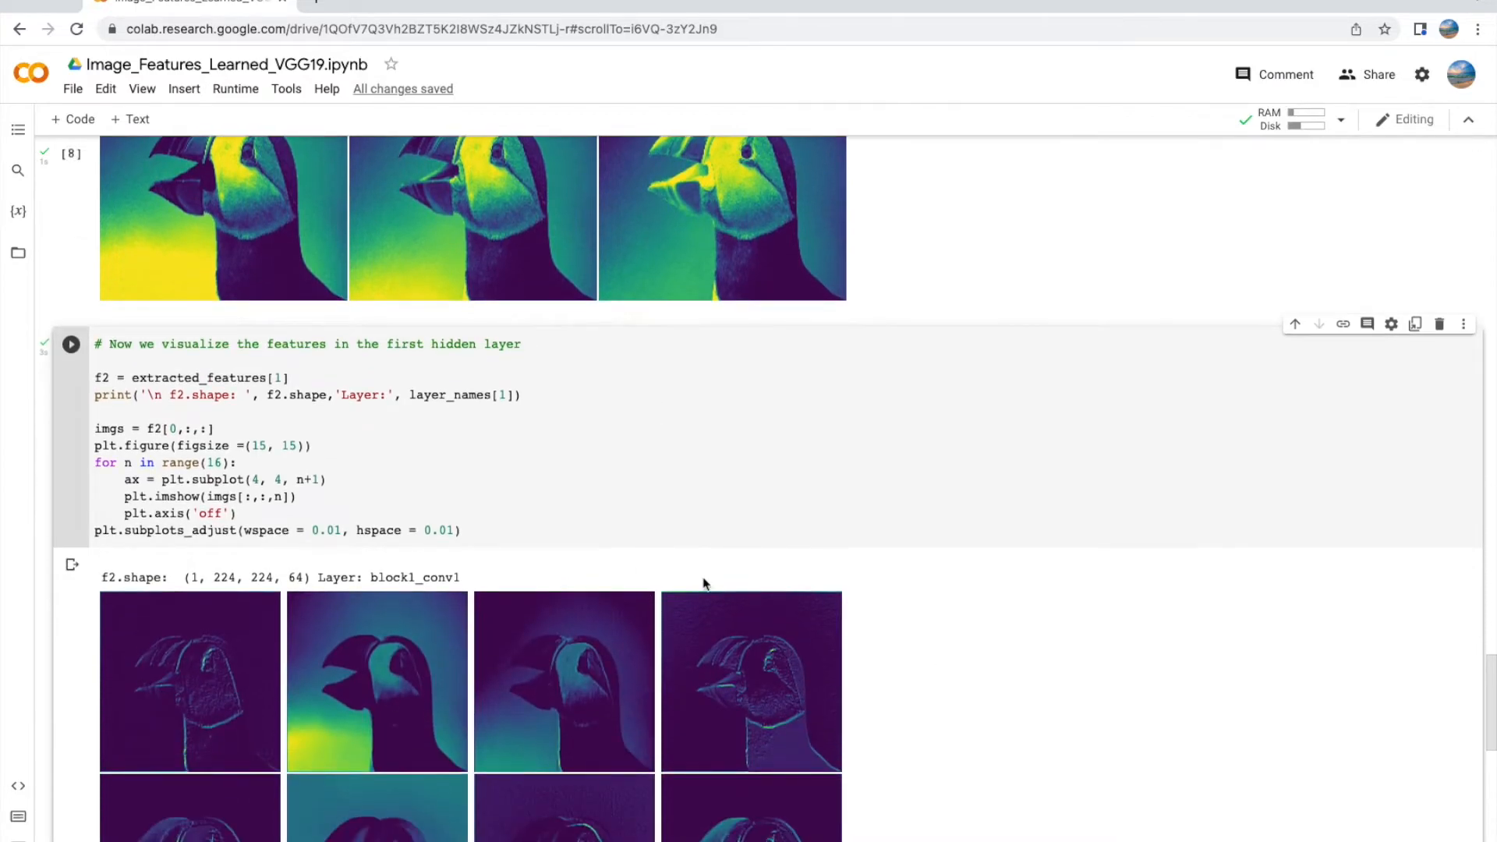
Step: Scroll through the 16 block1_conv1 puffin feature maps of shape (1, 224, 224, 64)
scroll("down", 3)
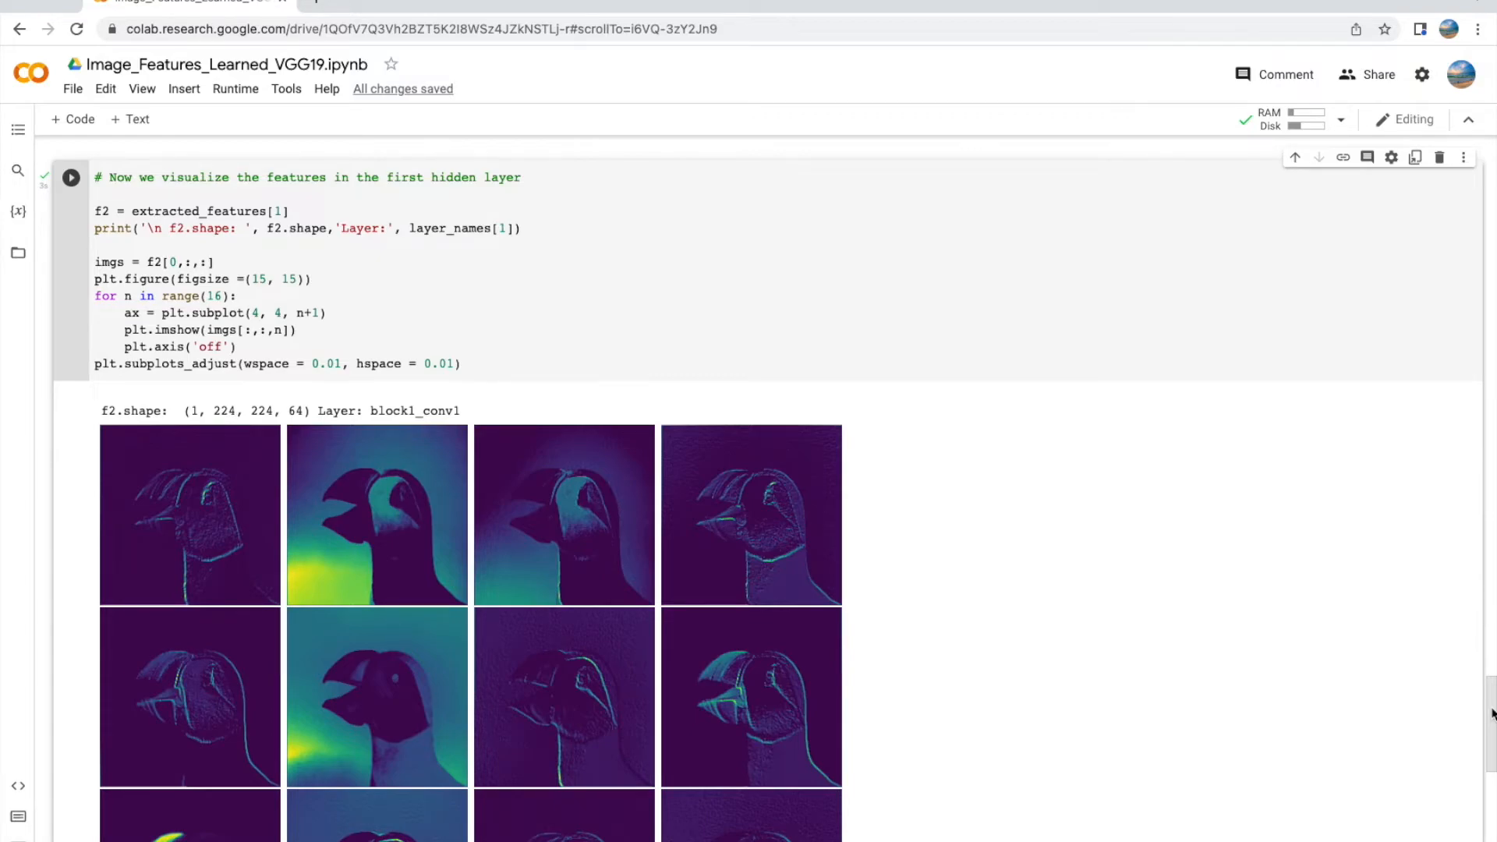
scroll("down", 3)
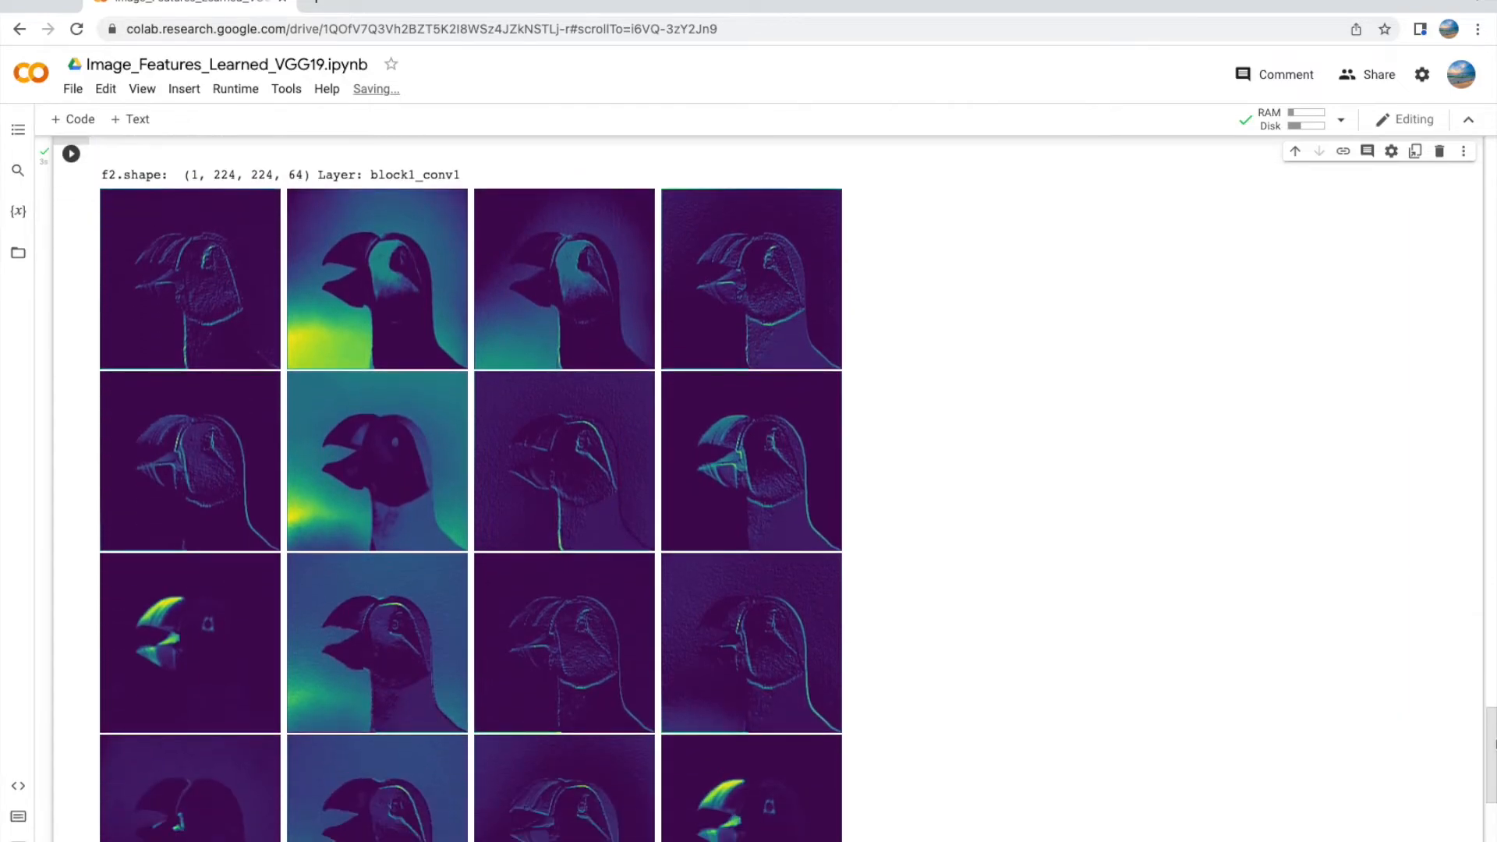
scroll("down", 3)
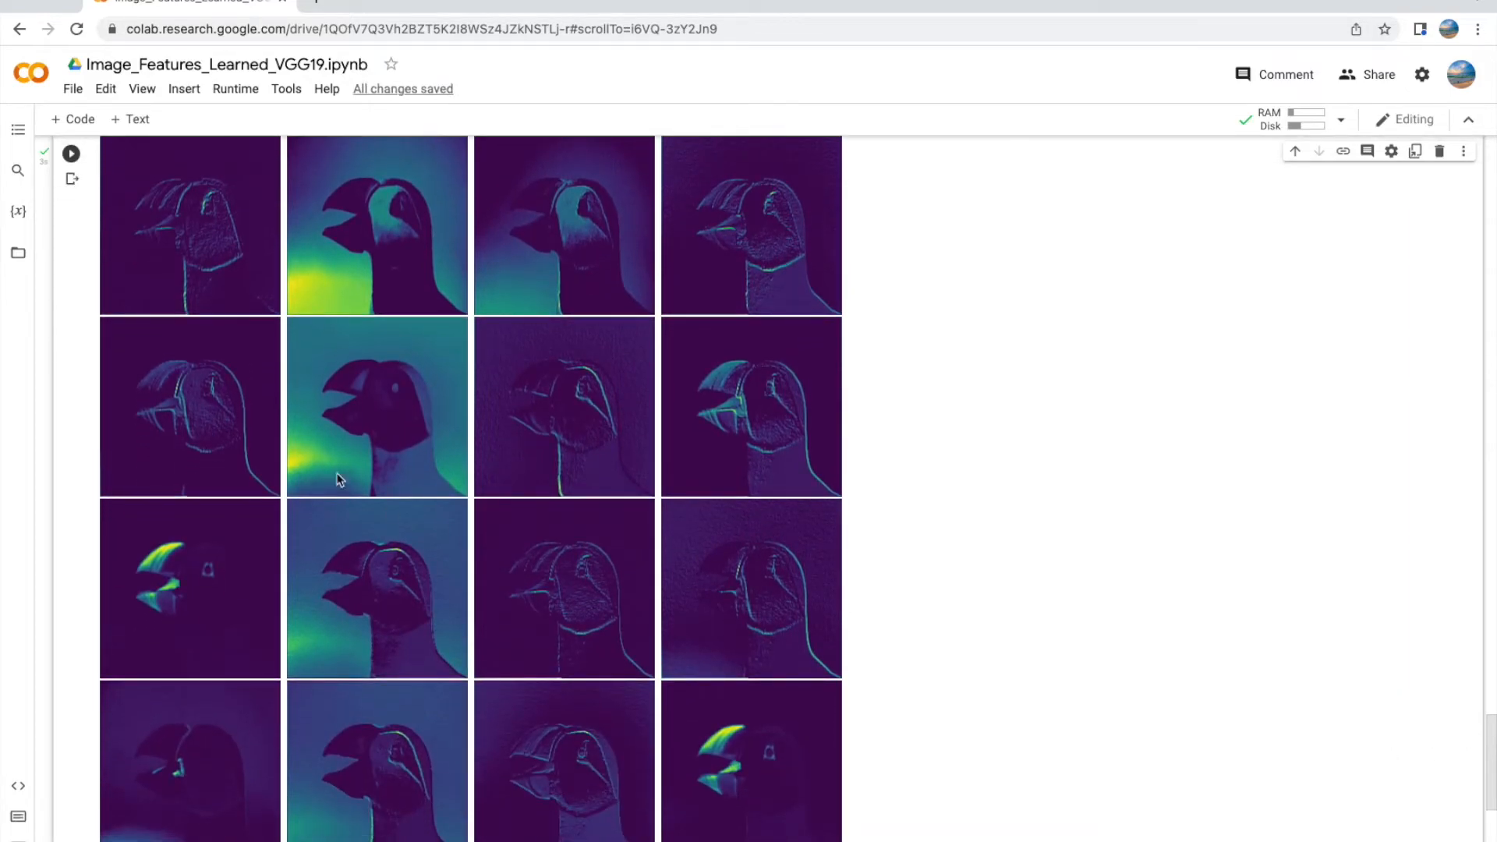
mouse_move(809, 269)
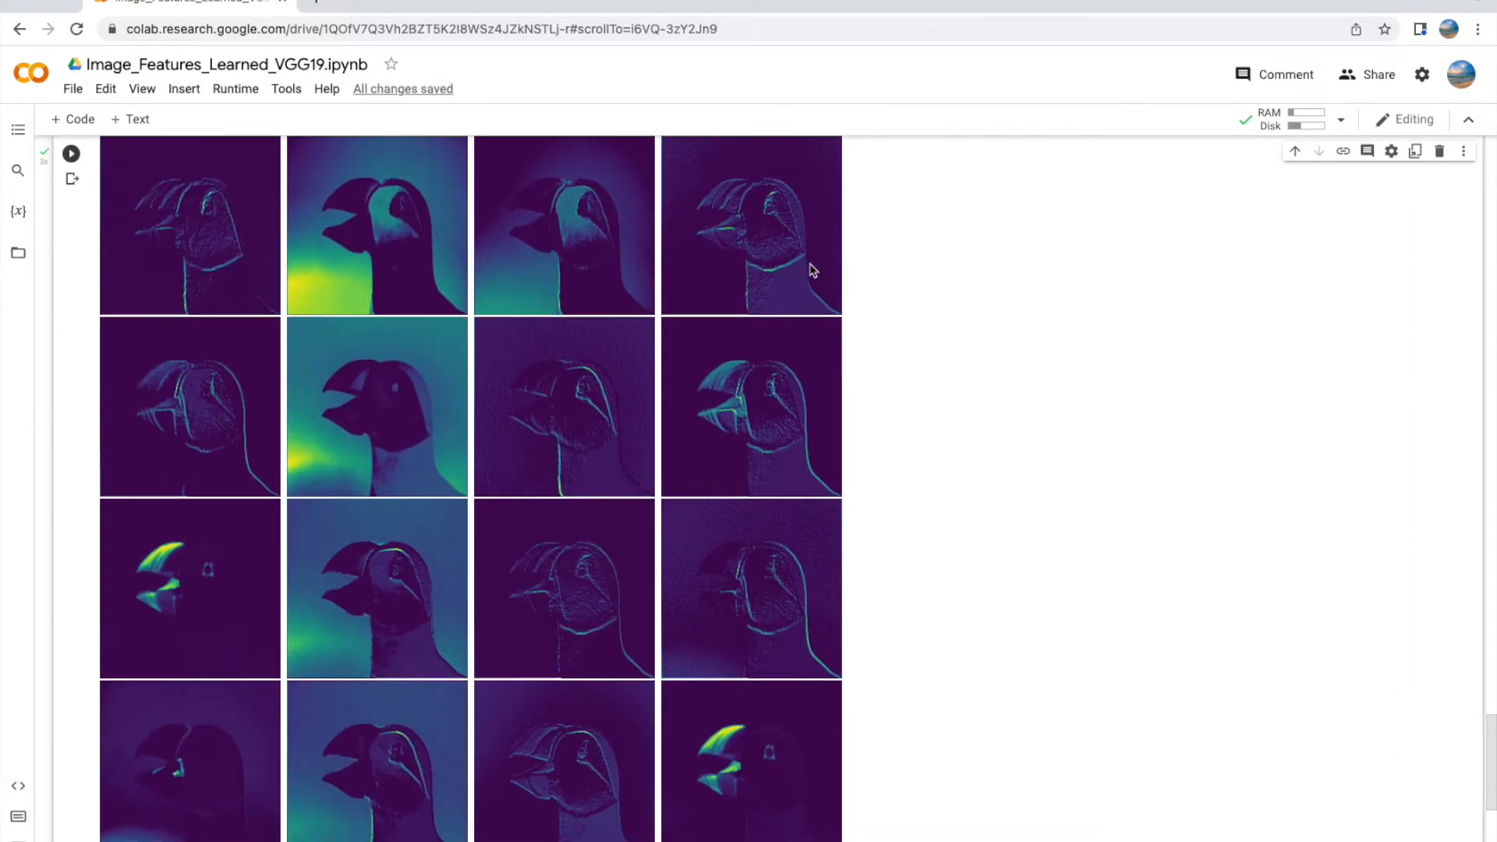
mouse_move(544, 563)
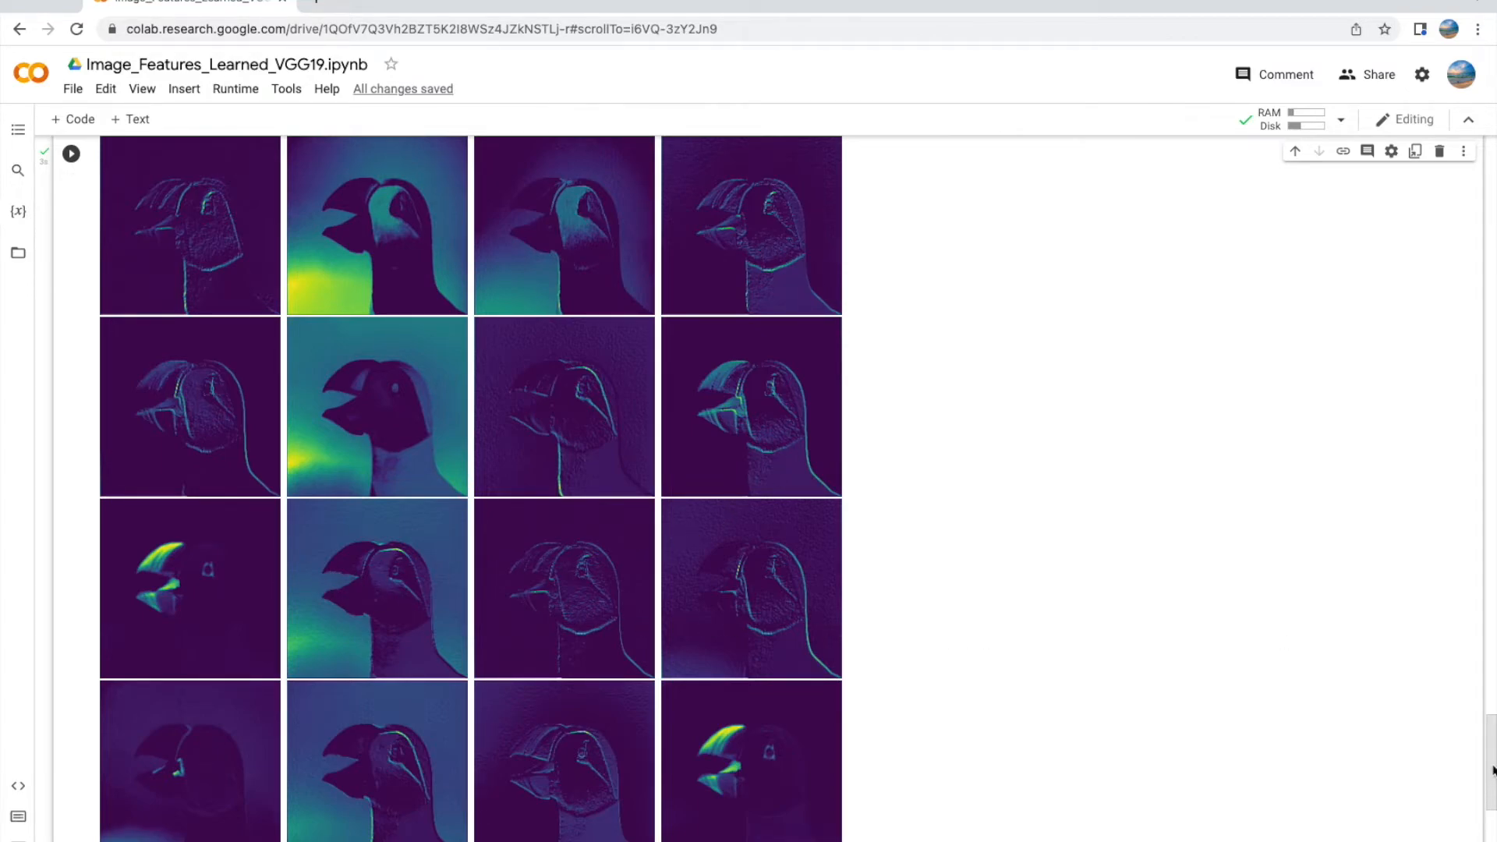
scroll("down", 3)
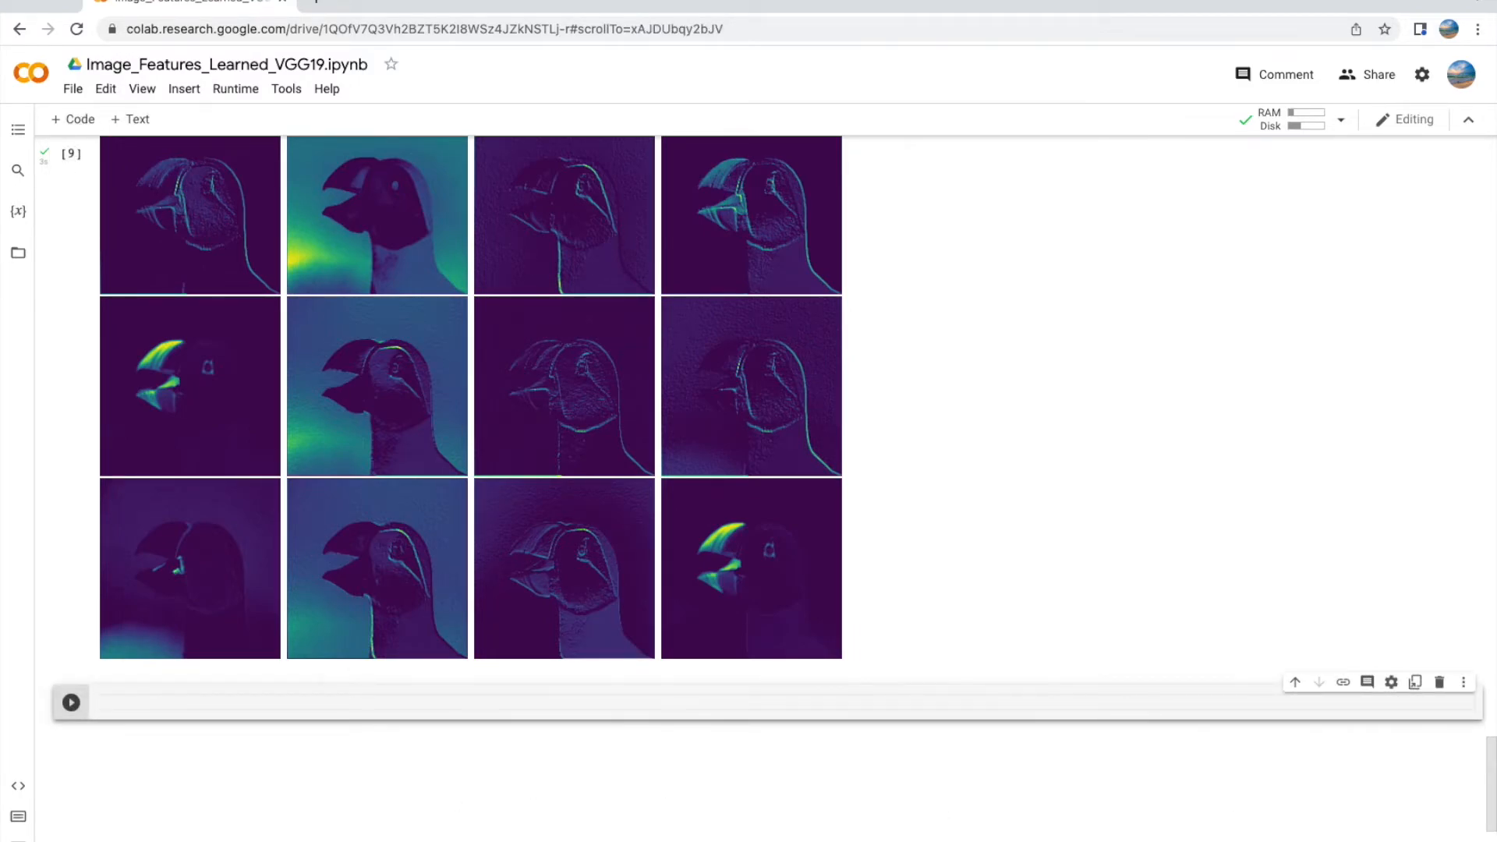
scroll("down", 3)
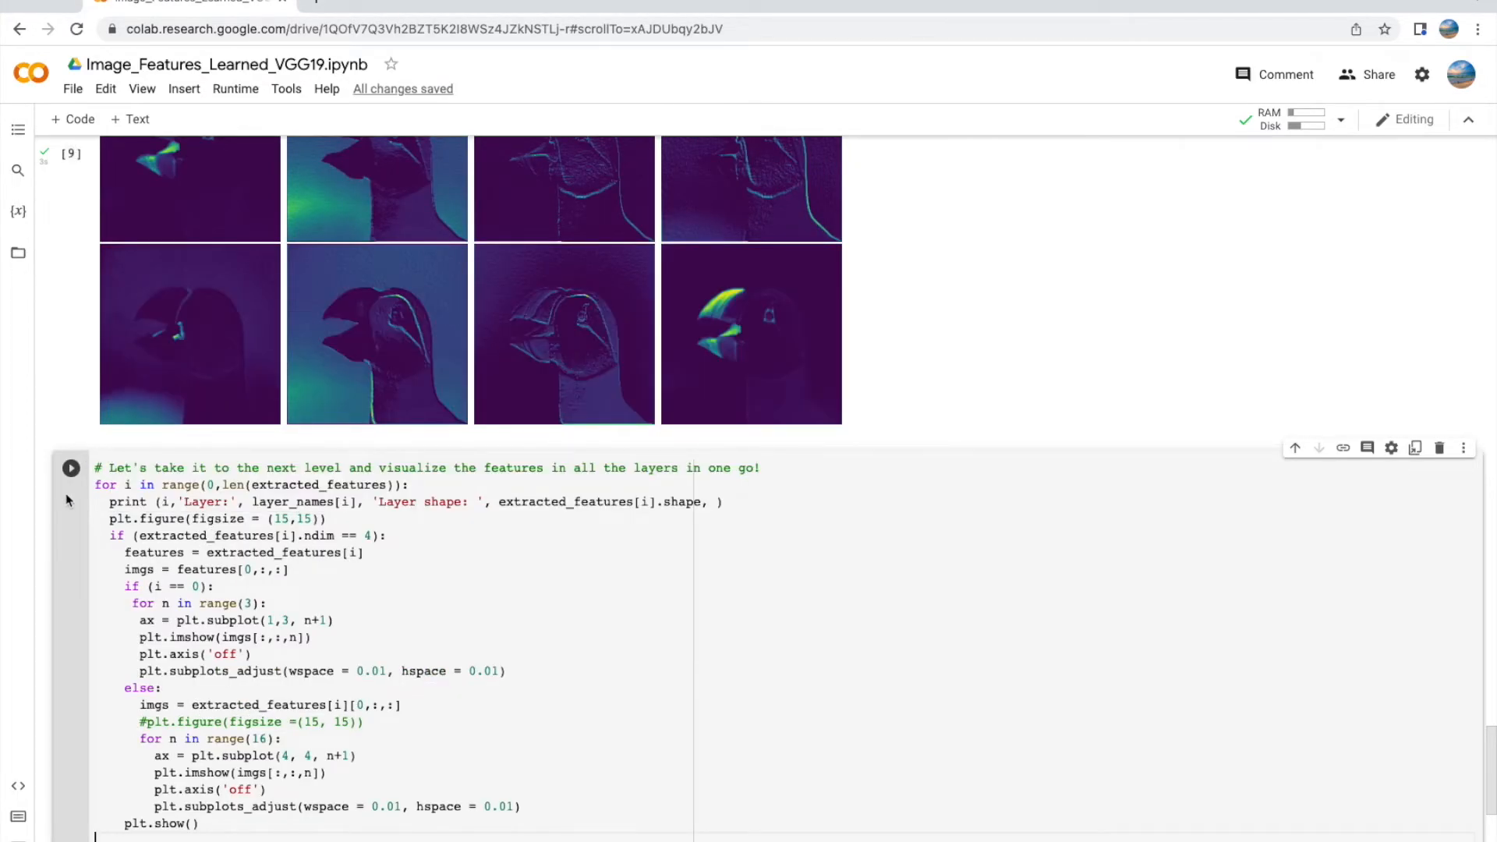
Step: Run the extracted_features loop and review each layer's shape and feature maps through predictions (1, 1000)
left_click(71, 468)
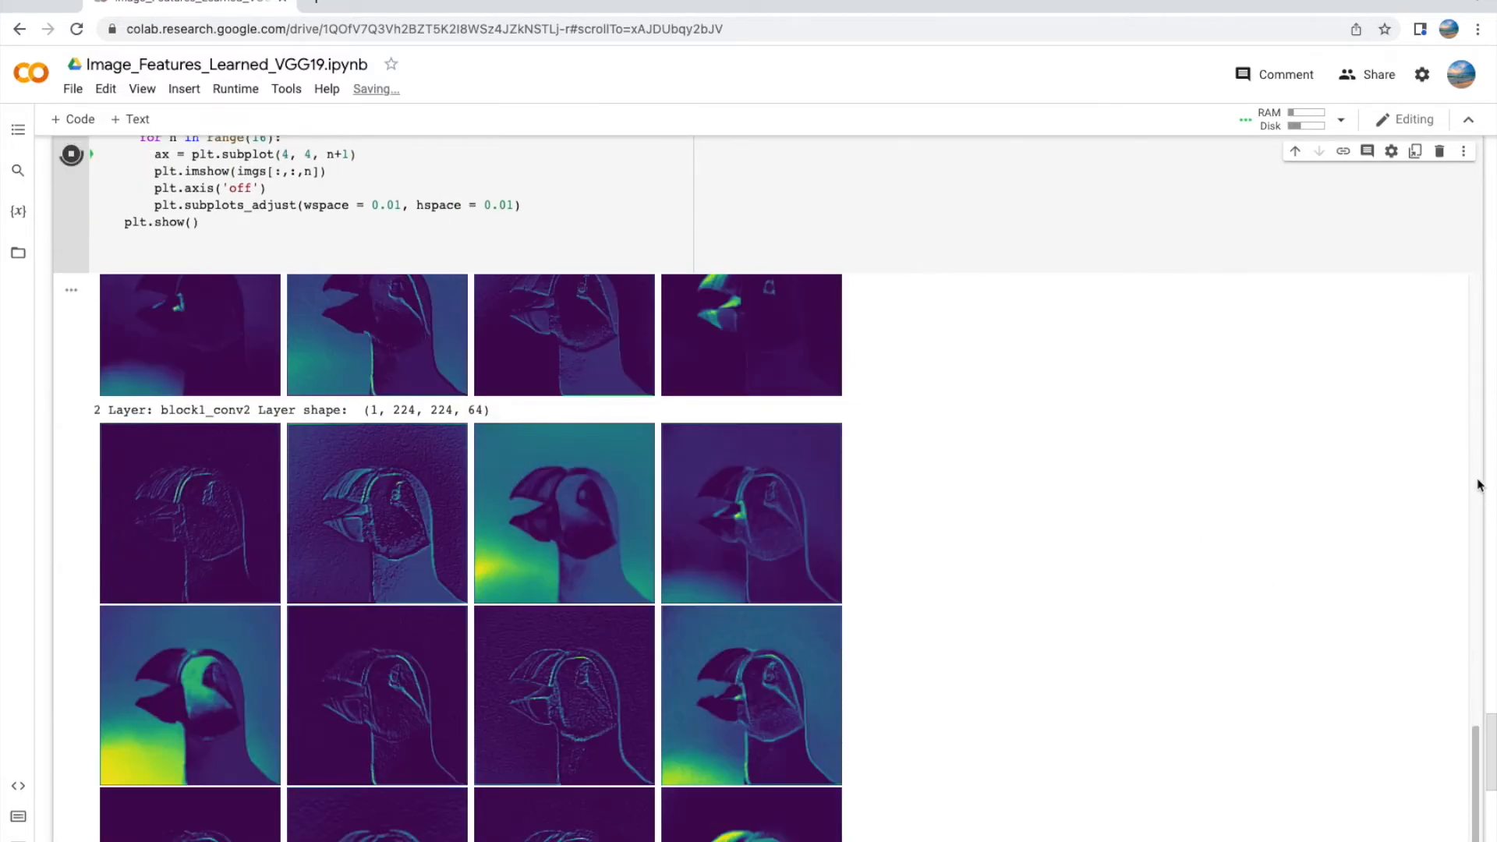
scroll("down", 3)
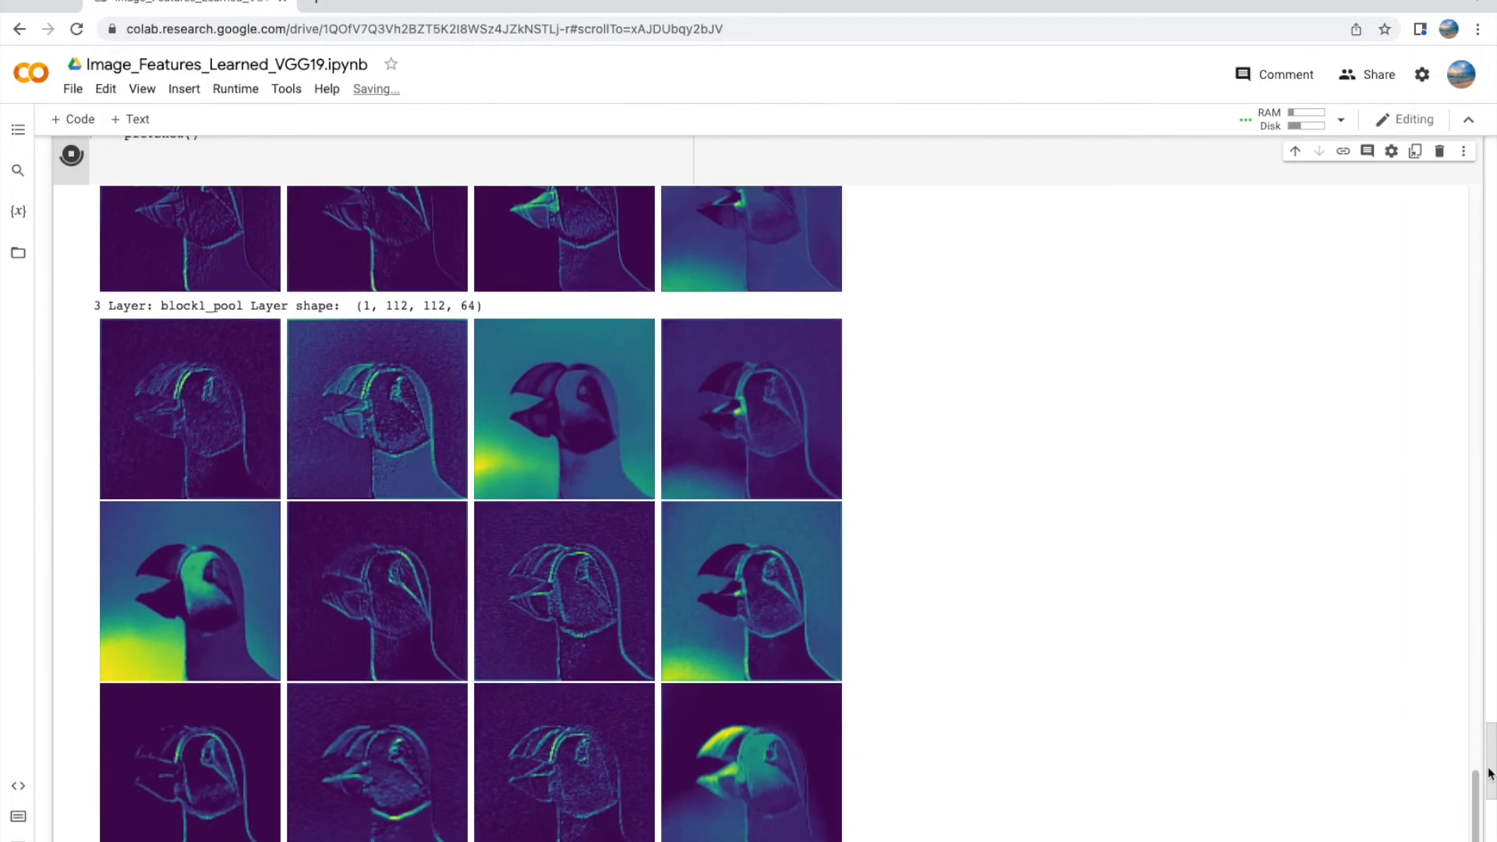
scroll("down", 3)
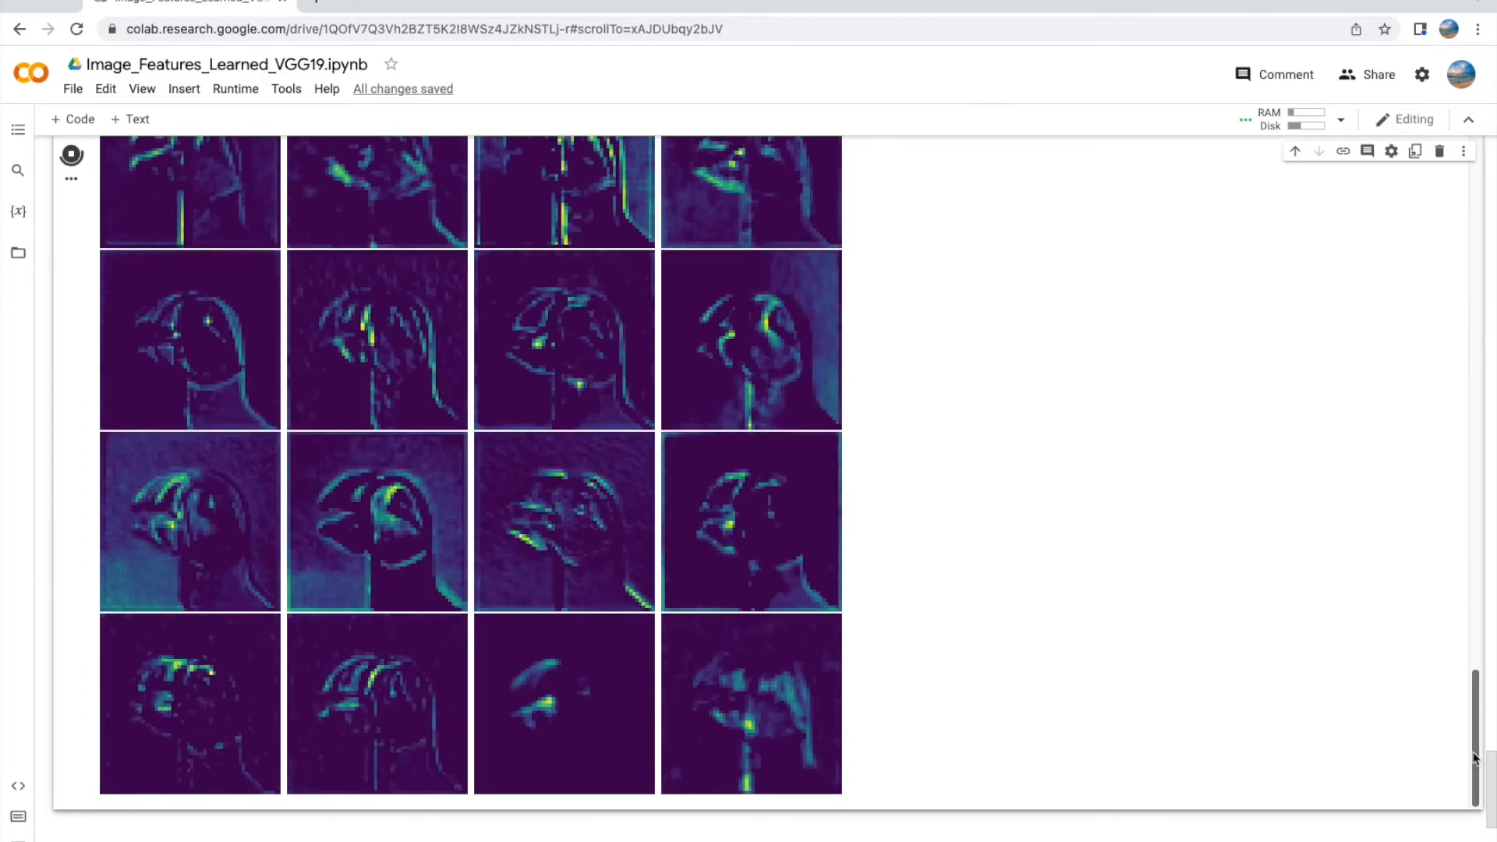
scroll("down", 3)
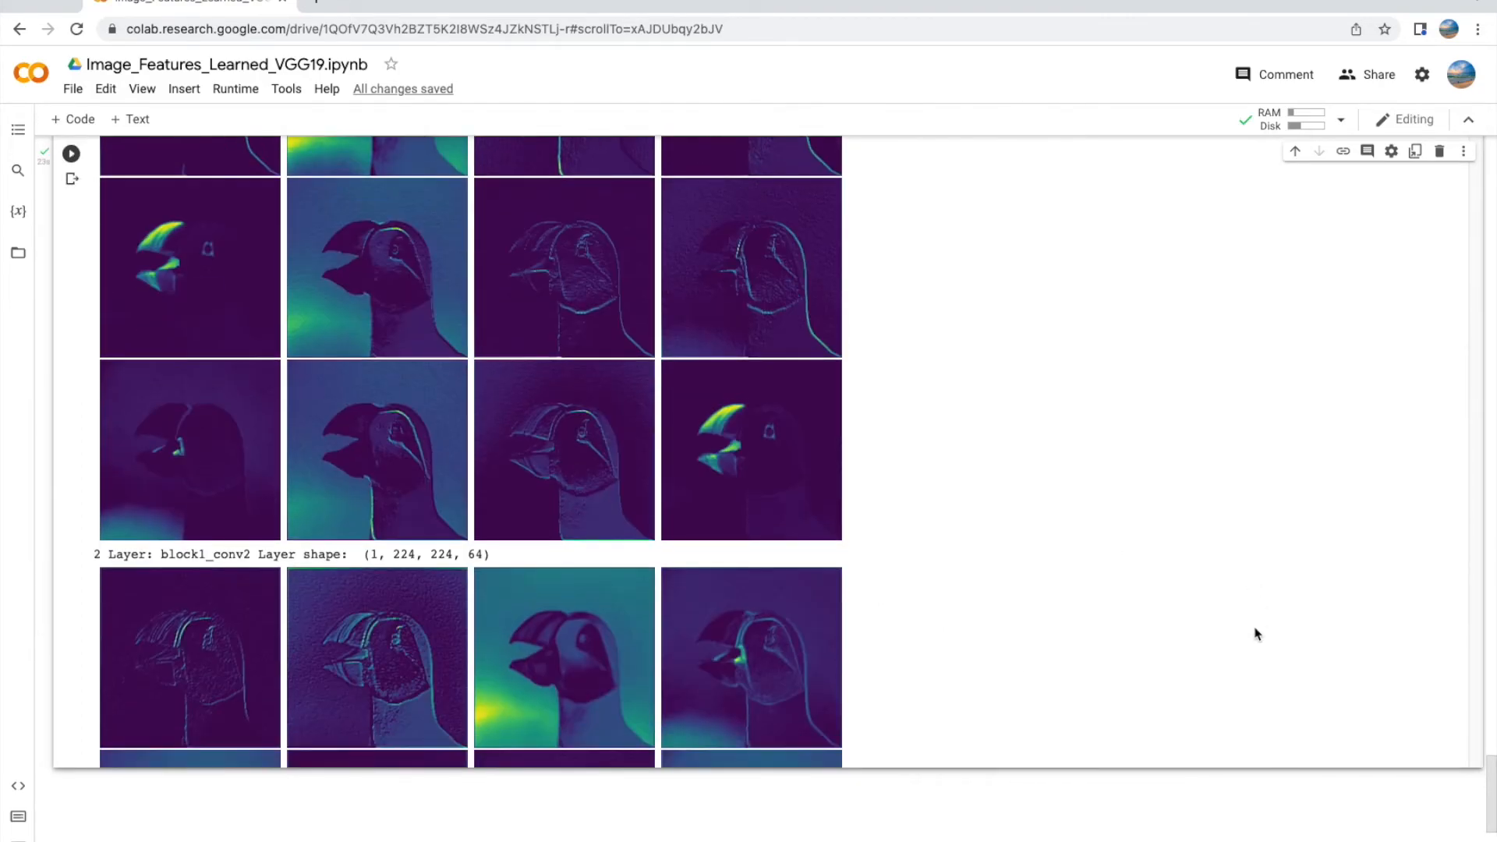
scroll("down", 3)
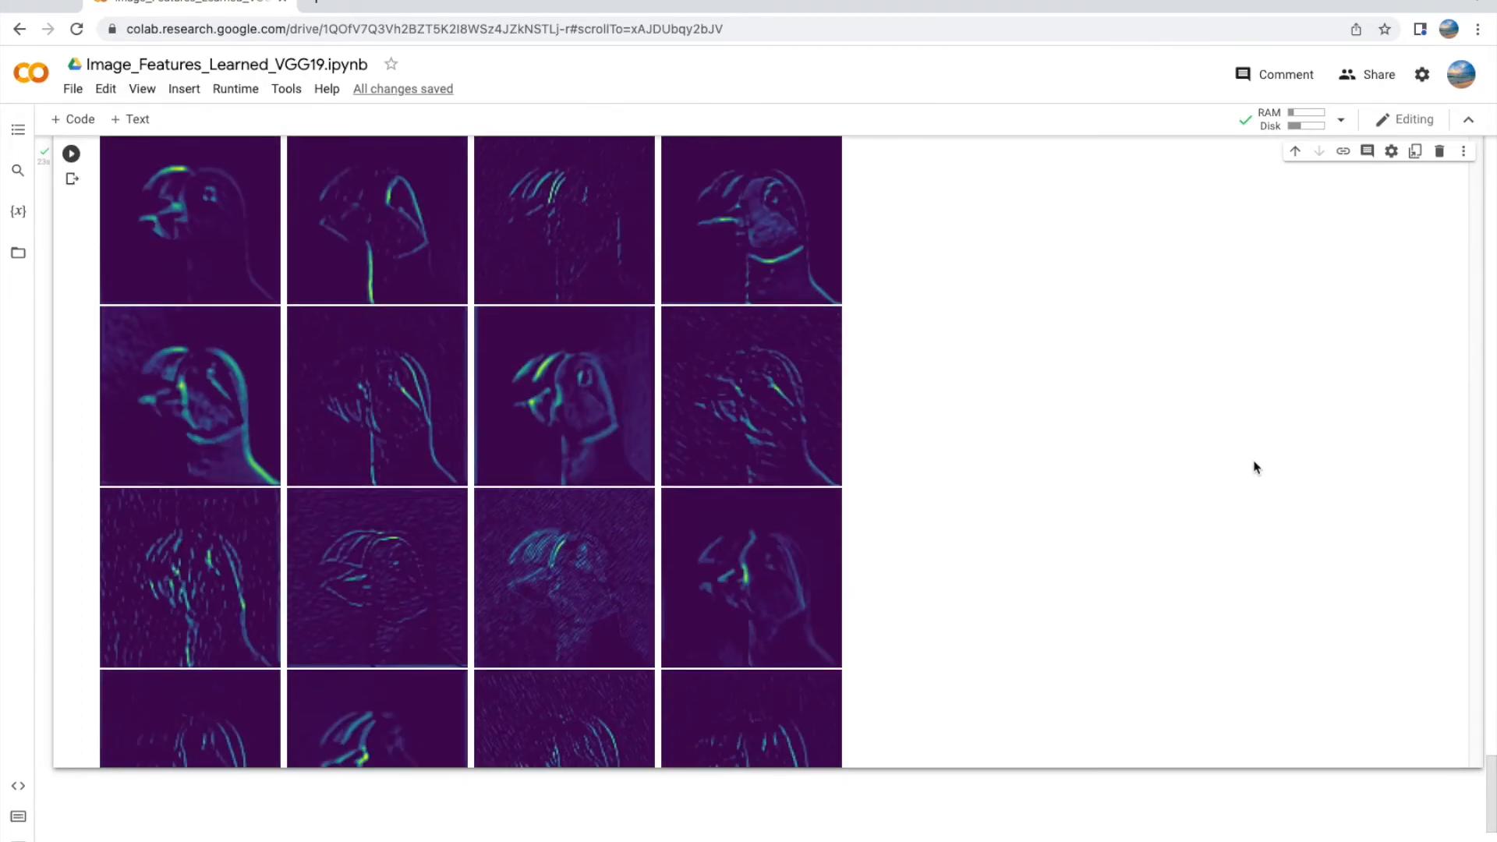
scroll("down", 3)
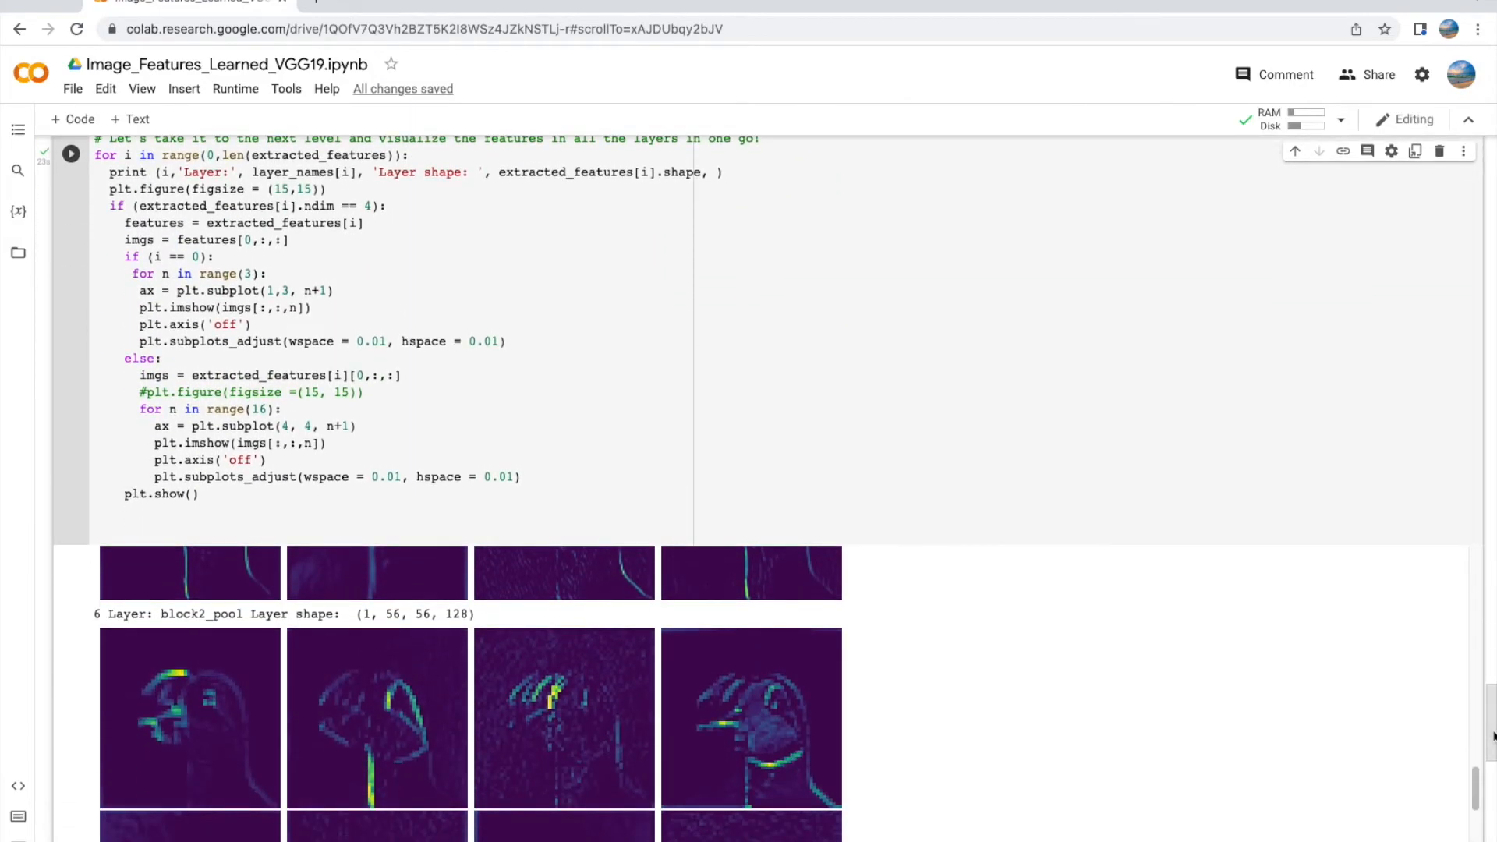
scroll("down", 3)
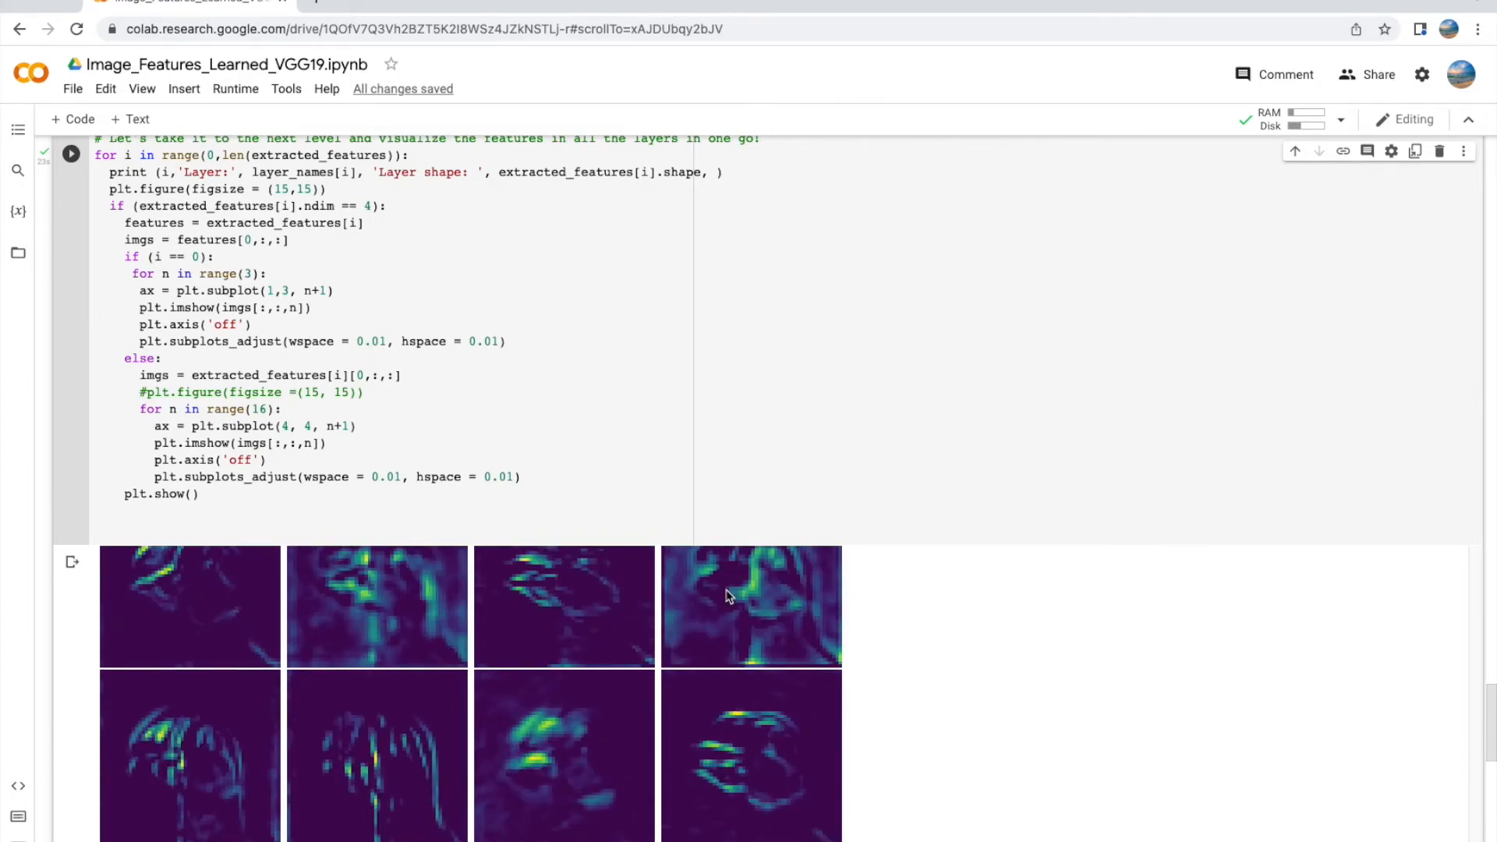
scroll("down", 3)
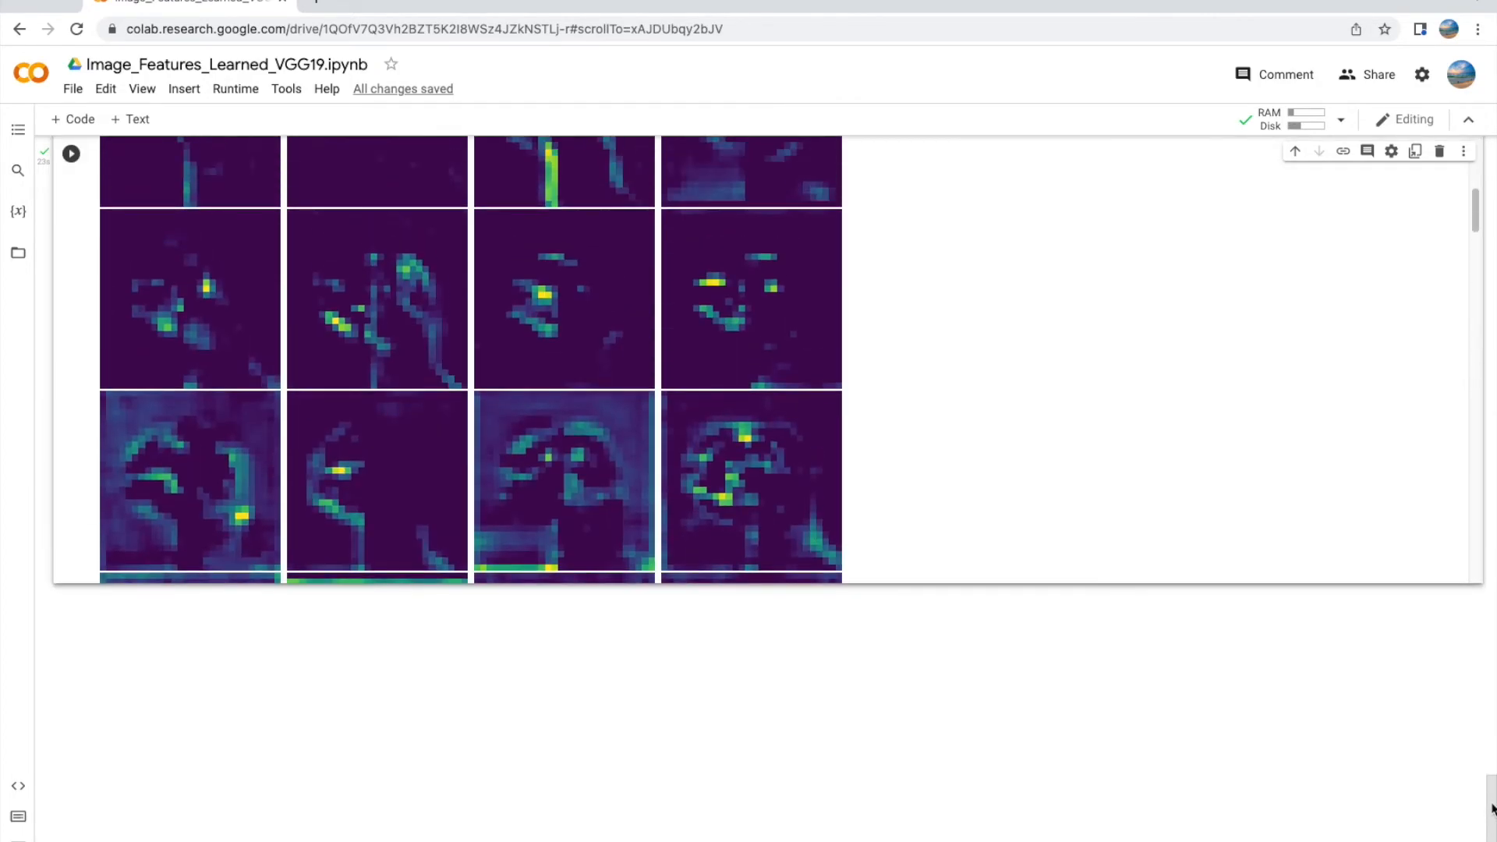
scroll("down", 3)
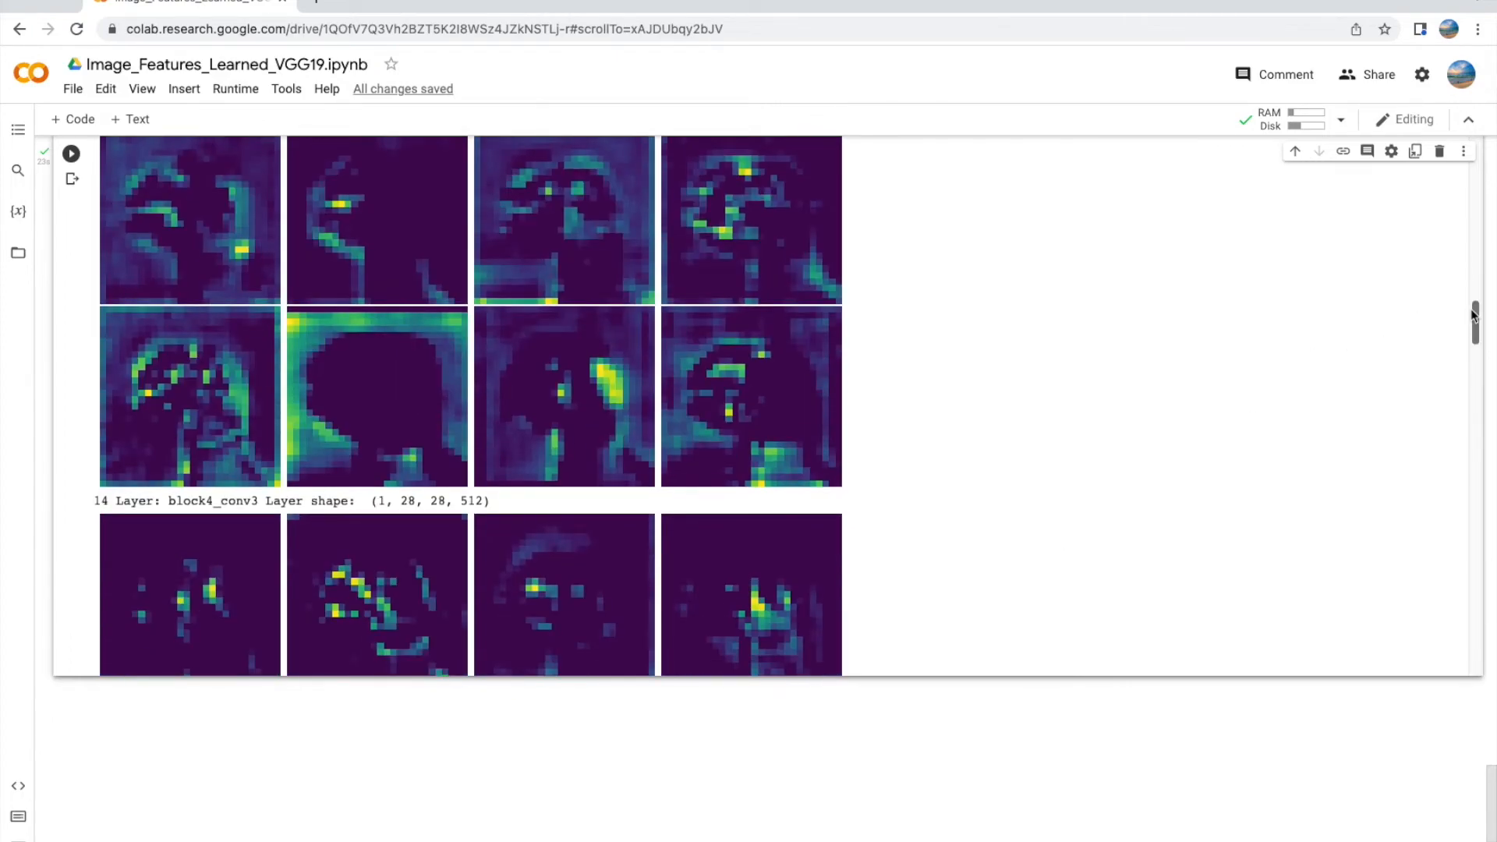
scroll("down", 3)
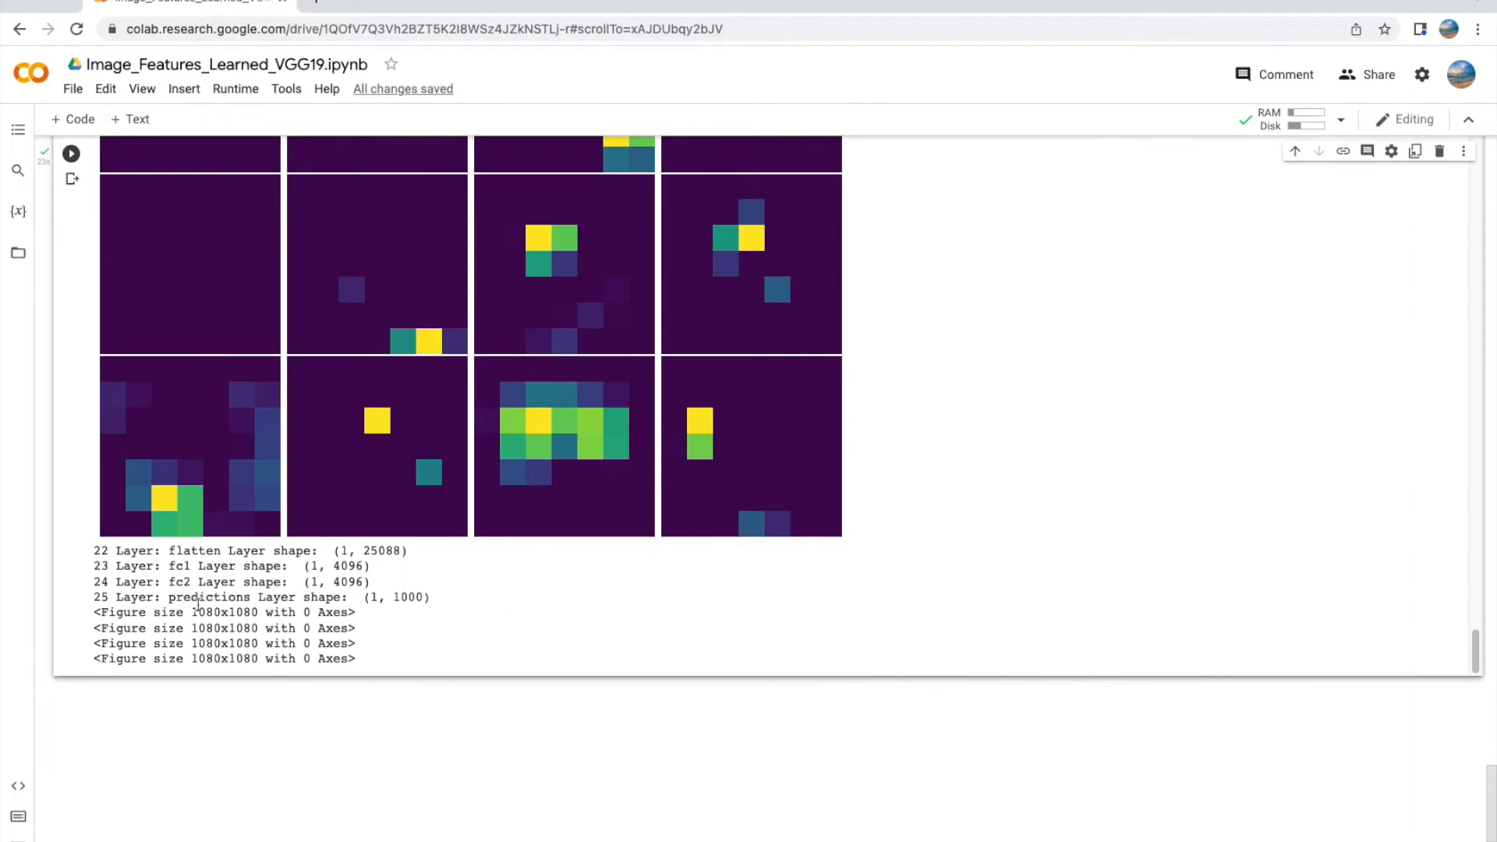
mouse_move(408, 630)
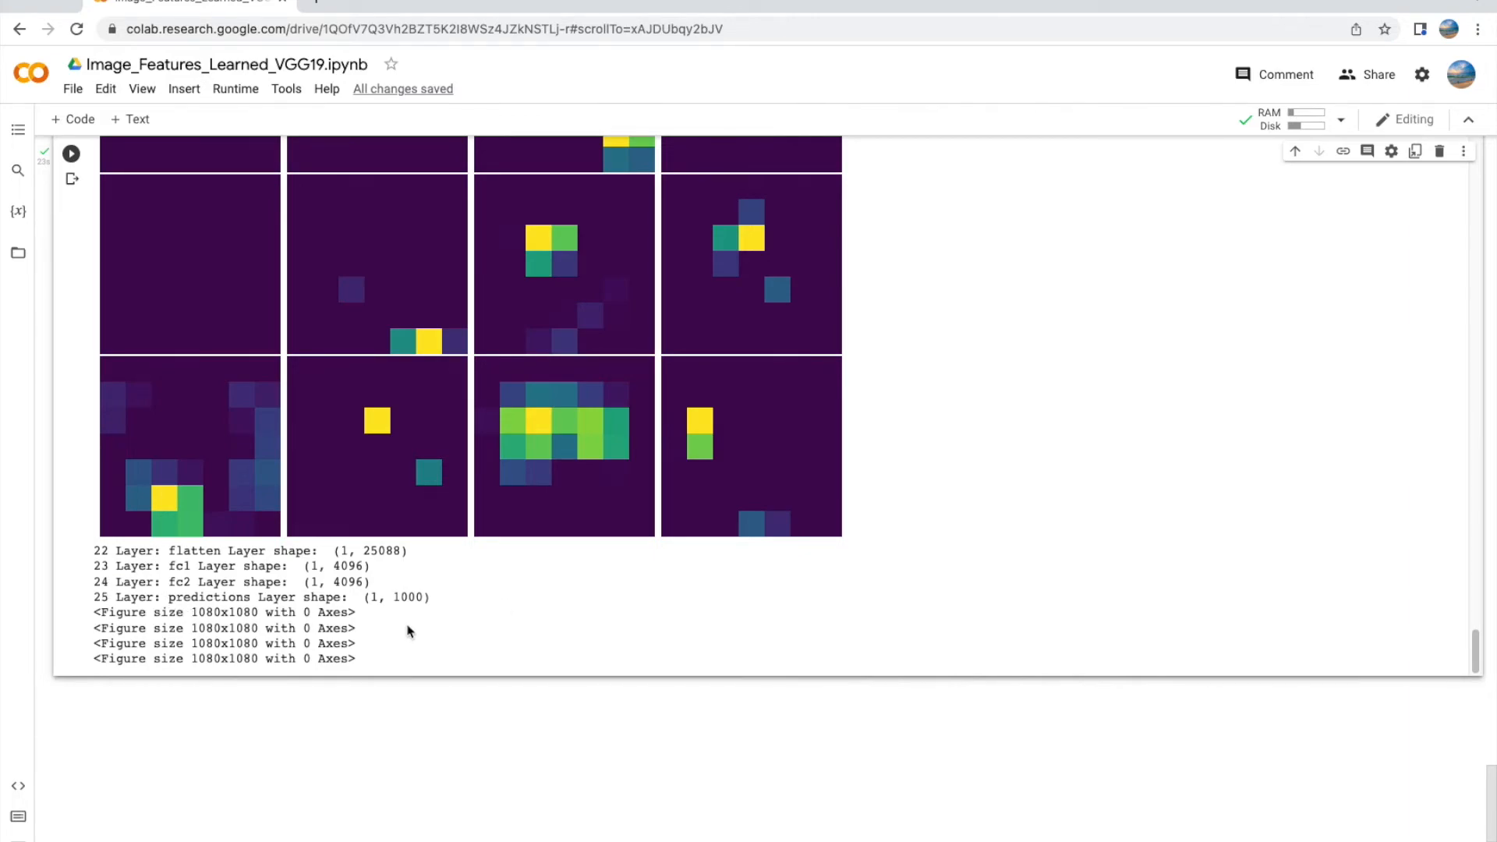
mouse_move(418, 621)
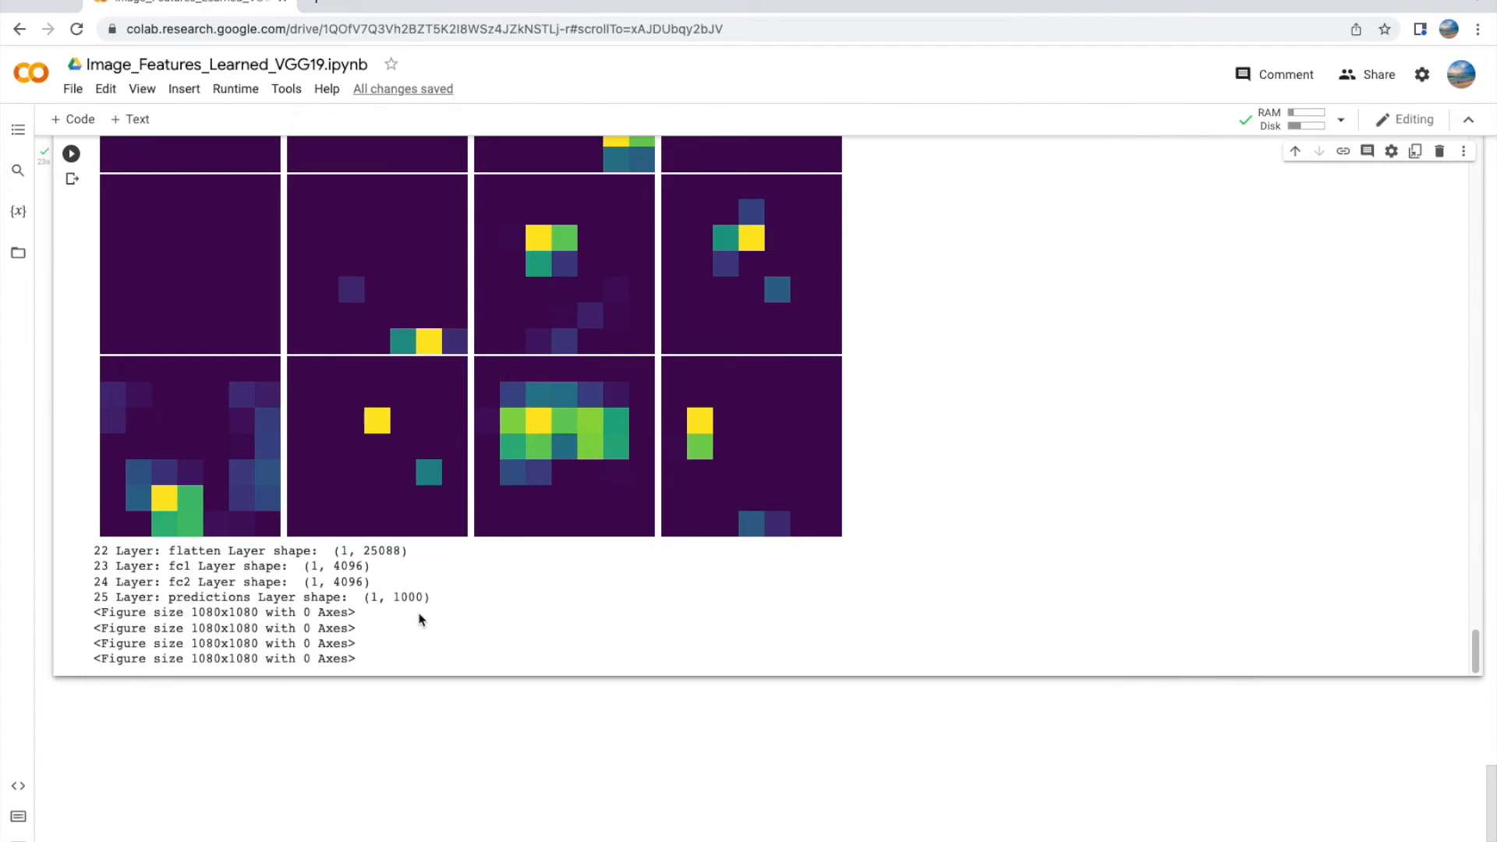
mouse_move(485, 603)
type("## That's a")
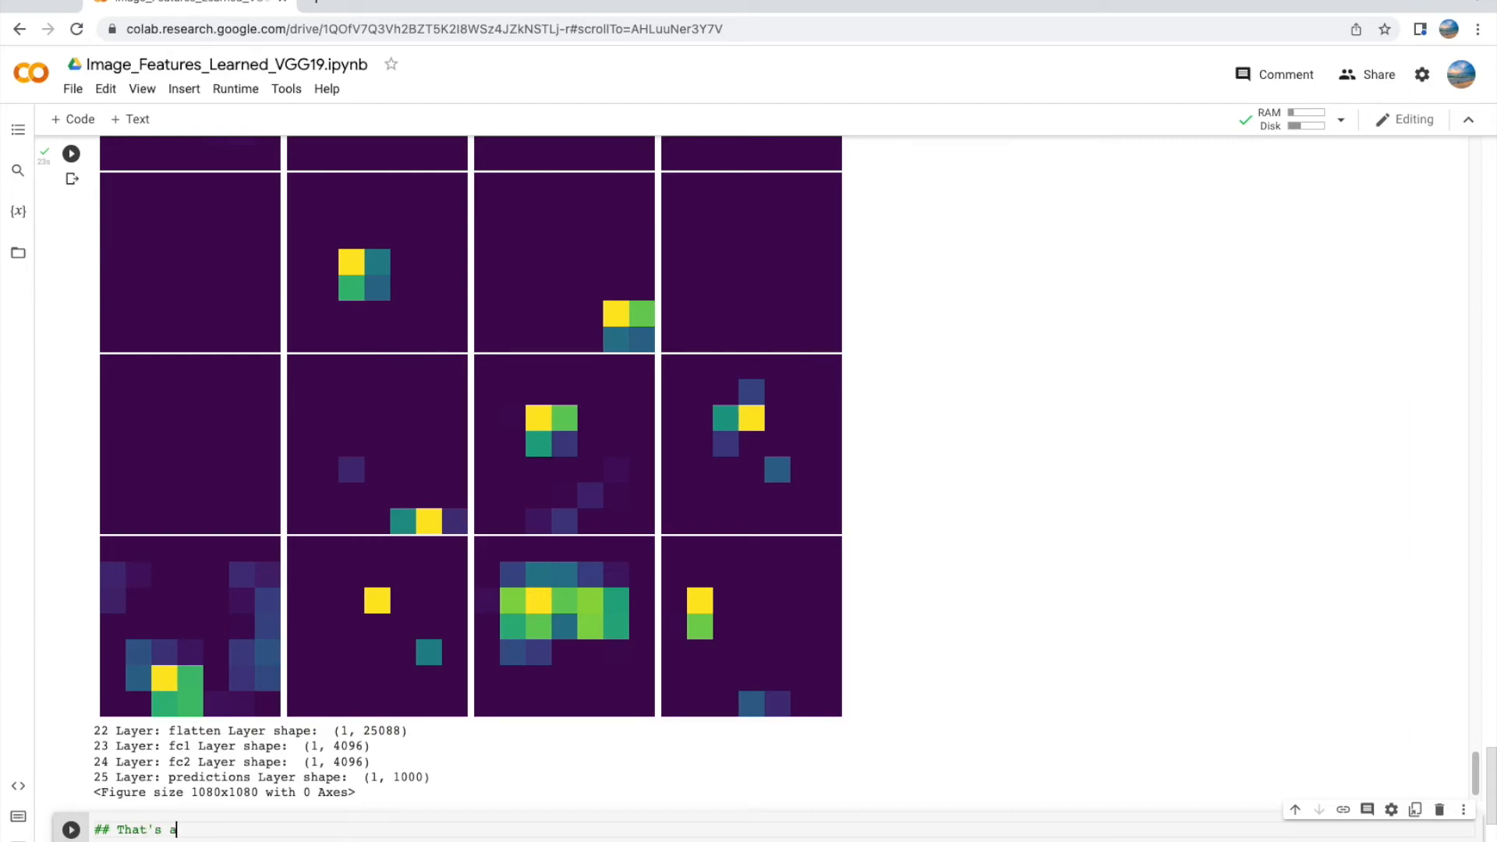
Step: Type the closing markdown note '## That's all folks! Hope you enjoyed the video'
type("ll folks! Hope you enjoyed the v")
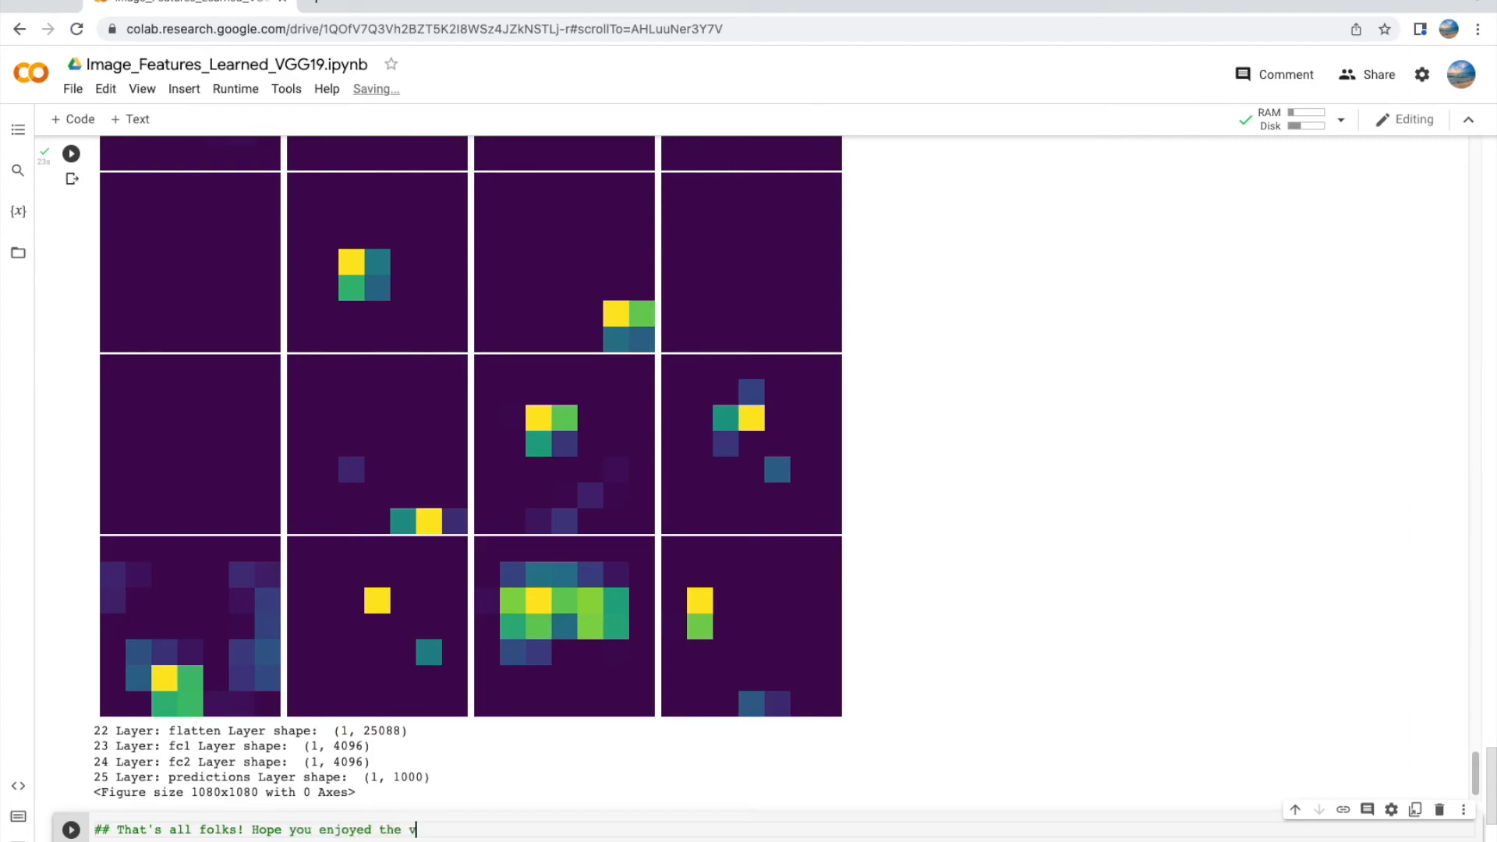
type("ideo a")
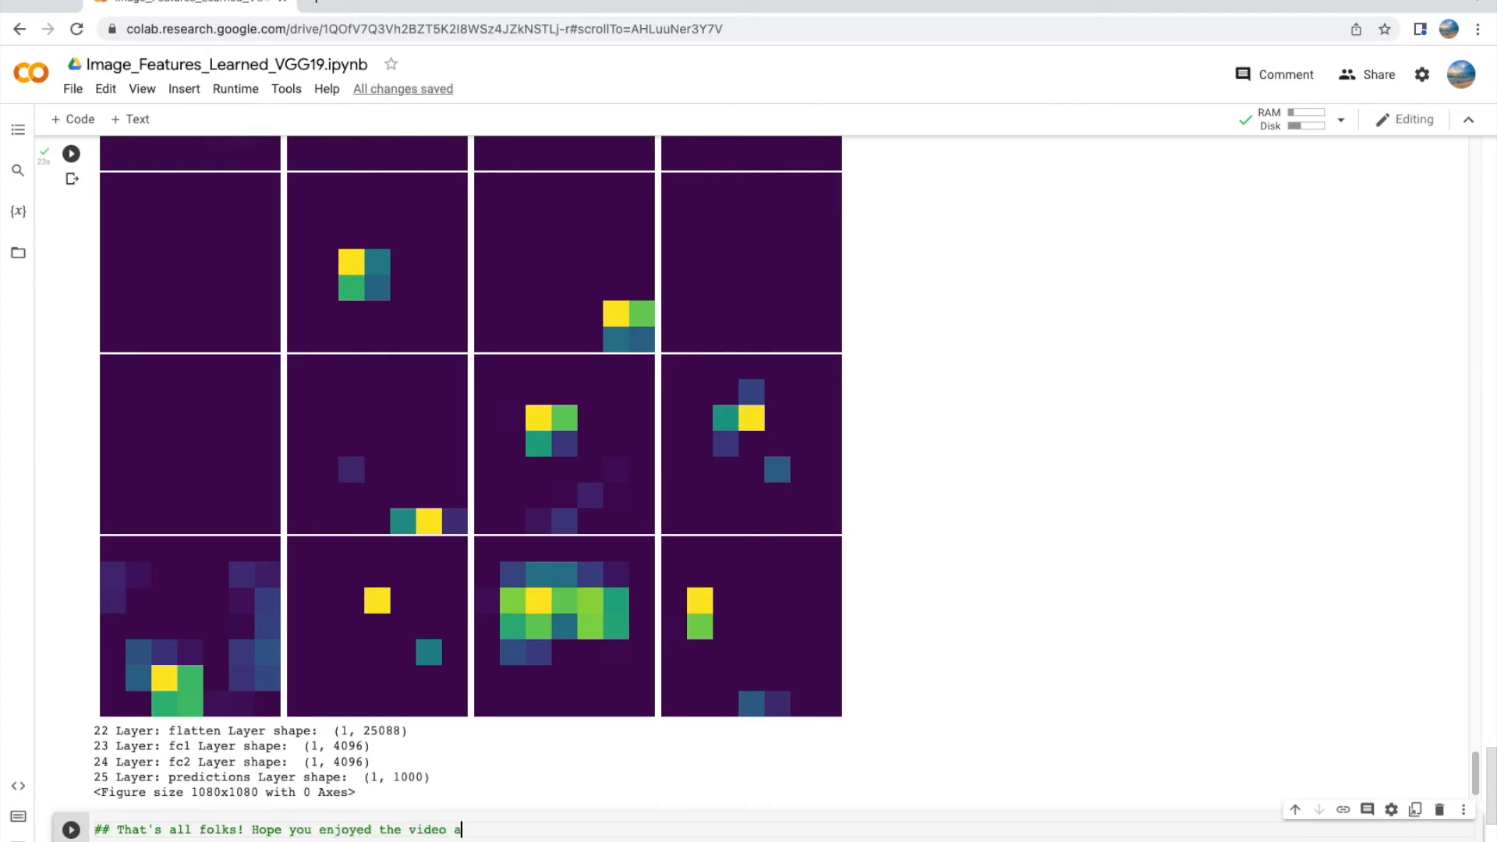